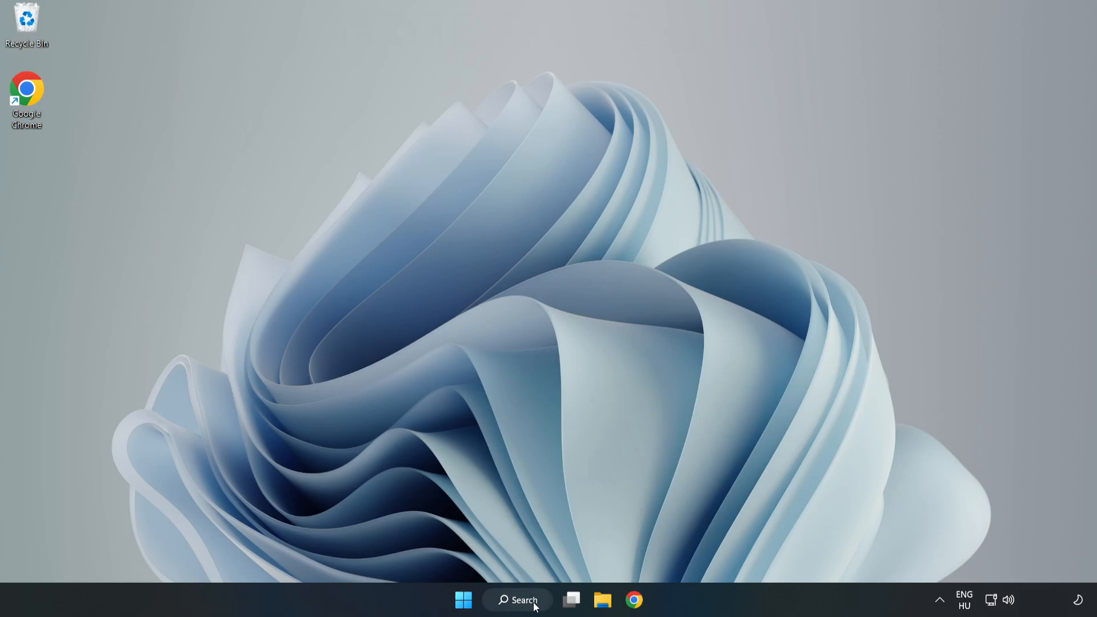
Search Windows for 'device manager'.
left_click(517, 600)
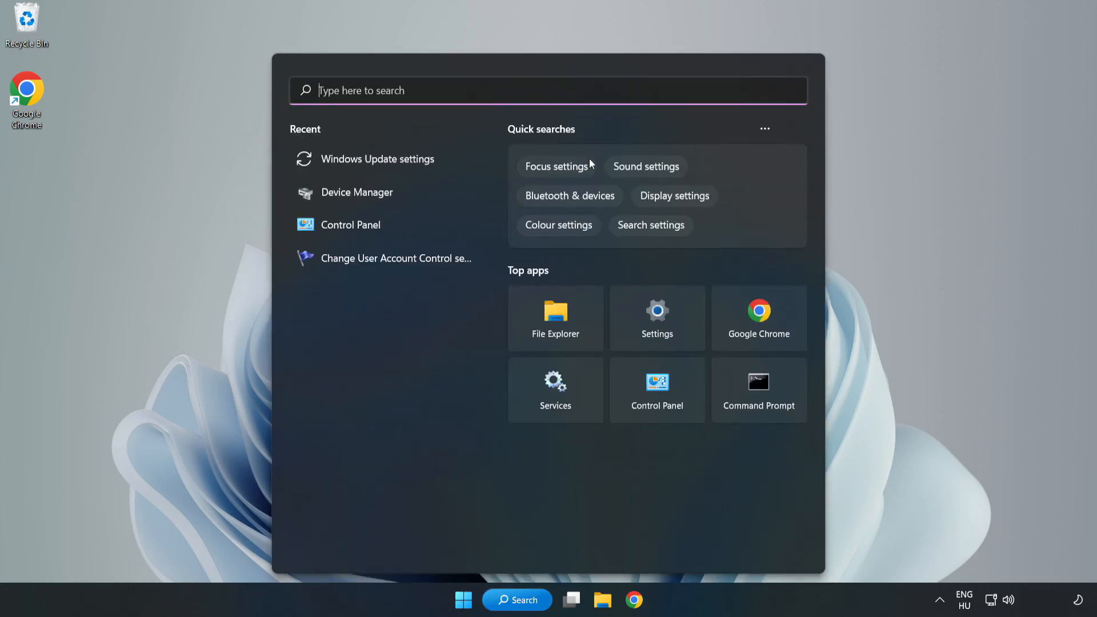
type("device manager")
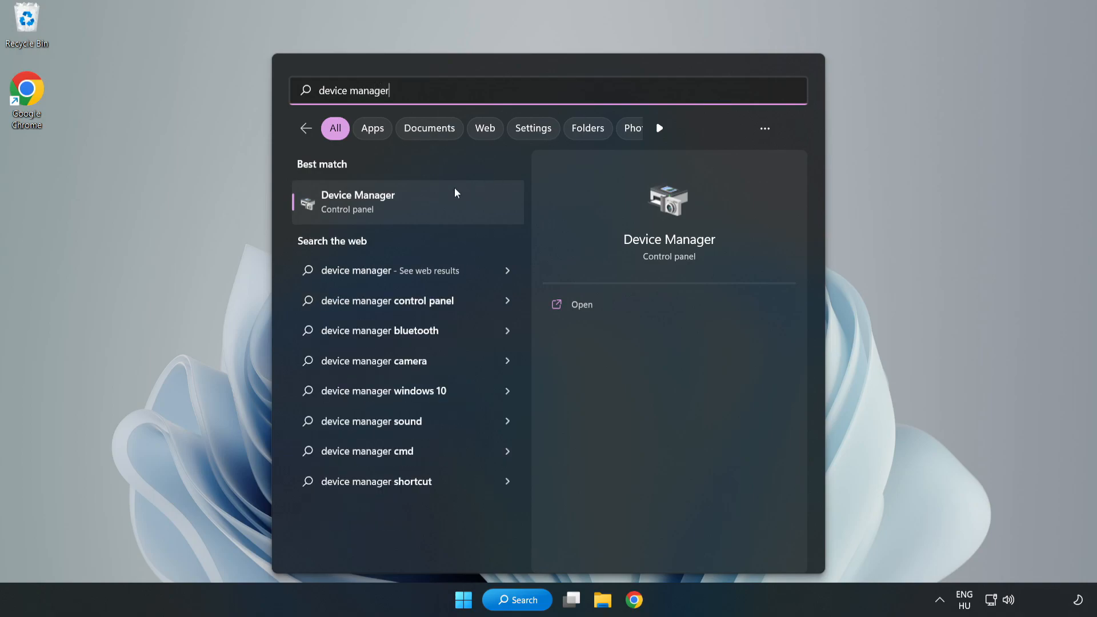
mouse_move(409, 212)
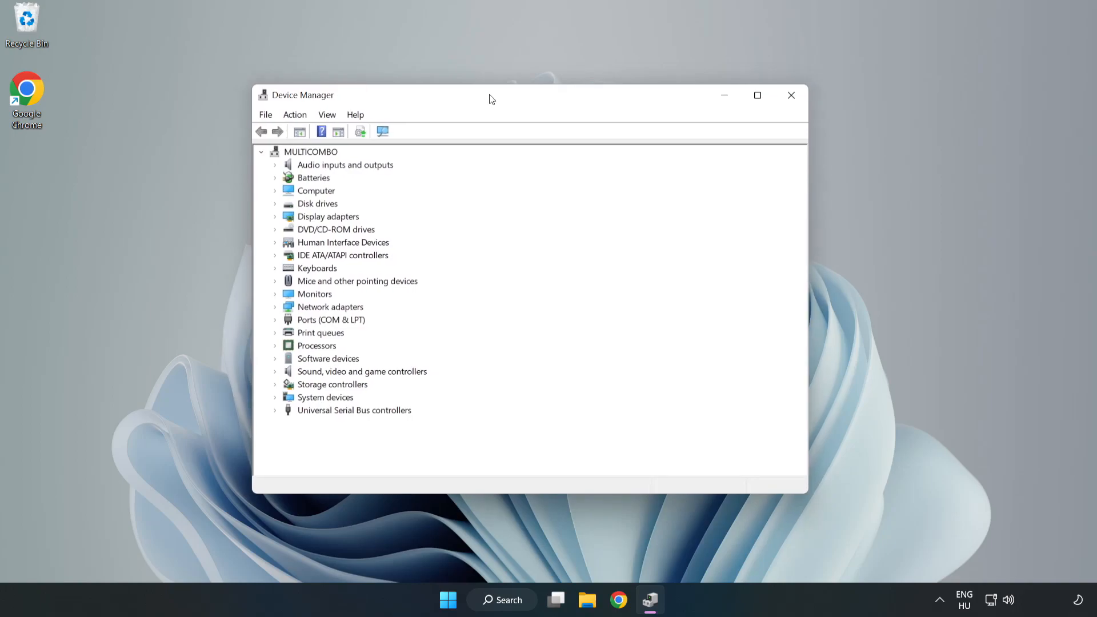
Expand Display adapters and start a driver update for the VMware SVGA 3D adapter.
left_click(327, 216)
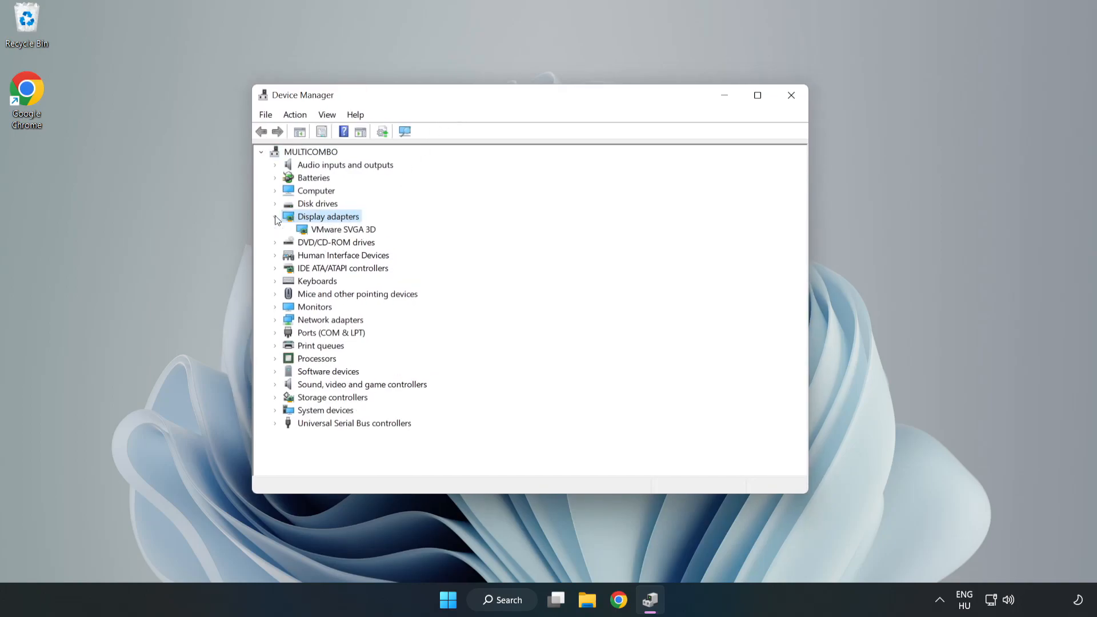
left_click(343, 228)
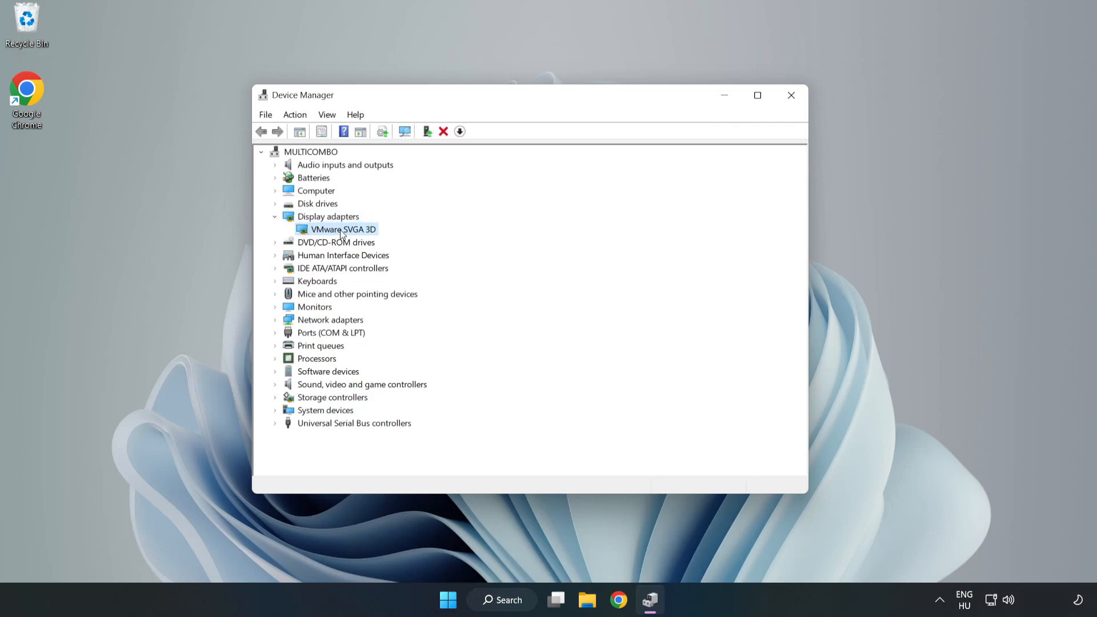
right_click(341, 229)
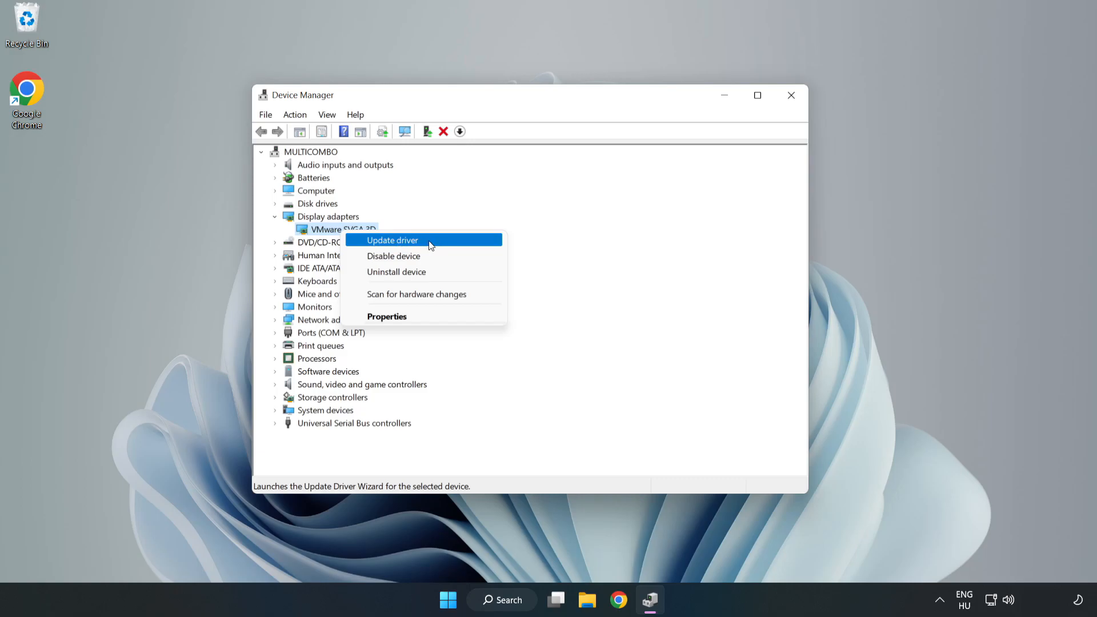
left_click(392, 240)
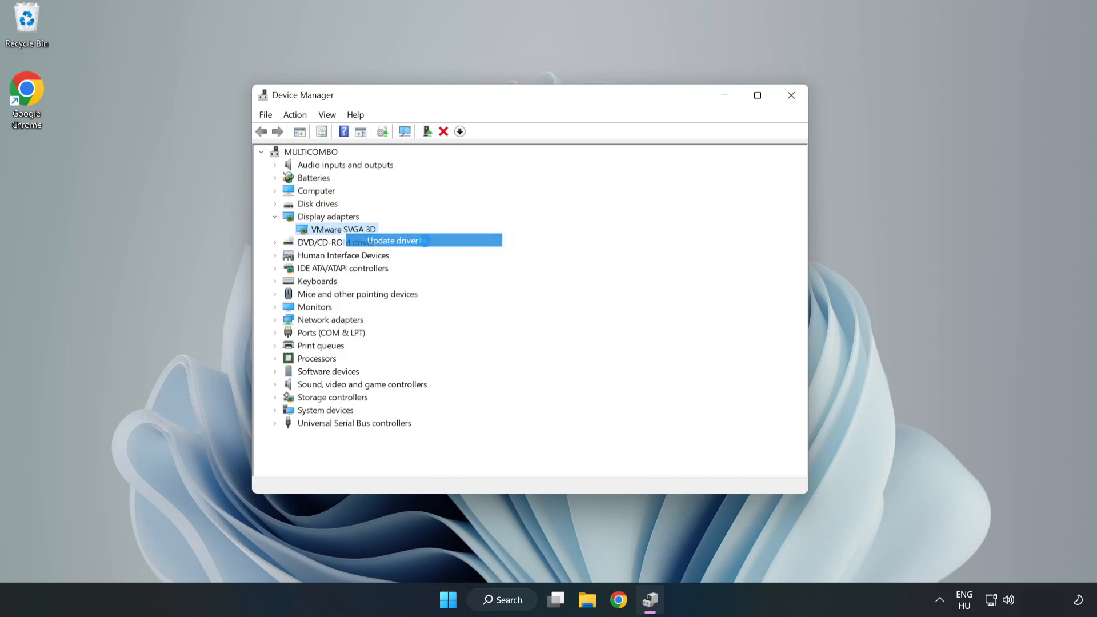
Search automatically for a VMware SVGA 3D driver, dismiss the already-installed result, and close Device Manager.
left_click(392, 240)
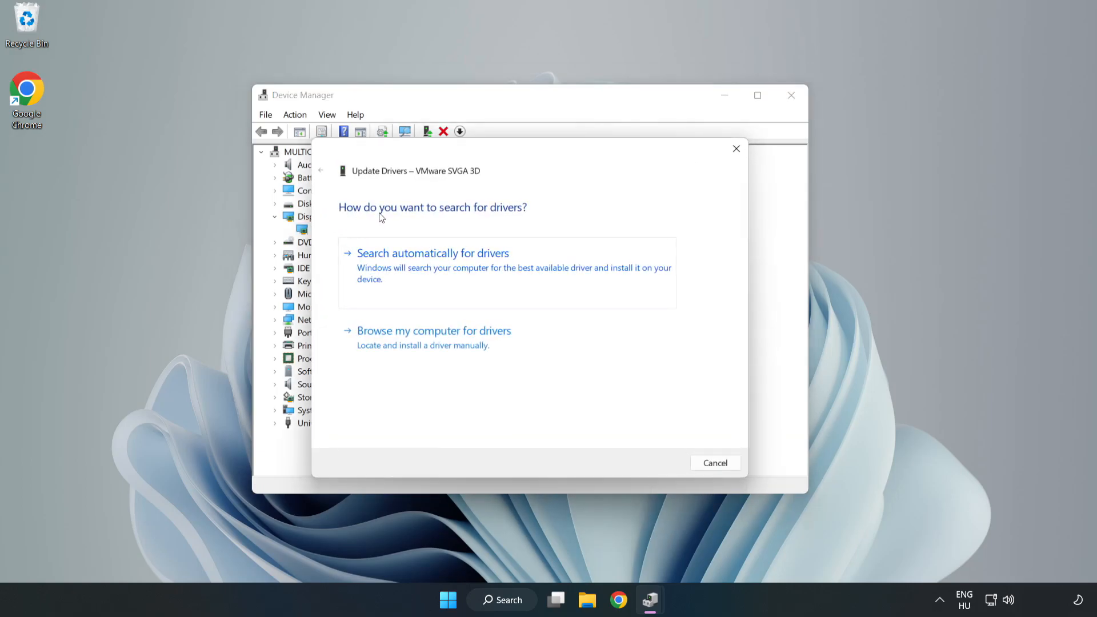
mouse_move(493, 262)
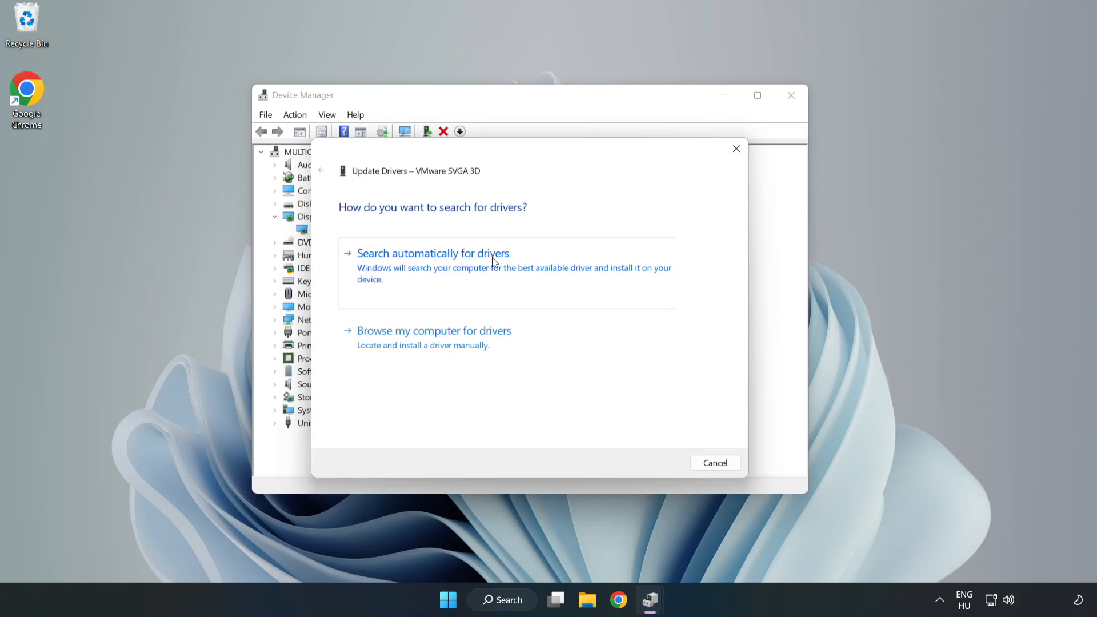
mouse_move(437, 268)
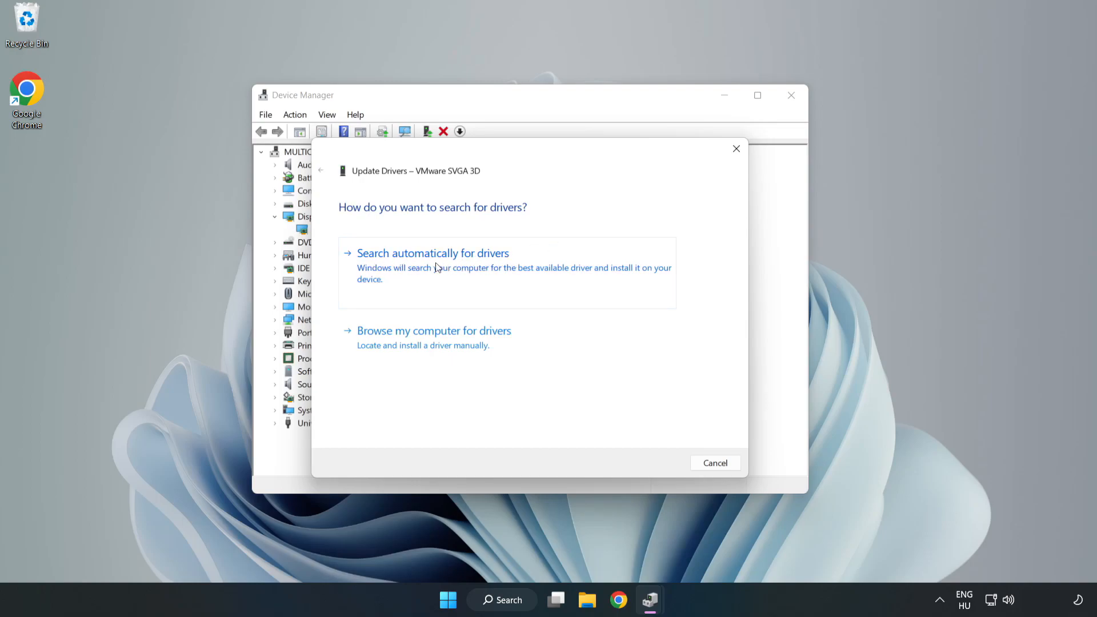
left_click(432, 253)
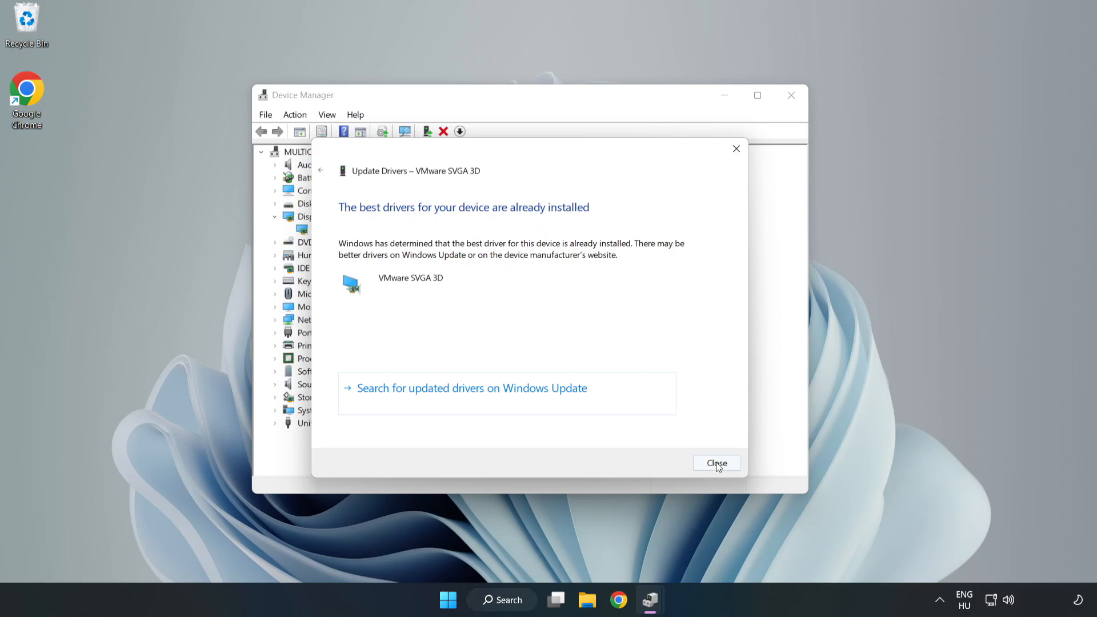
left_click(717, 463)
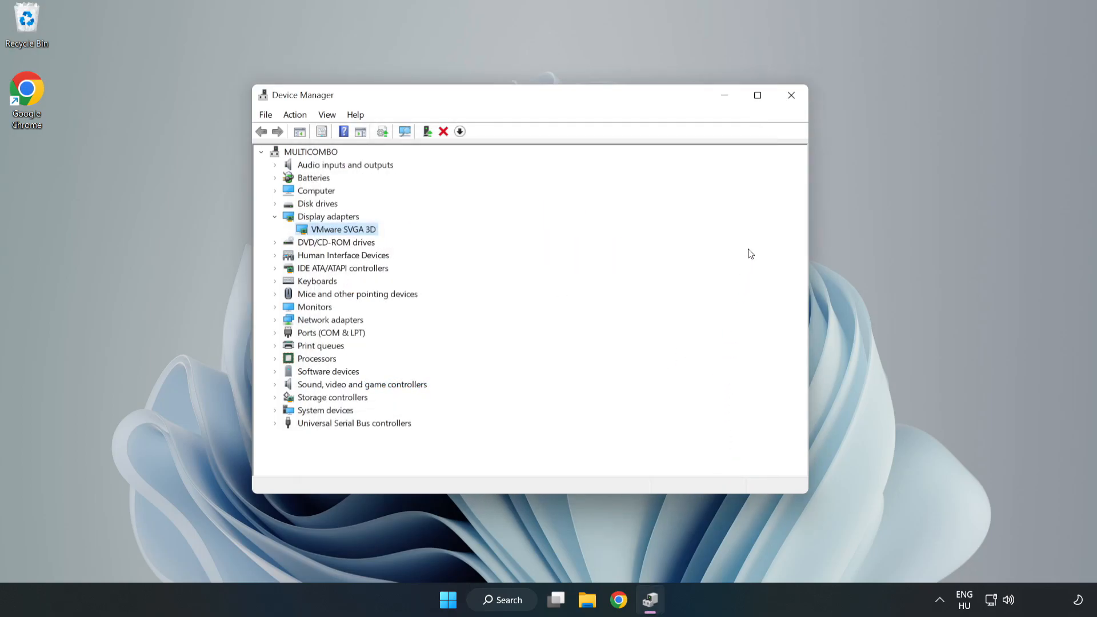
mouse_move(792, 95)
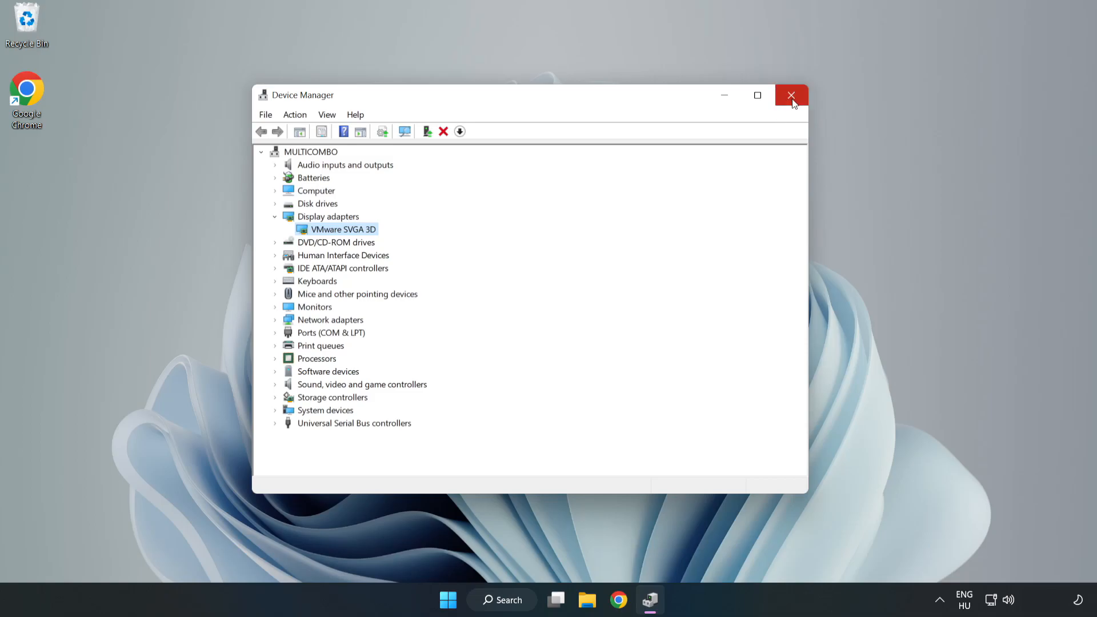
left_click(792, 96)
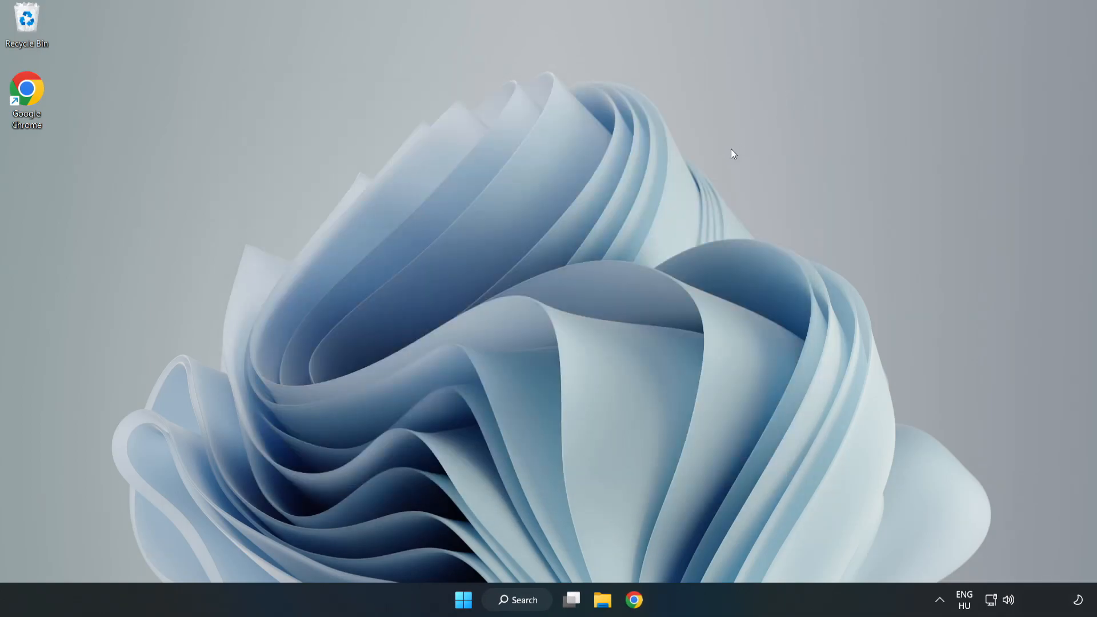
Search Windows for 'updates' to bring up Windows Update settings.
left_click(518, 600)
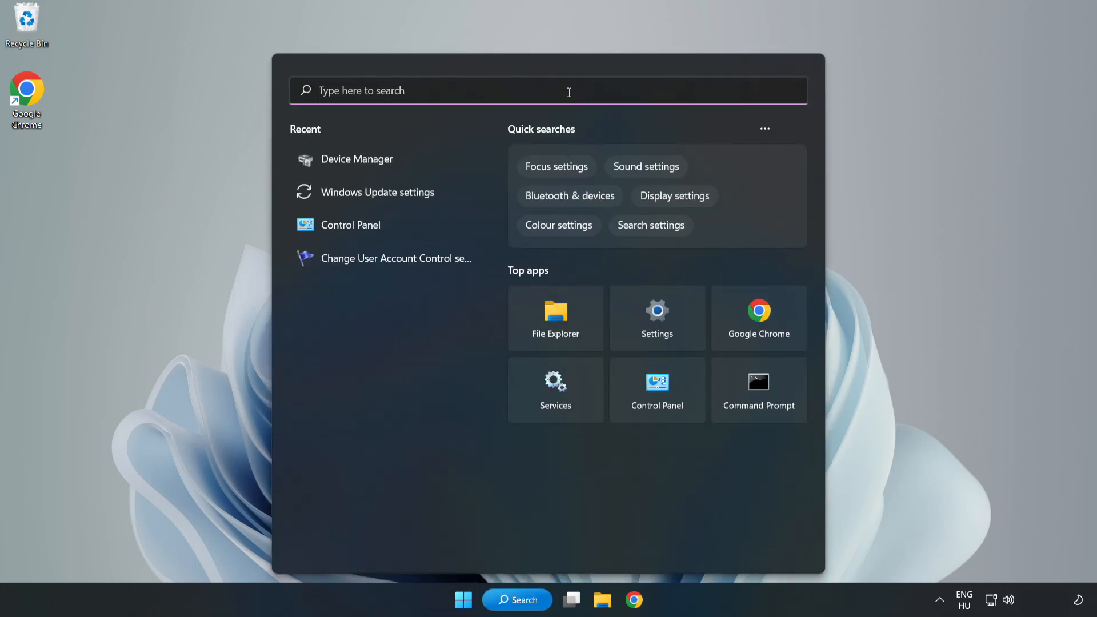
type("upda")
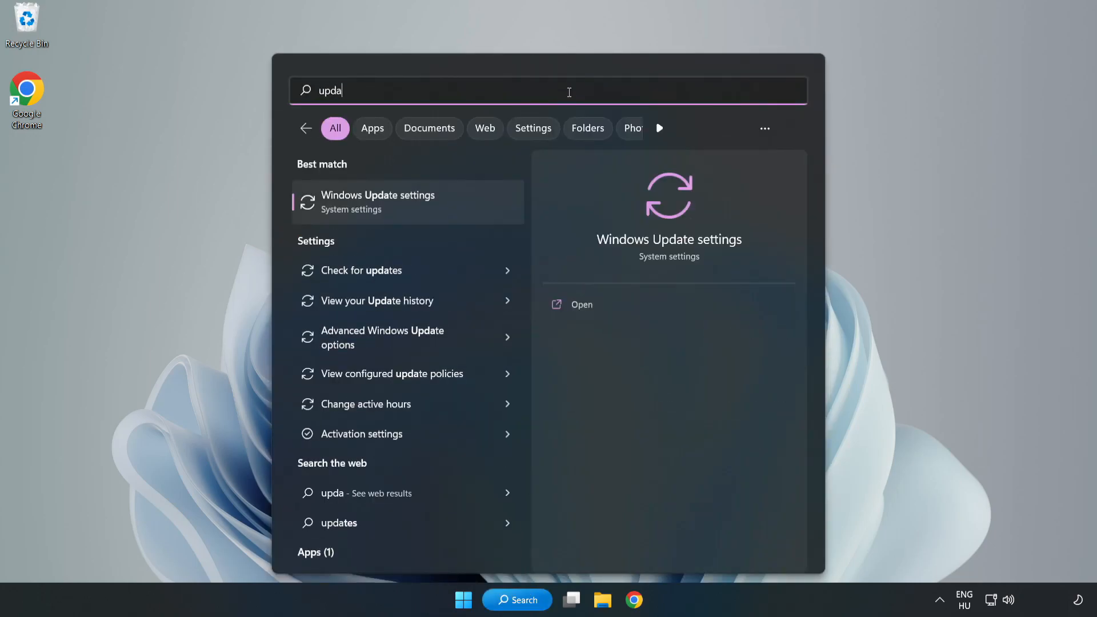
type("tes")
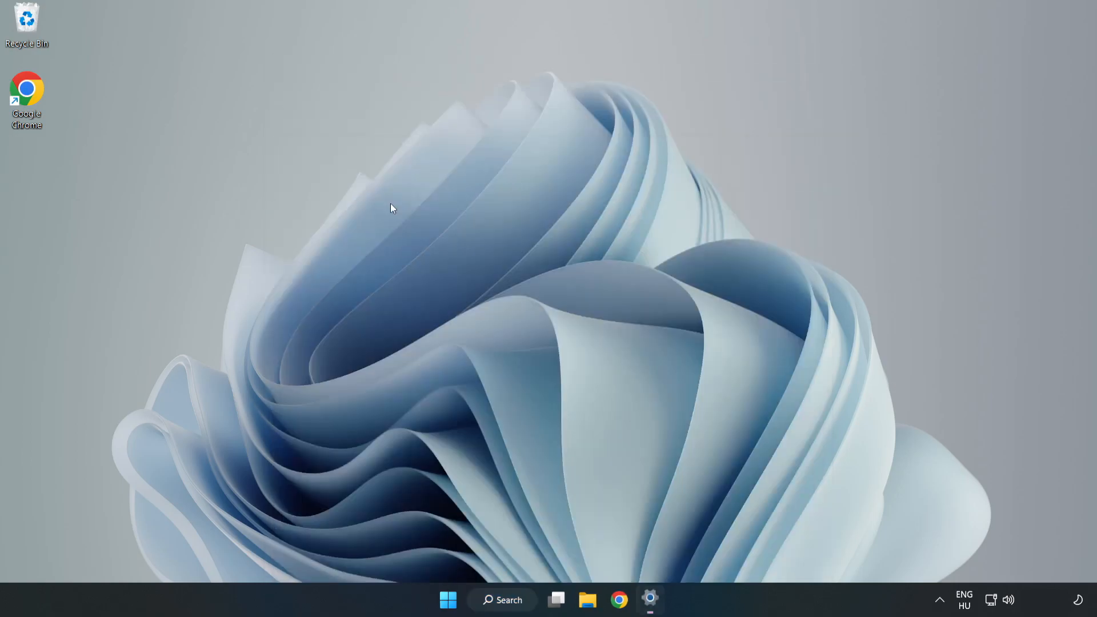
Maximize Settings, run Check for updates until the PC reports up to date, then close Settings.
left_click(650, 599)
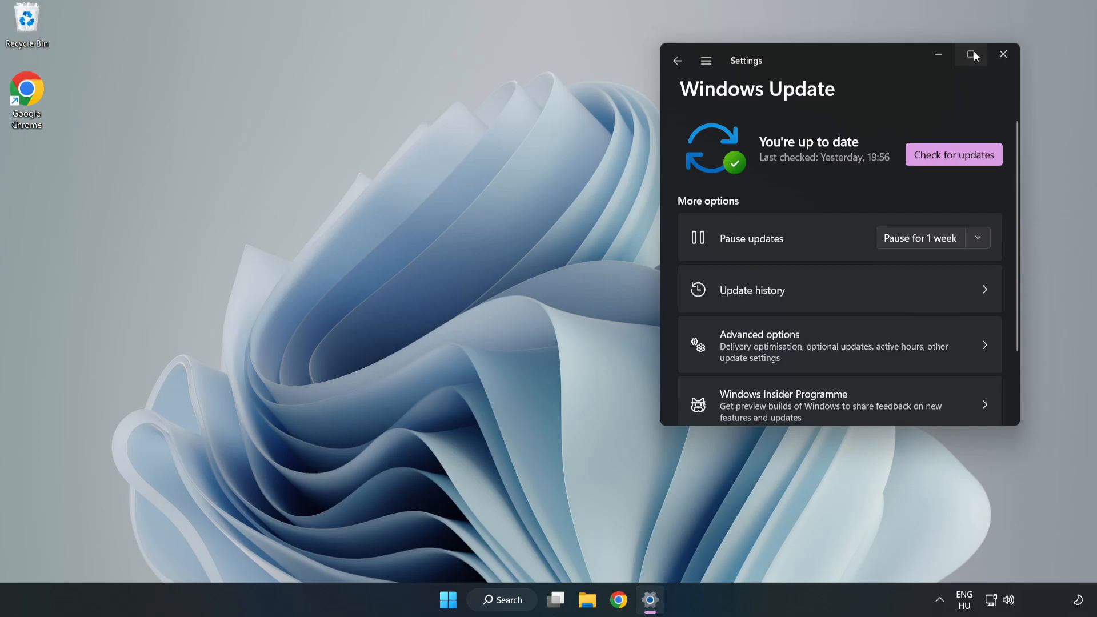
left_click(972, 55)
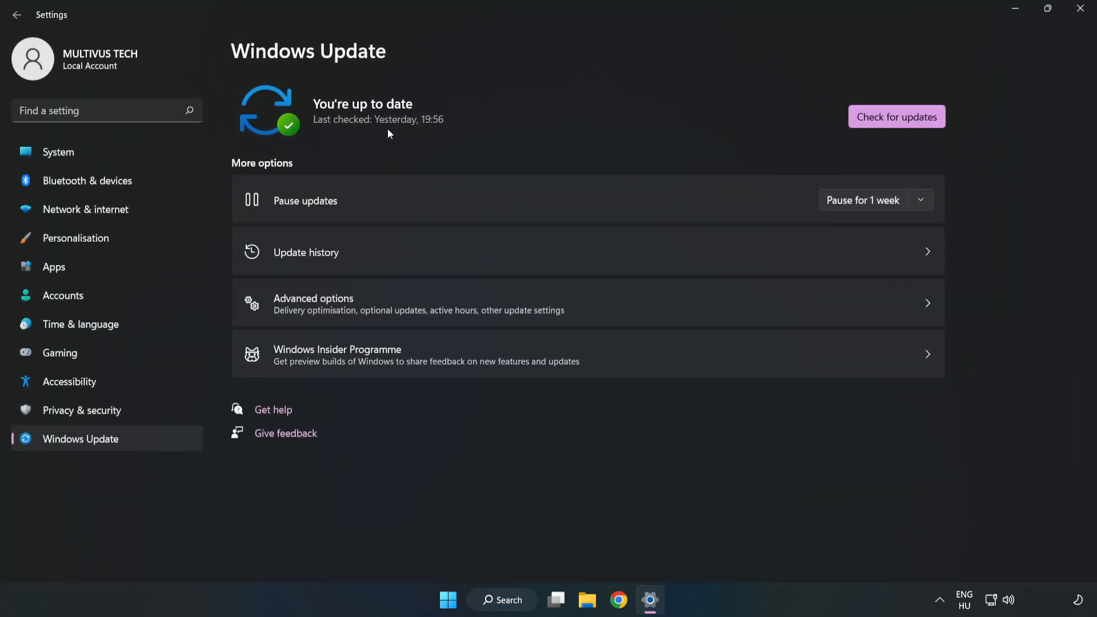
left_click(897, 116)
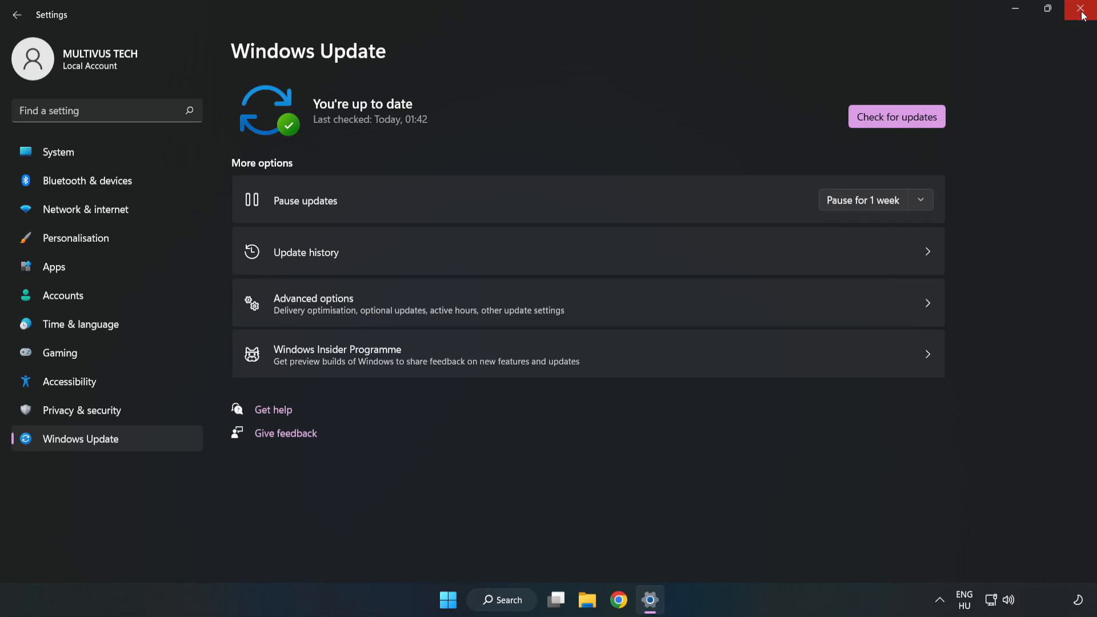
left_click(1084, 12)
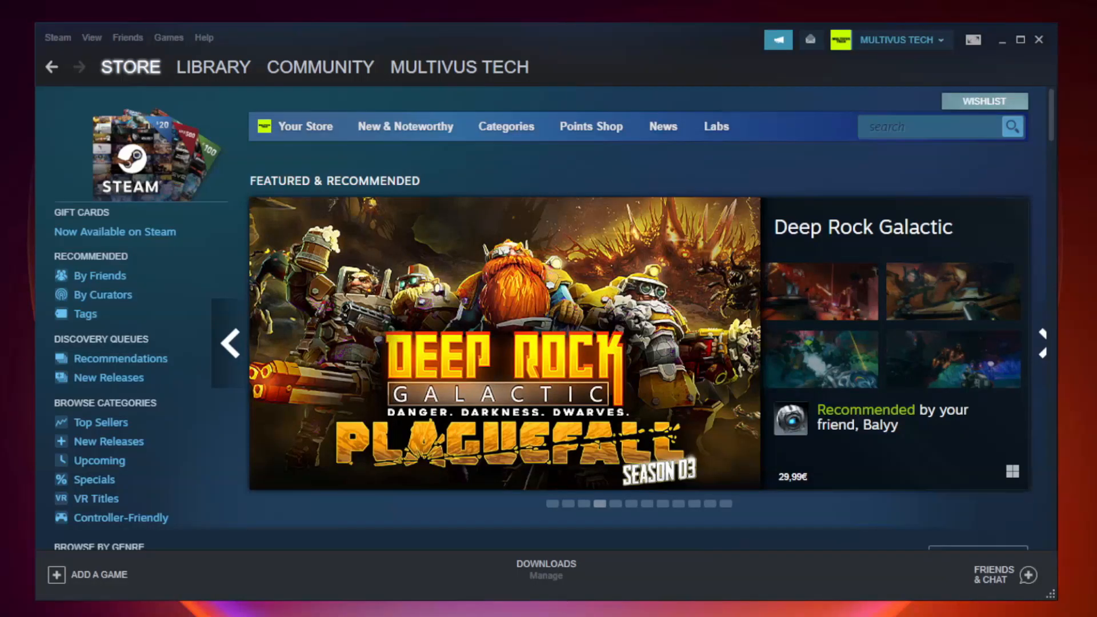
Show the Steam Library and bring up the favourited game's context menu.
left_click(213, 66)
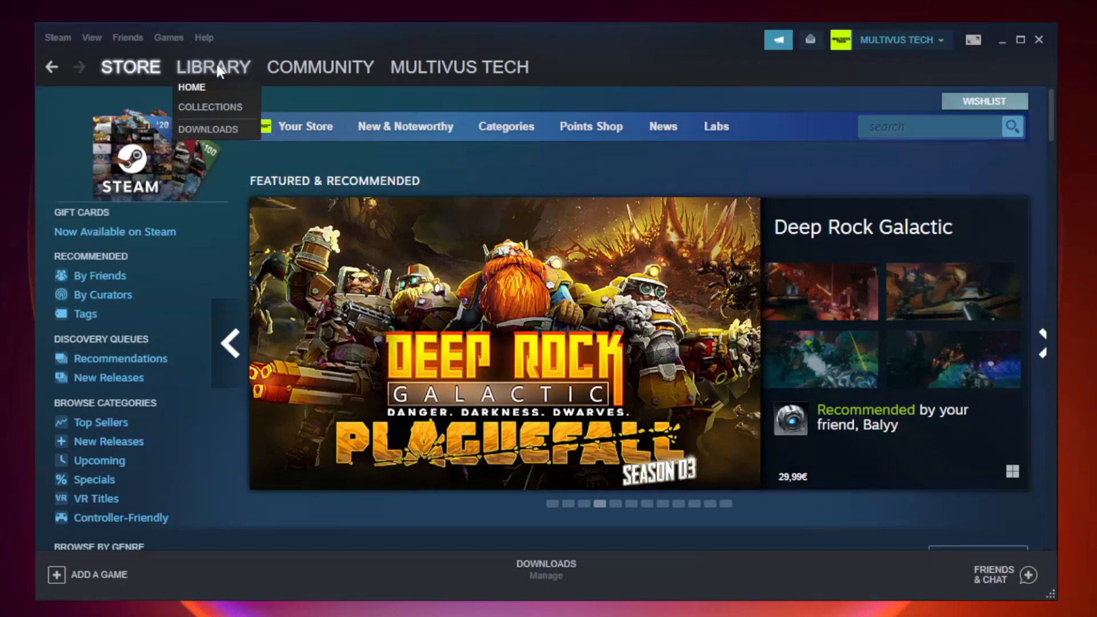
left_click(192, 87)
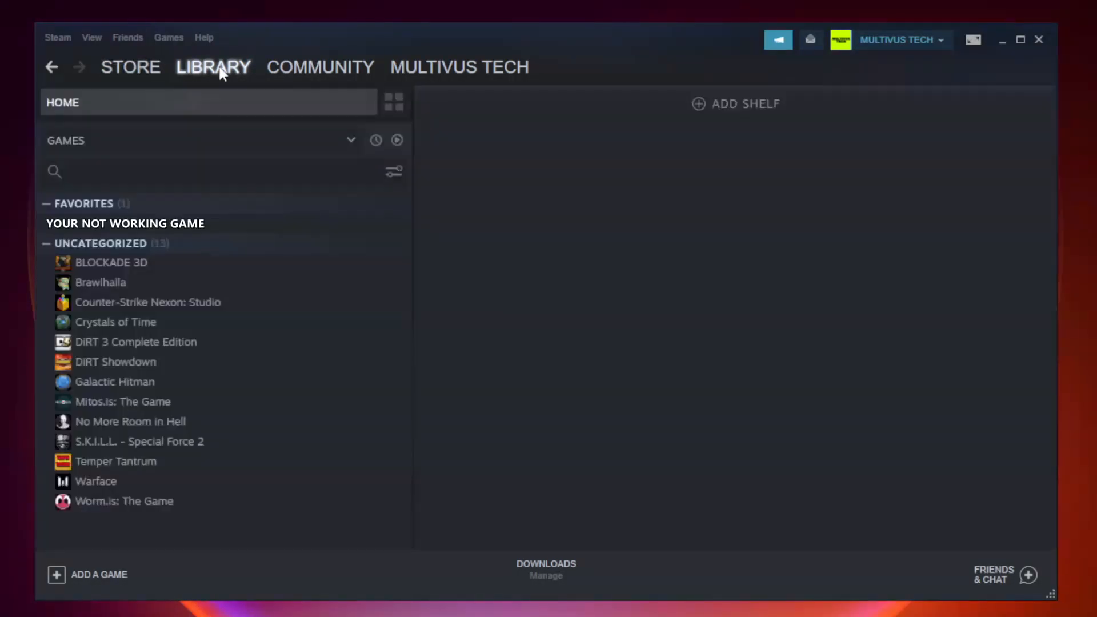
mouse_move(222, 196)
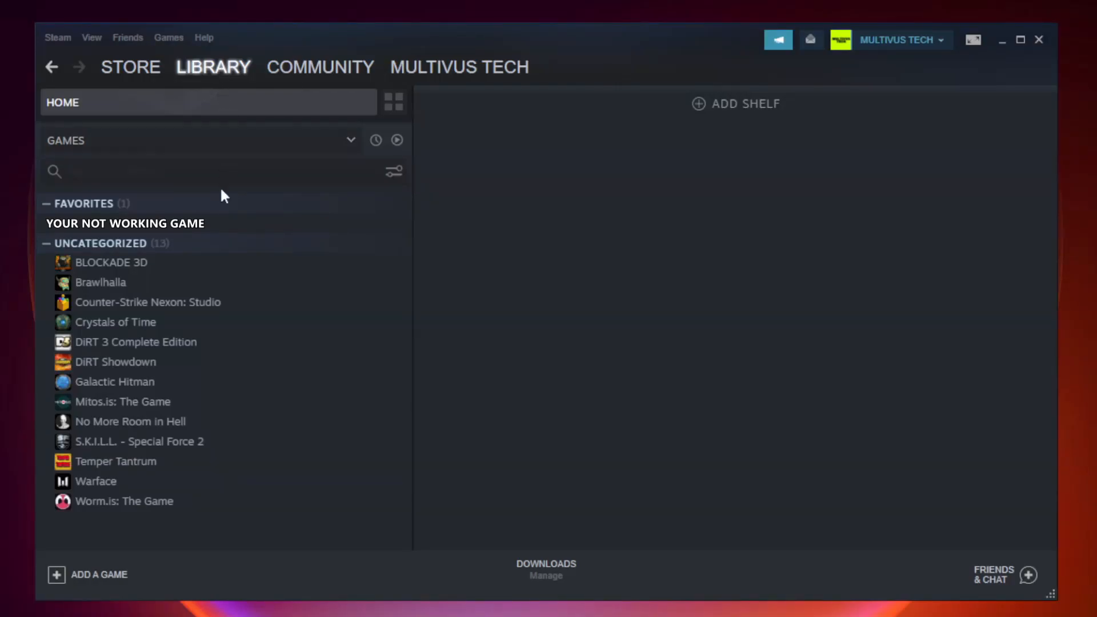
mouse_move(271, 223)
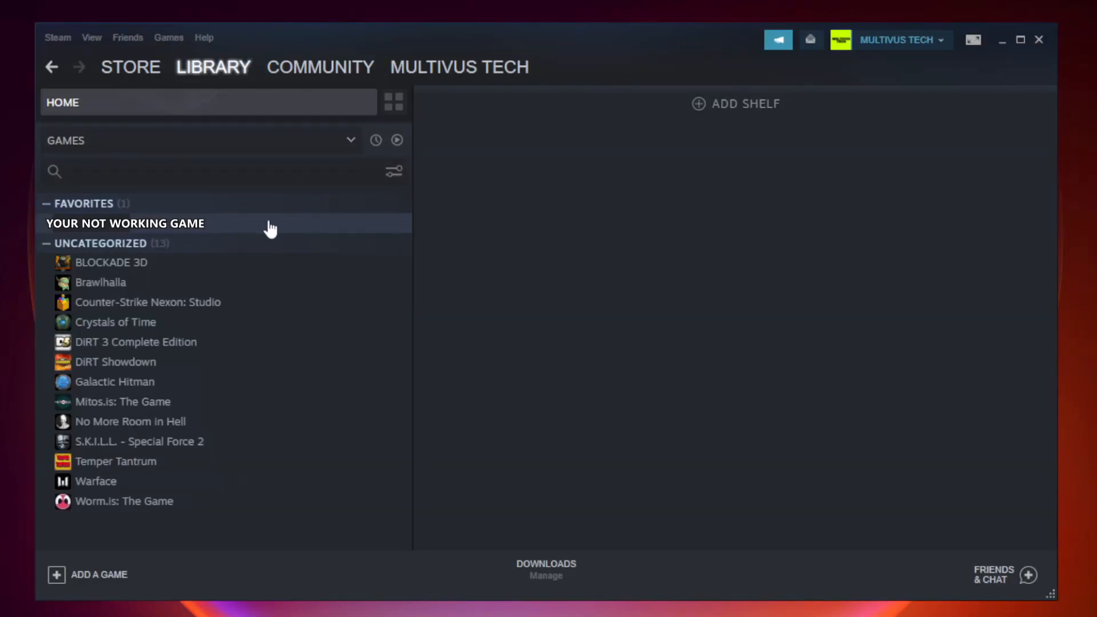
right_click(124, 223)
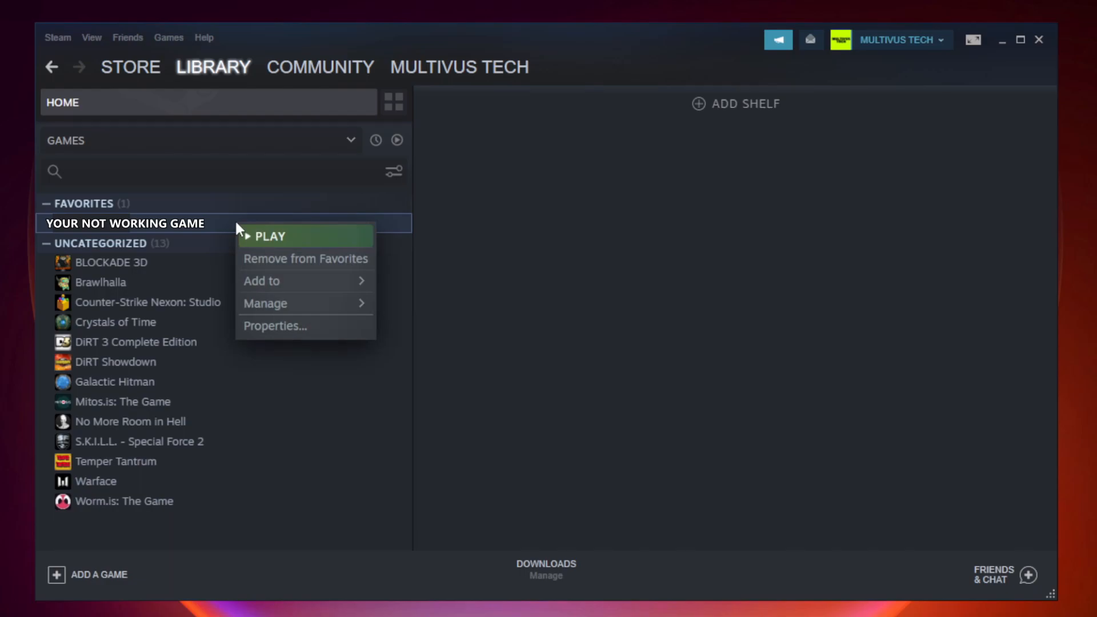
mouse_move(294, 330)
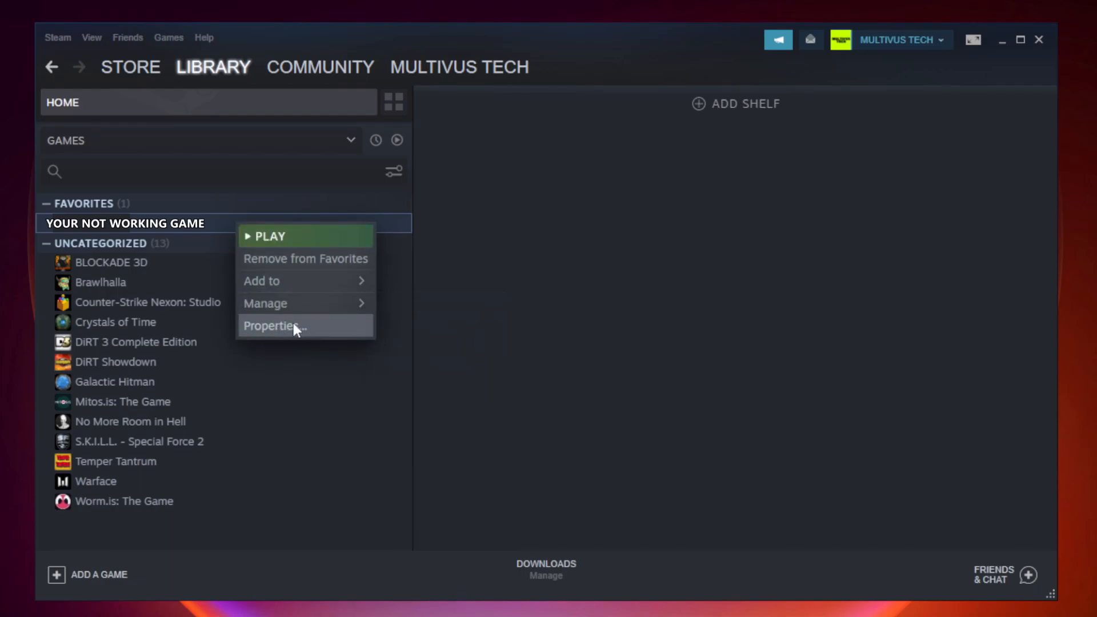
Verify Unturned's local files from its Properties, validating all 9192 files.
left_click(271, 325)
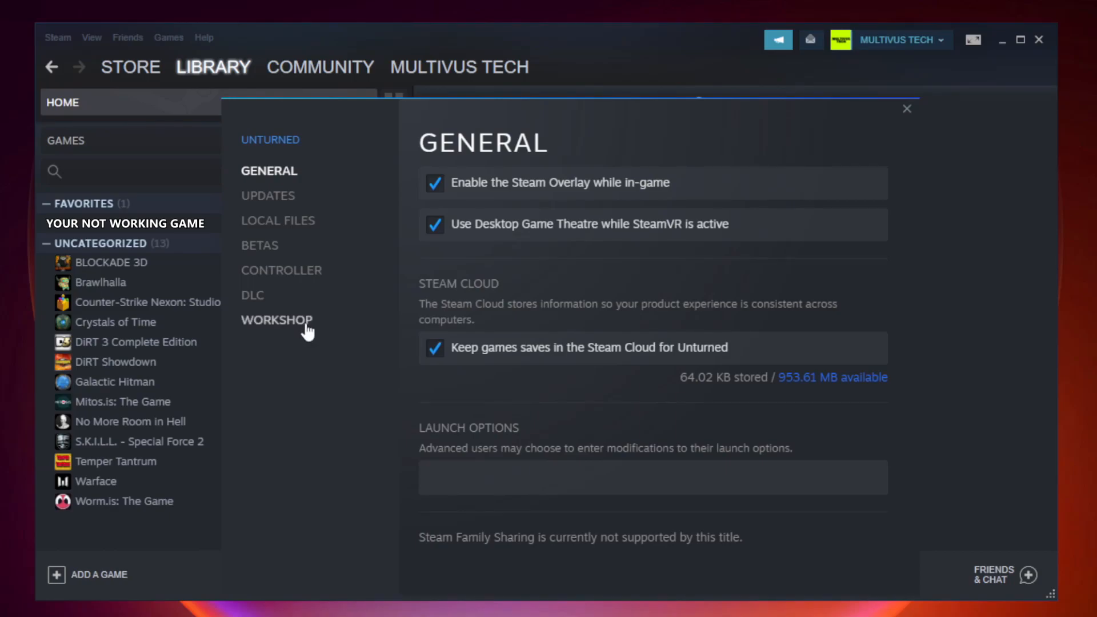
mouse_move(294, 237)
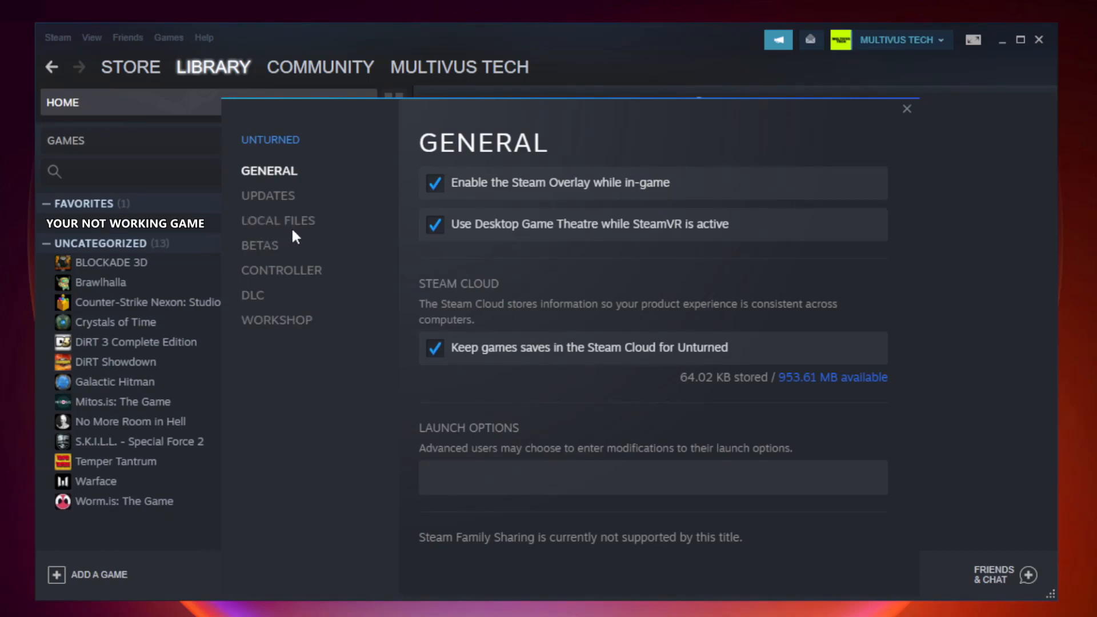
mouse_move(278, 221)
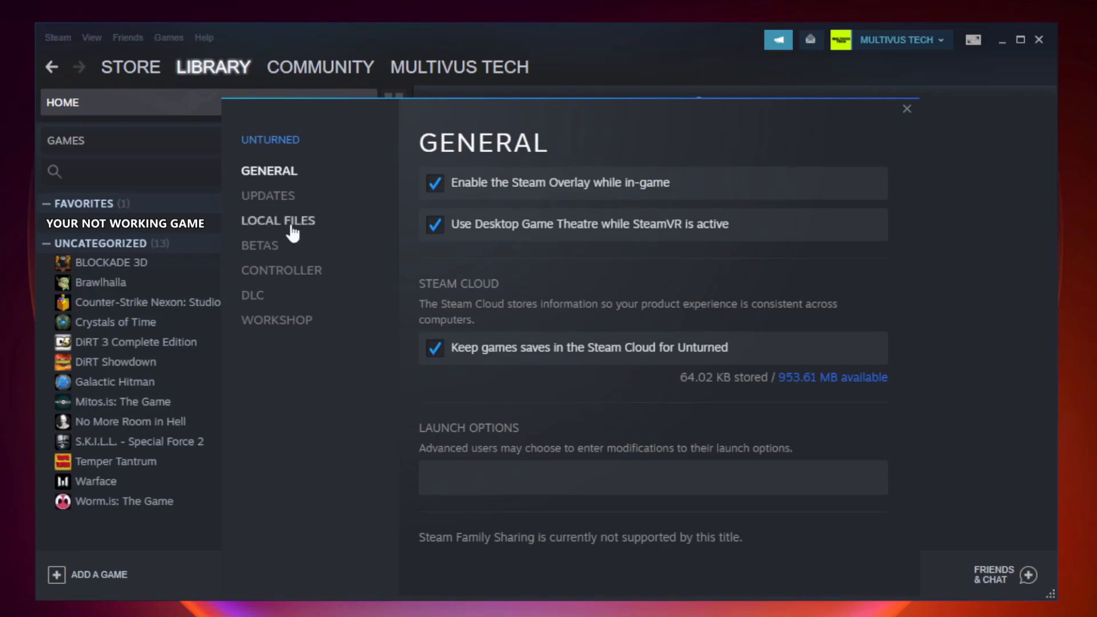
left_click(277, 220)
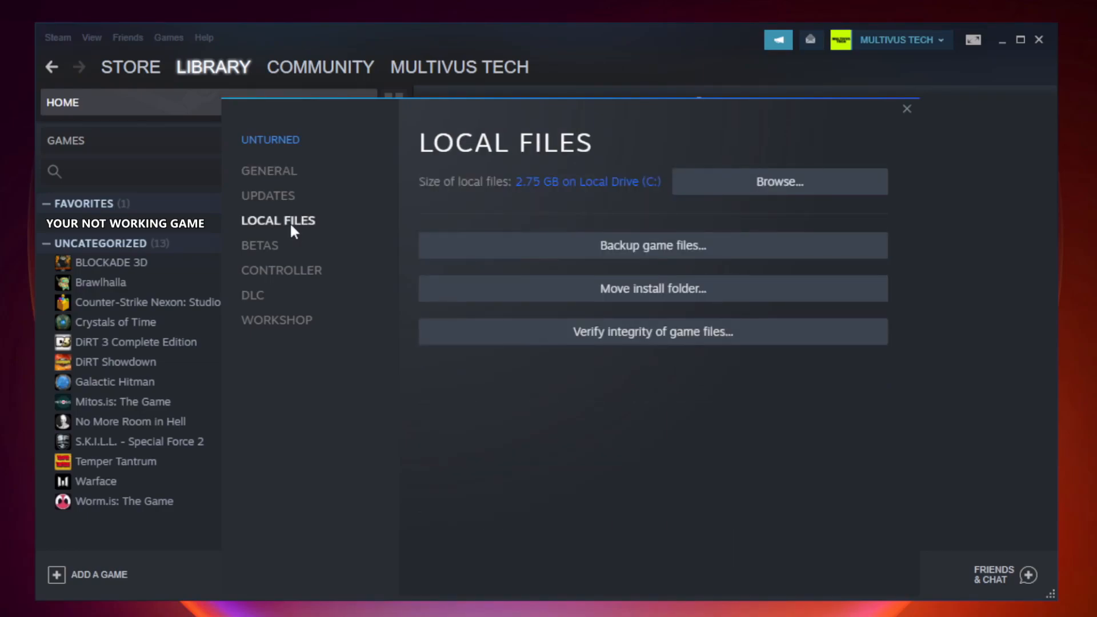
mouse_move(742, 343)
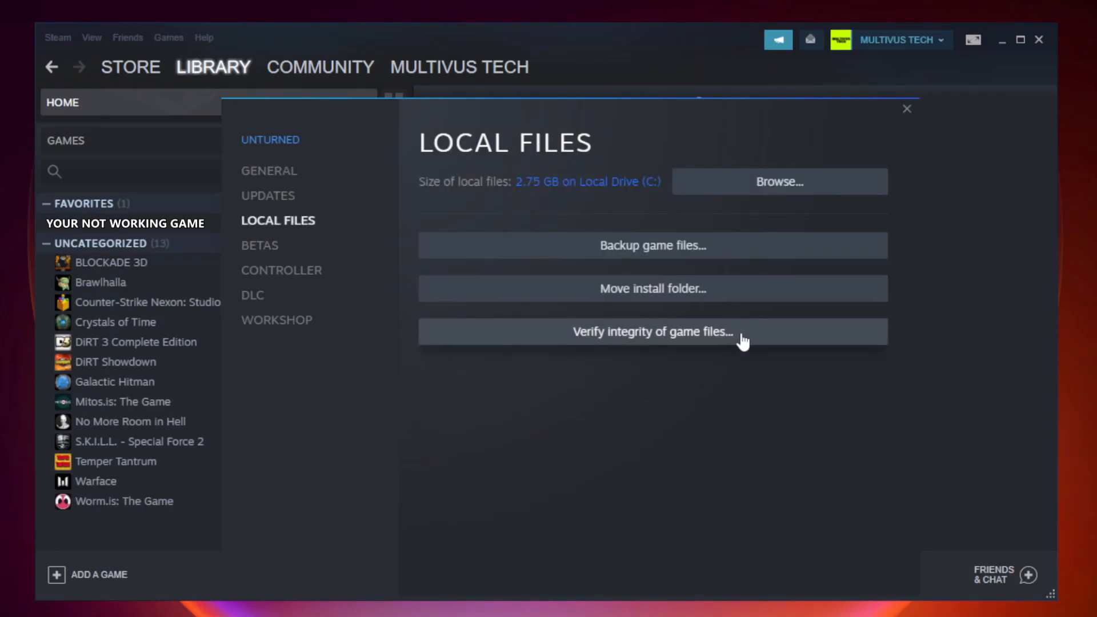
mouse_move(664, 343)
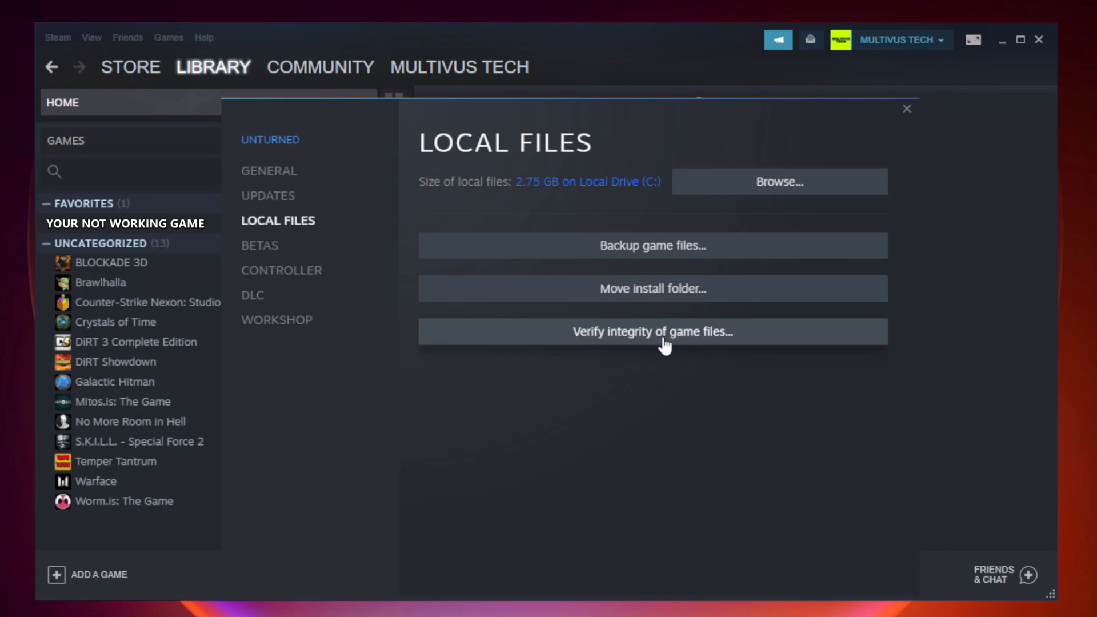
left_click(653, 331)
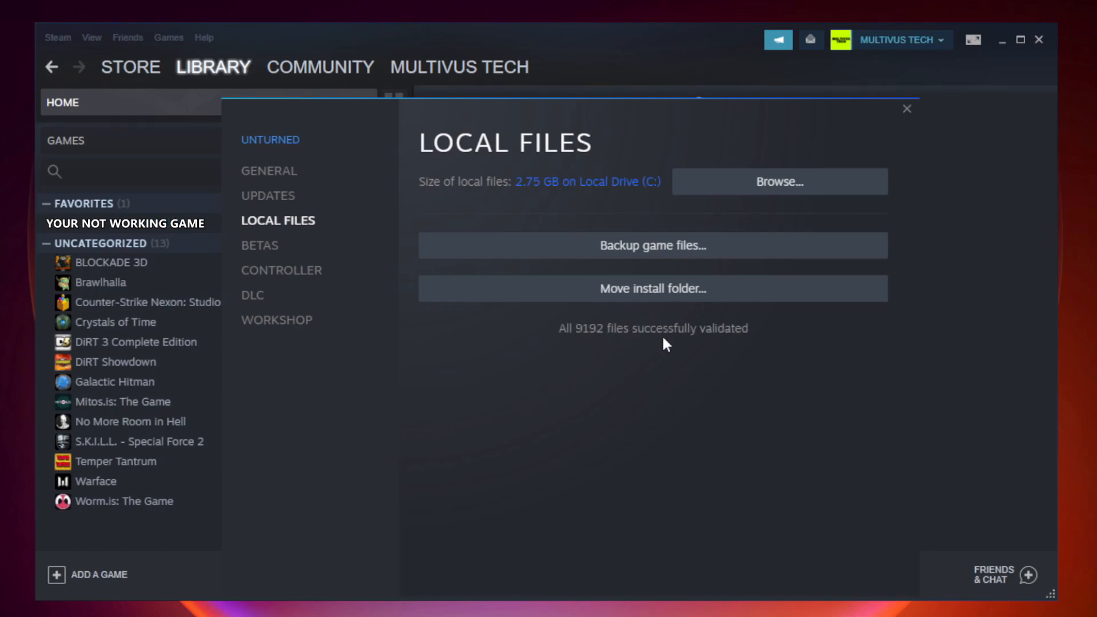
mouse_move(729, 353)
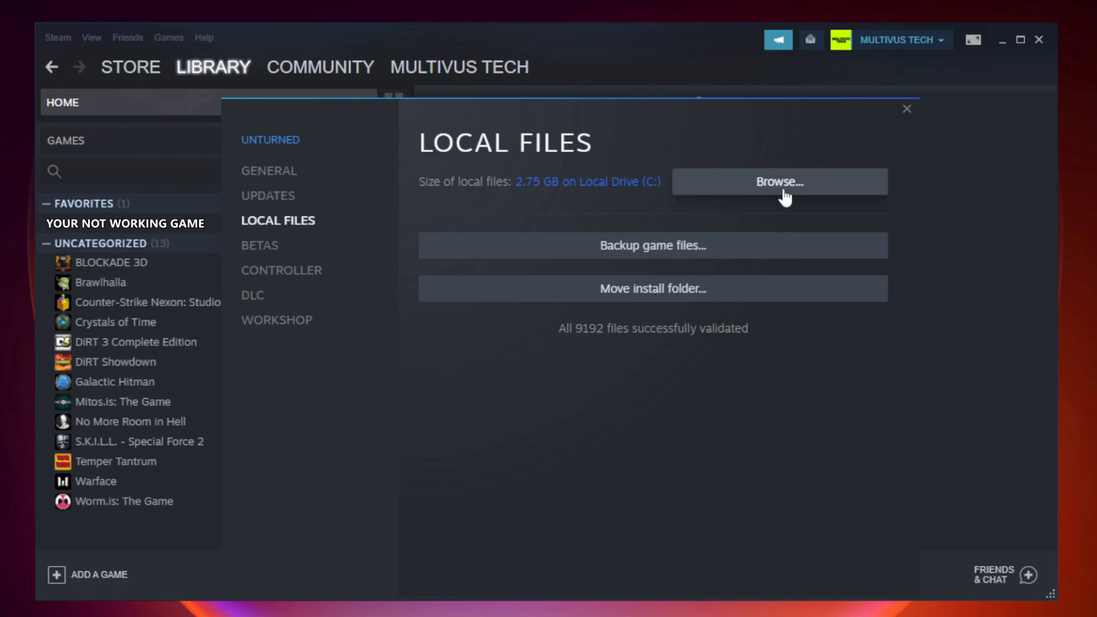
Browse to the game's install folder and right-click the game shortcut.
left_click(779, 181)
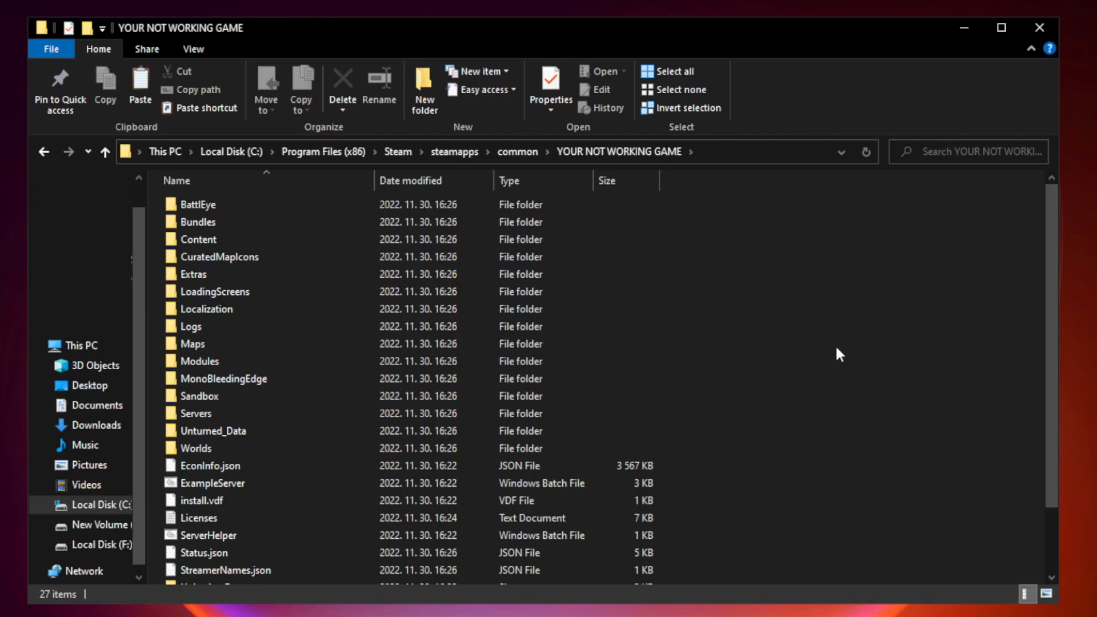
scroll("down", 3)
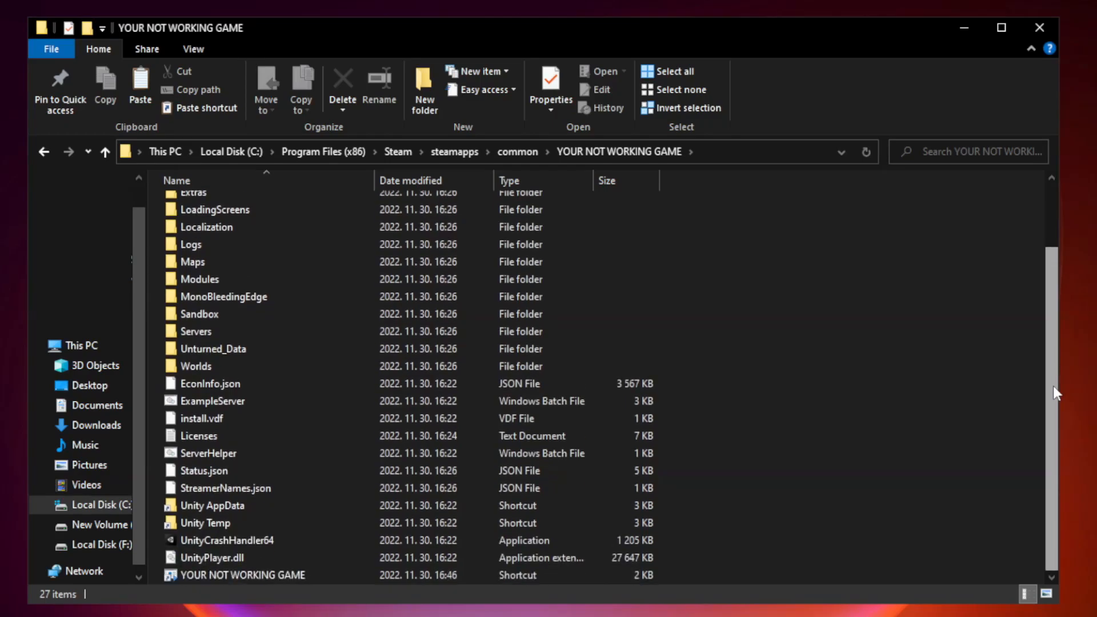
left_click(262, 575)
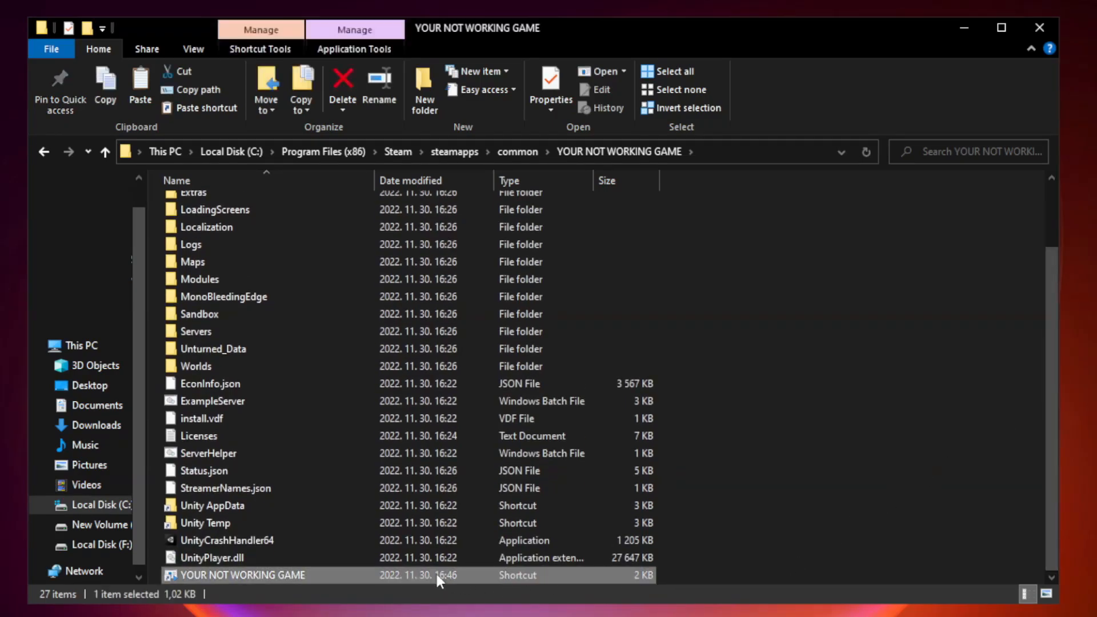
mouse_move(374, 581)
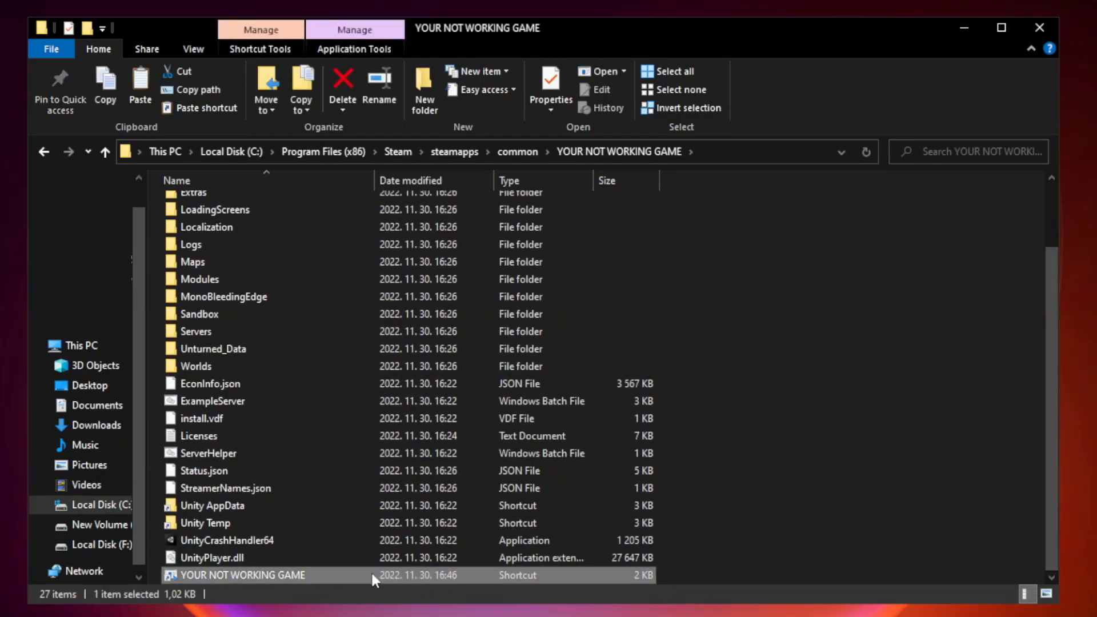
right_click(242, 575)
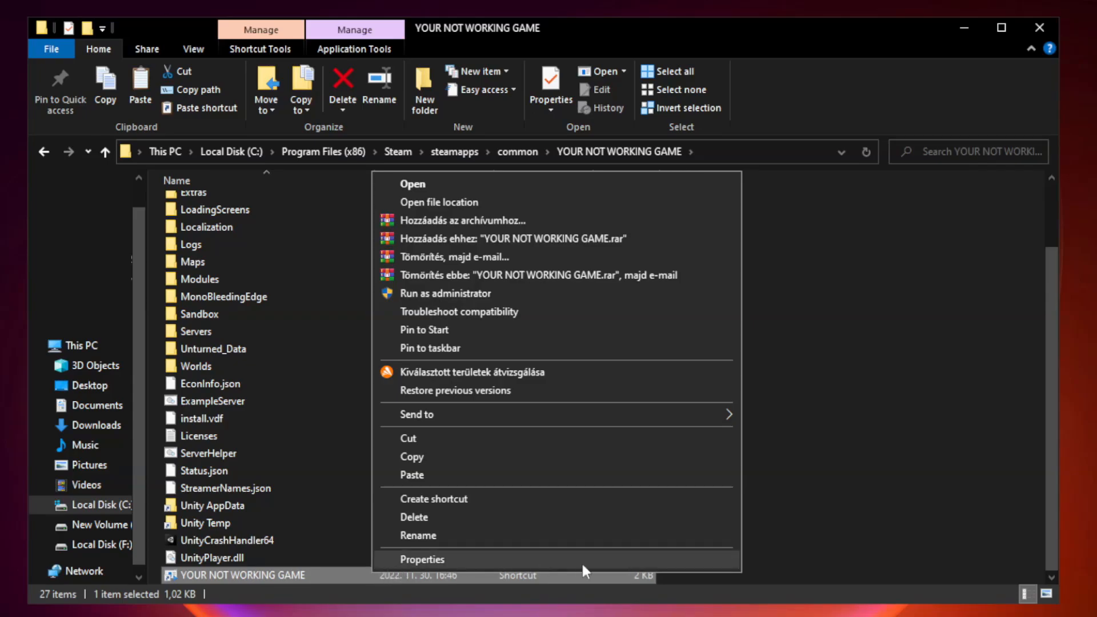
Set the shortcut to Windows 8 compatibility, fullscreen optimizations off, run as administrator; close Explorer.
left_click(421, 559)
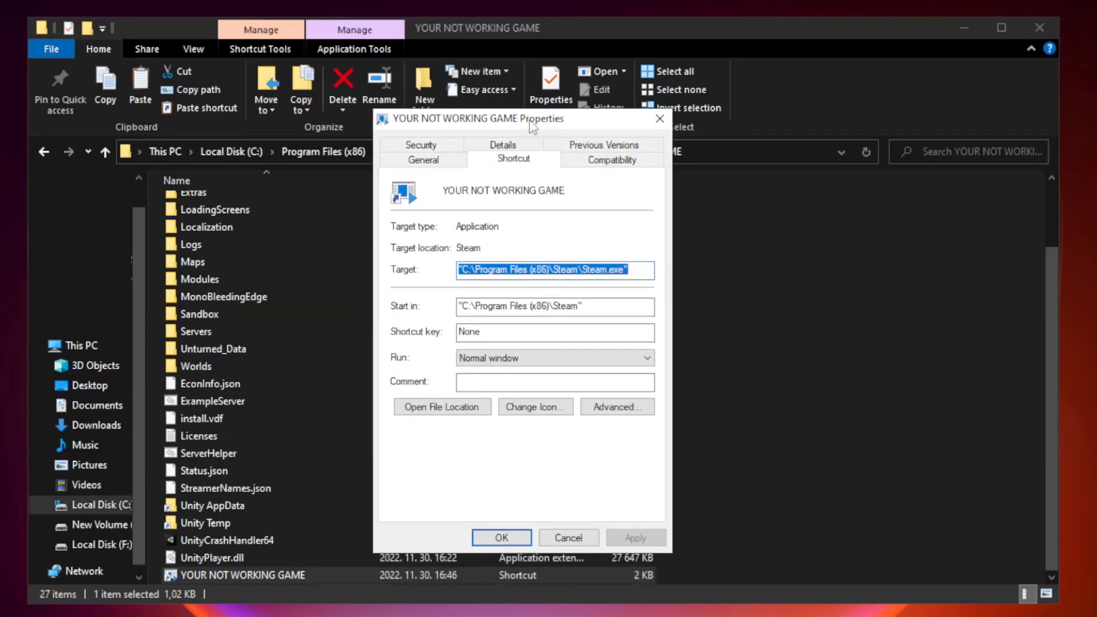
mouse_move(620, 164)
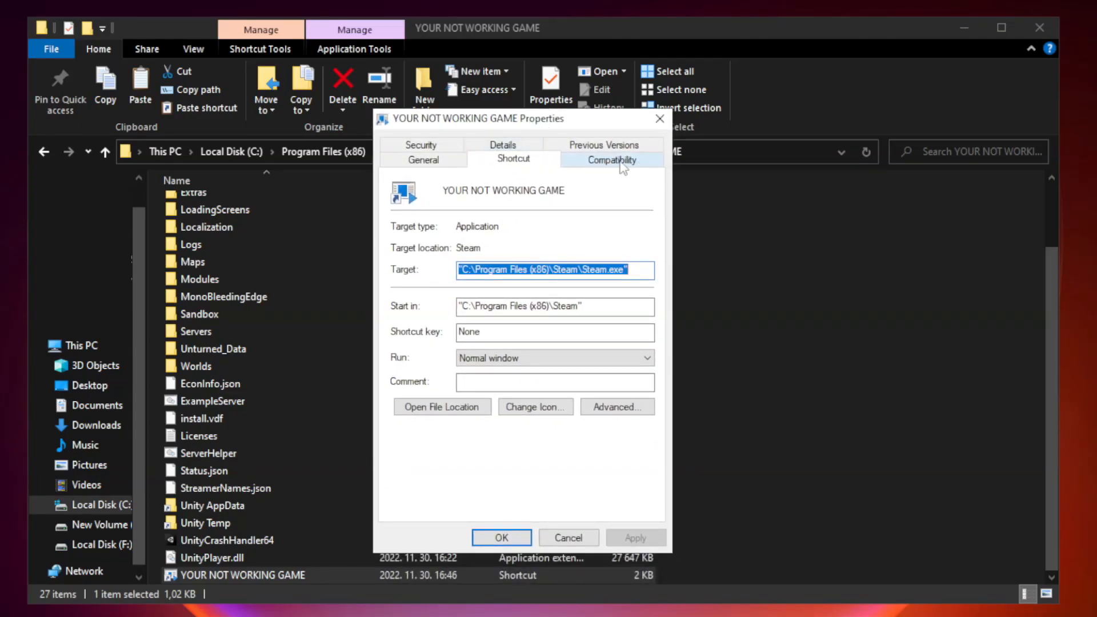
left_click(611, 159)
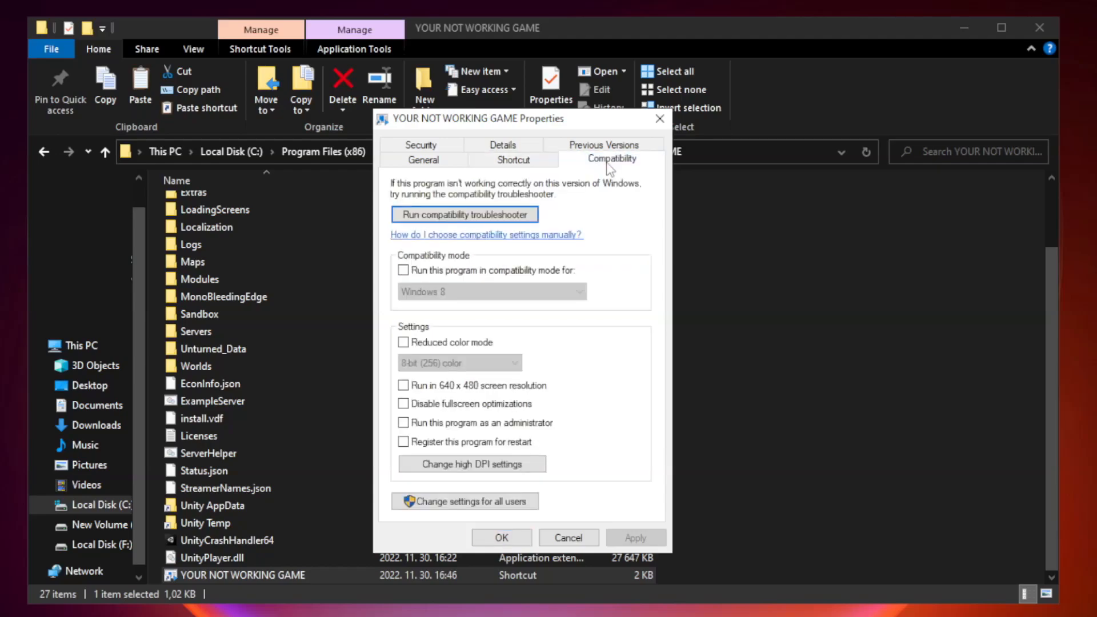
mouse_move(579, 269)
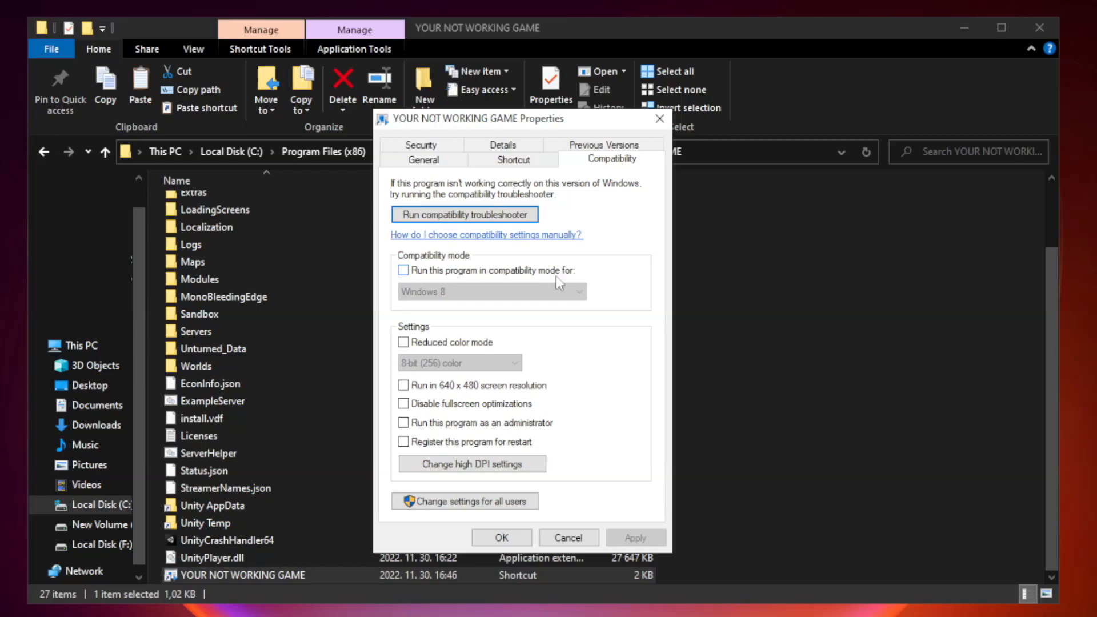
left_click(403, 270)
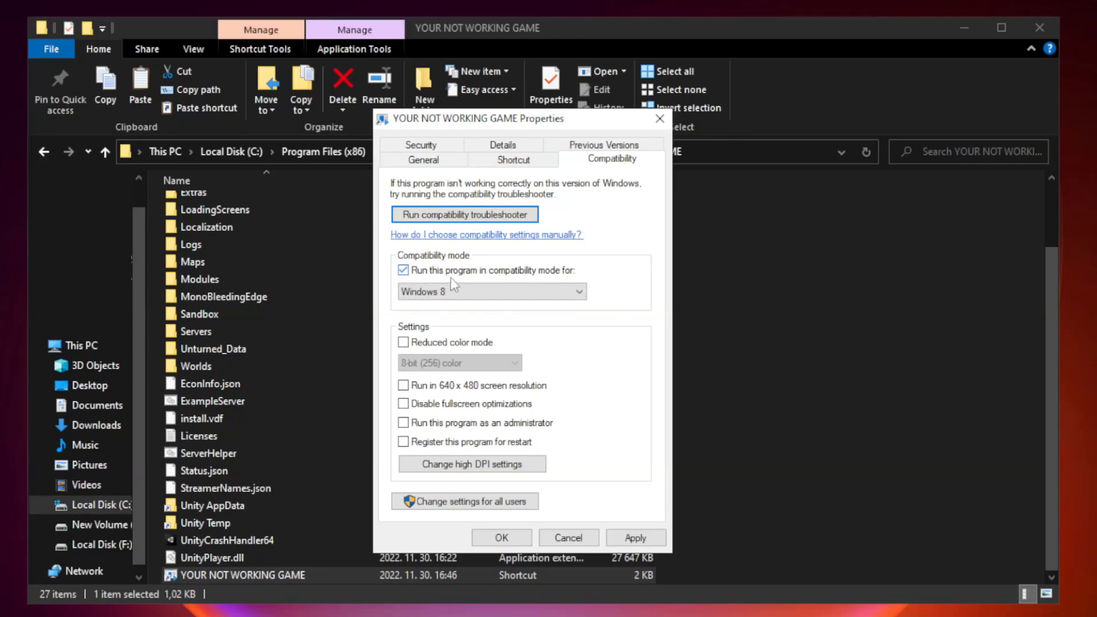
left_click(578, 292)
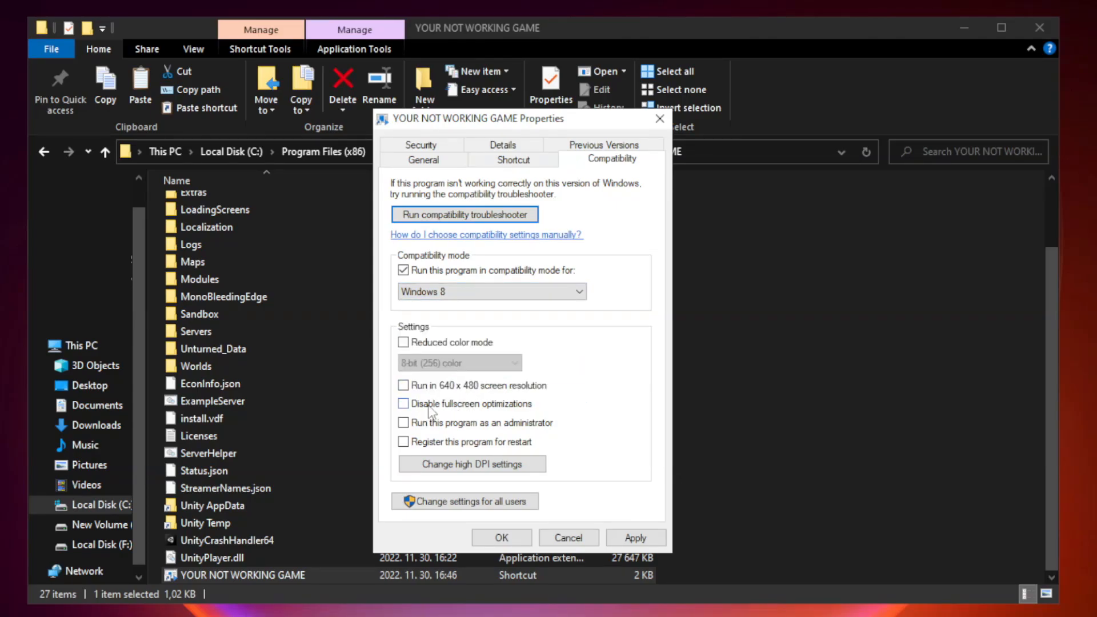
left_click(404, 405)
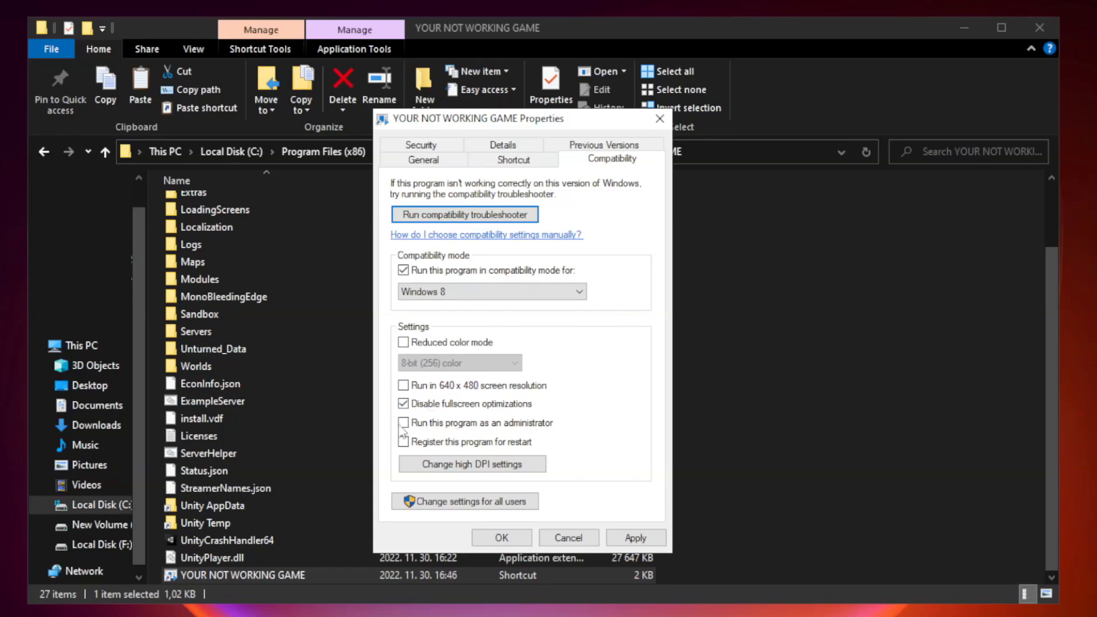
mouse_move(427, 431)
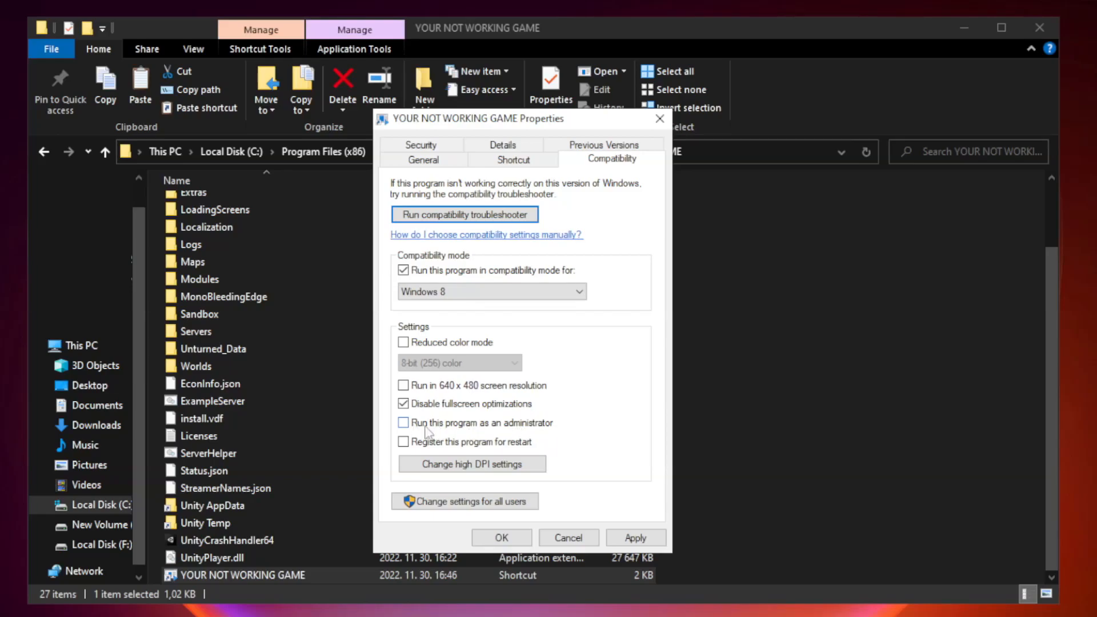
left_click(403, 423)
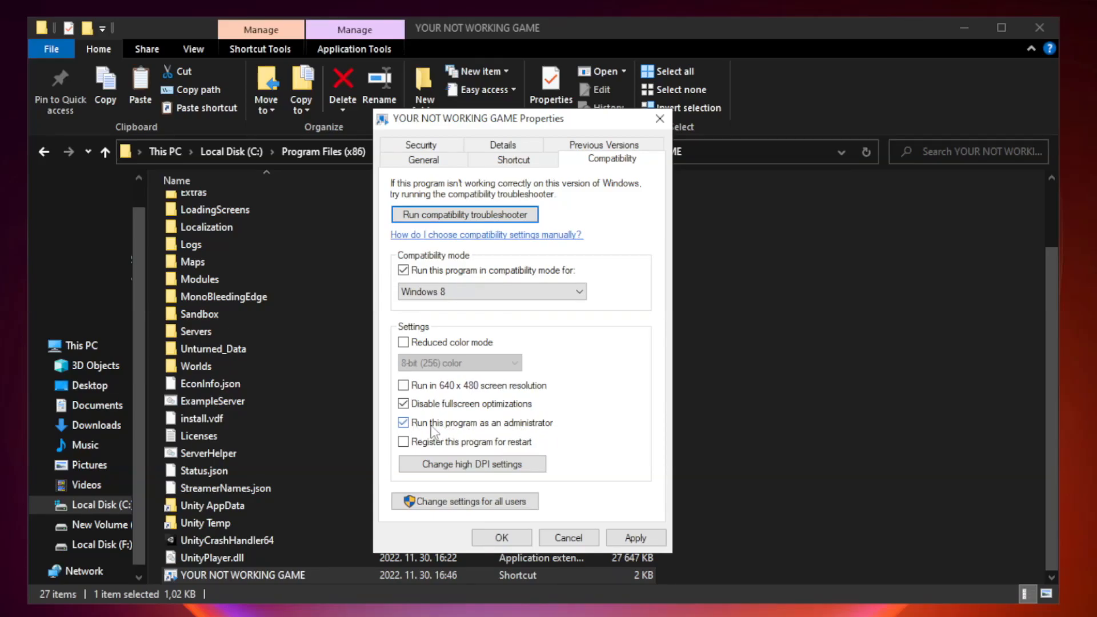
left_click(635, 538)
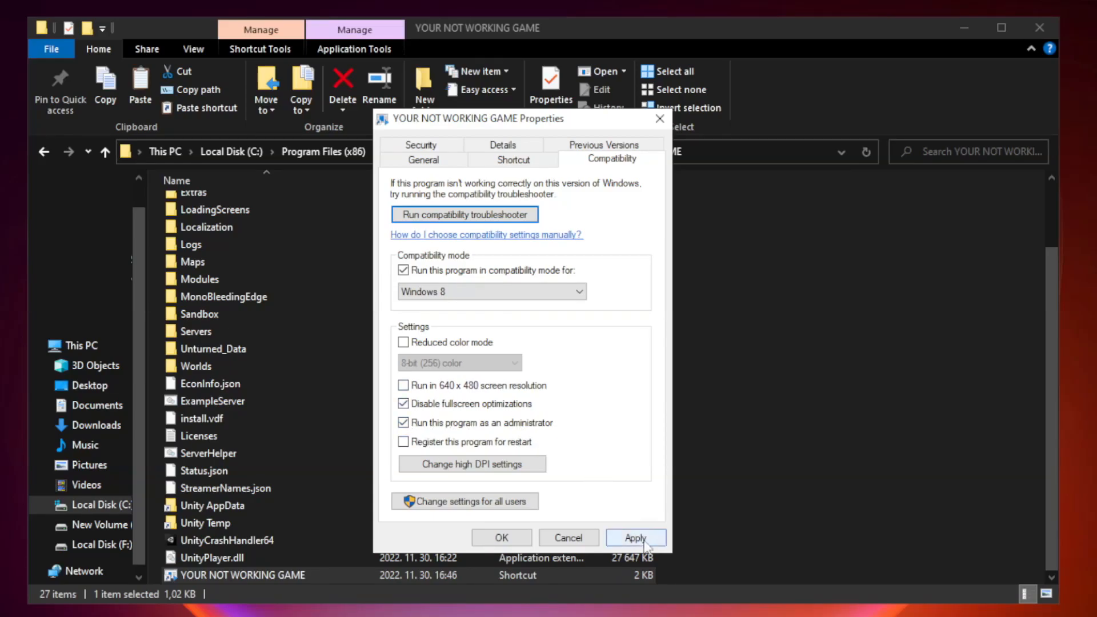
left_click(634, 537)
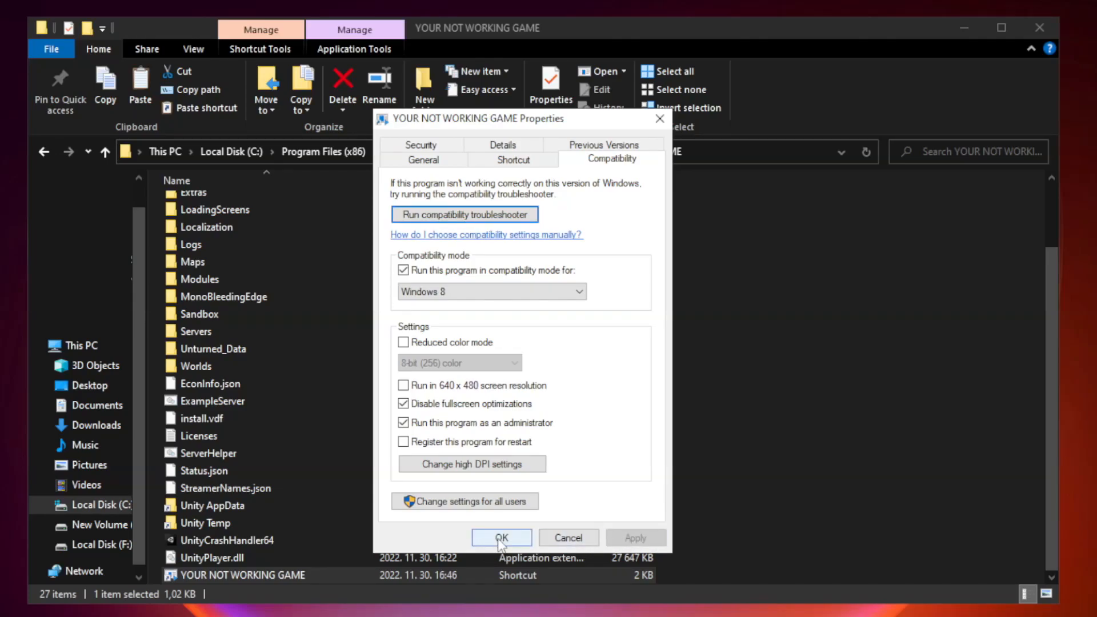
left_click(502, 537)
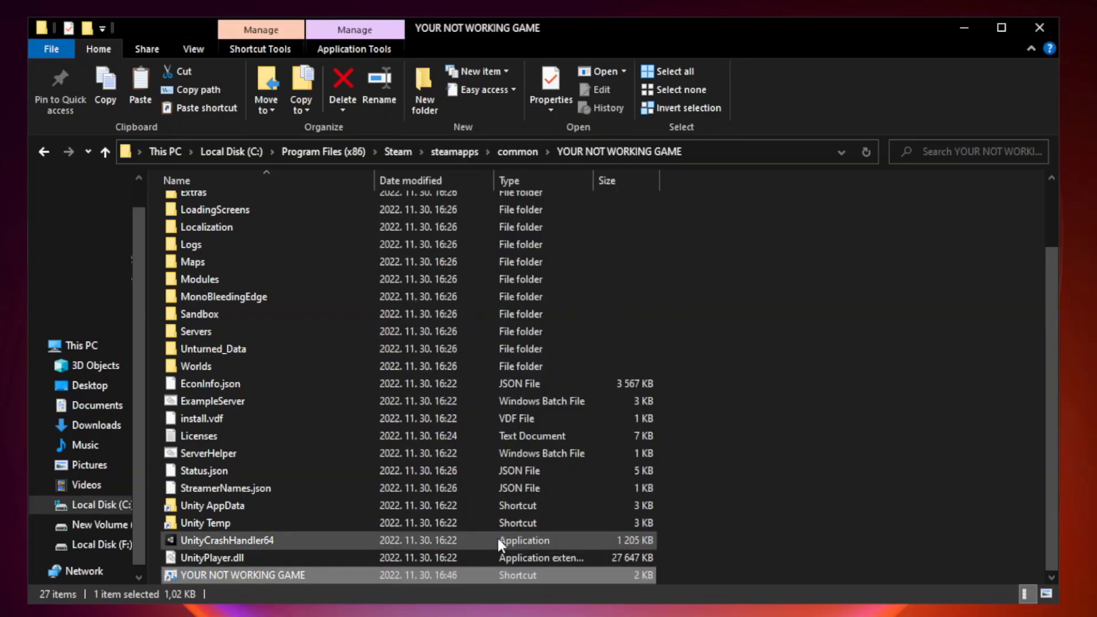
mouse_move(866, 396)
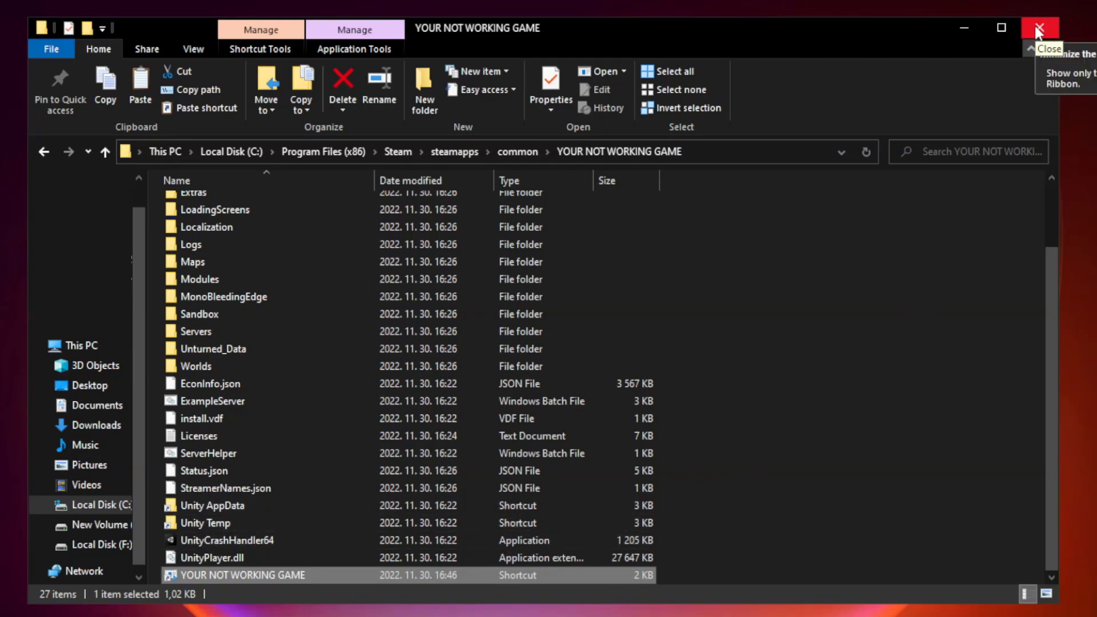
left_click(1041, 28)
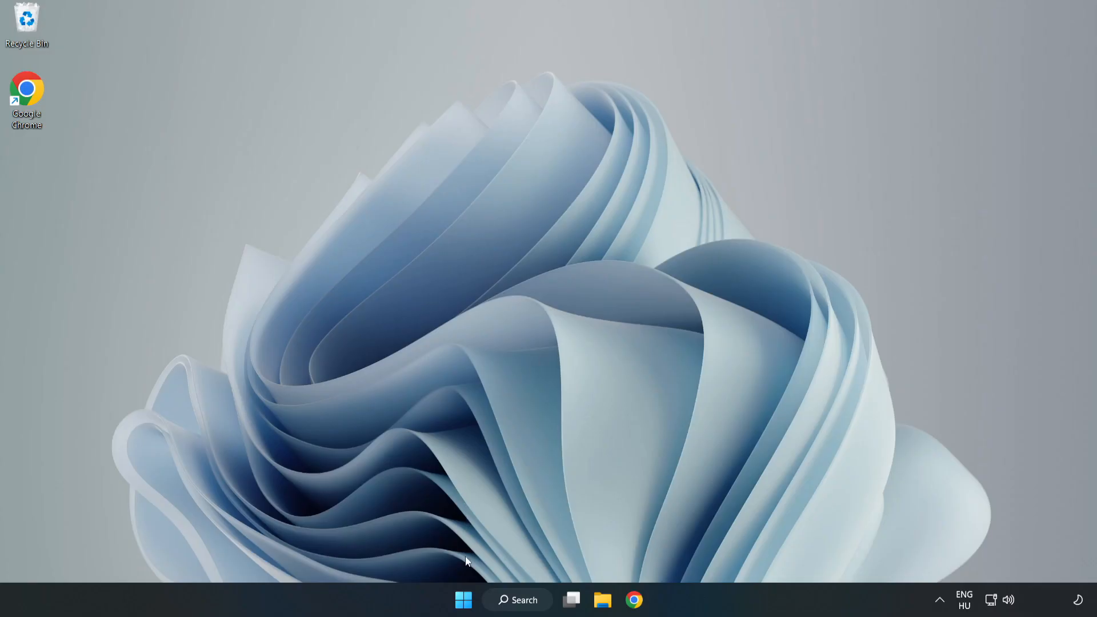
mouse_move(463, 600)
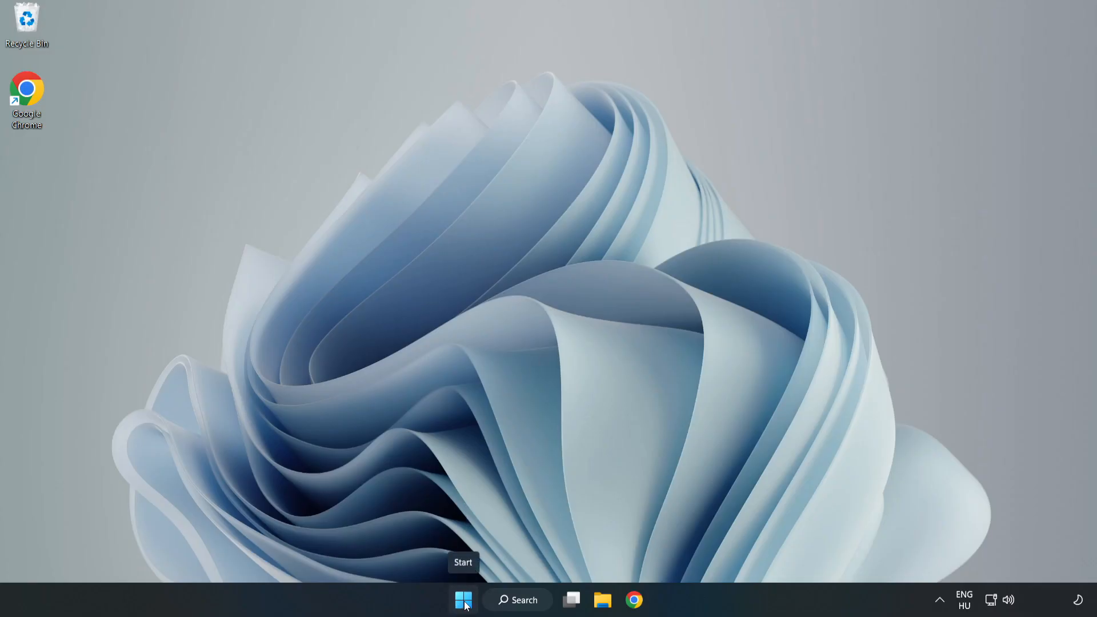
Disable Cortana, Edge, Teams and Phone Link as startup apps, then close Task Manager.
right_click(464, 600)
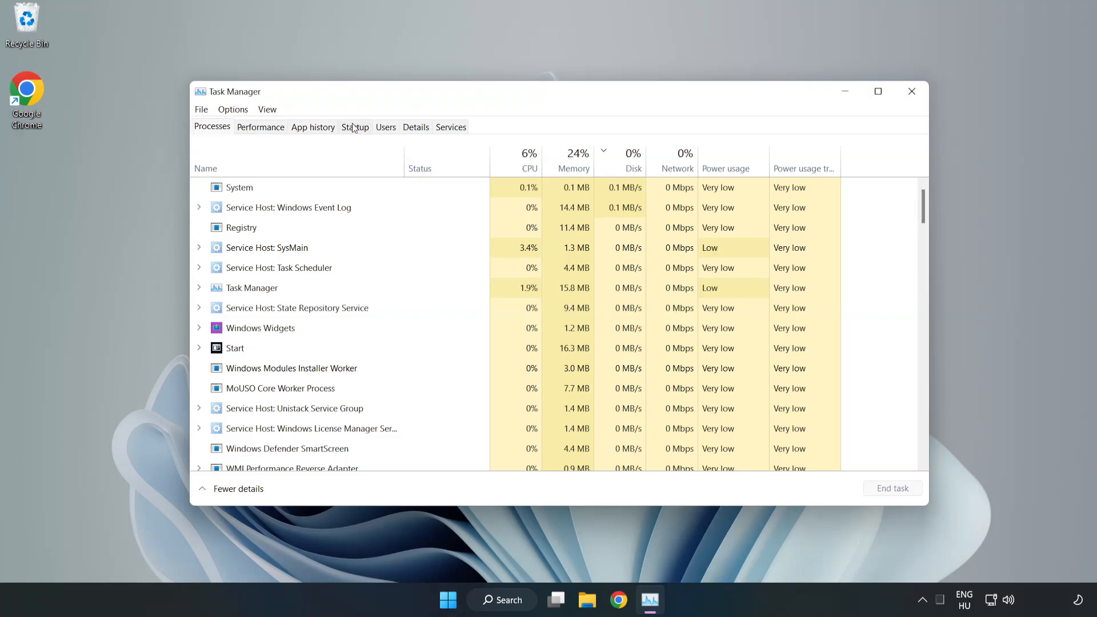
left_click(355, 127)
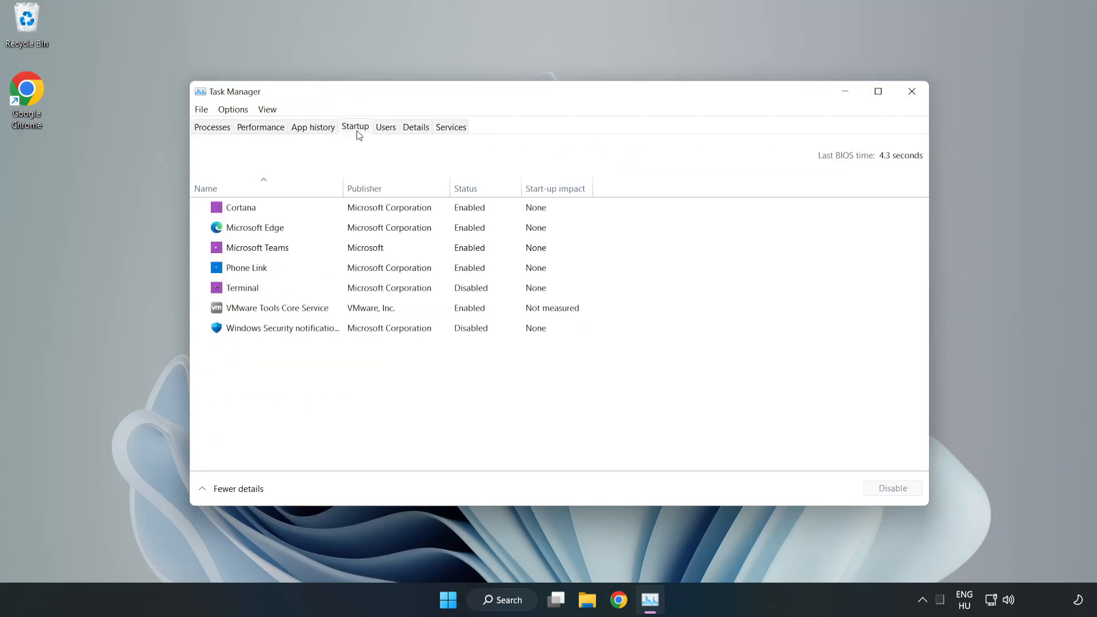
left_click(241, 207)
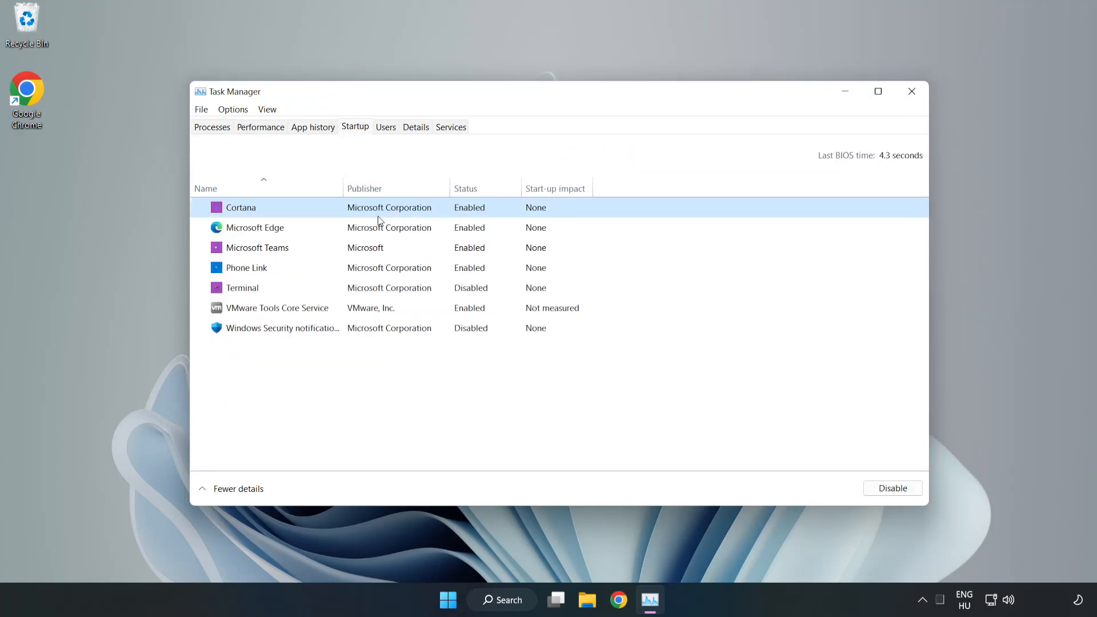
left_click(892, 488)
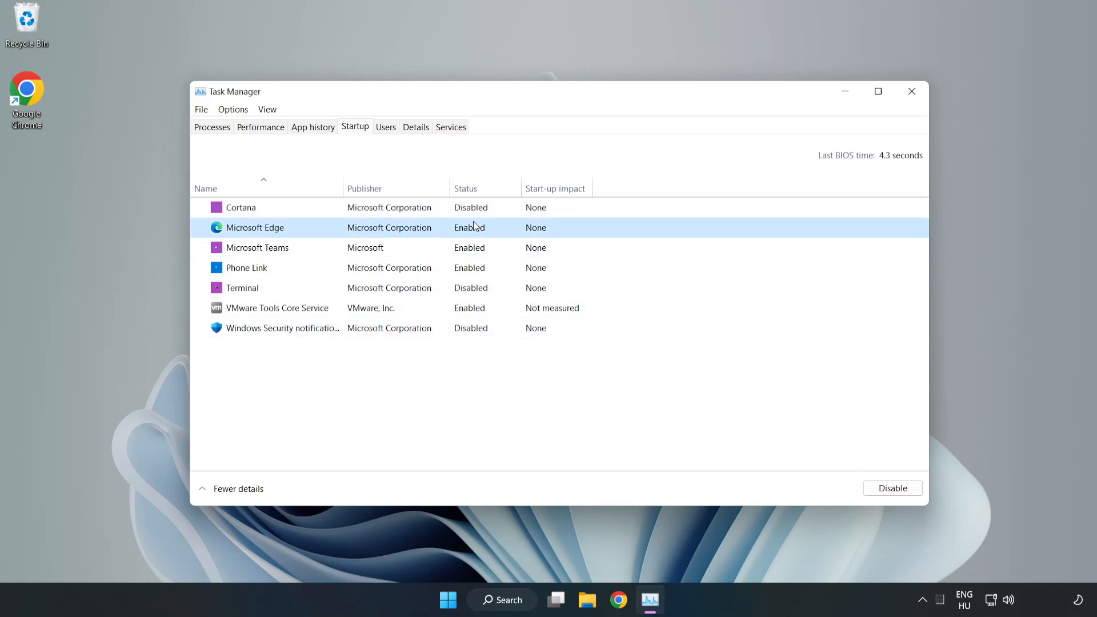
left_click(892, 487)
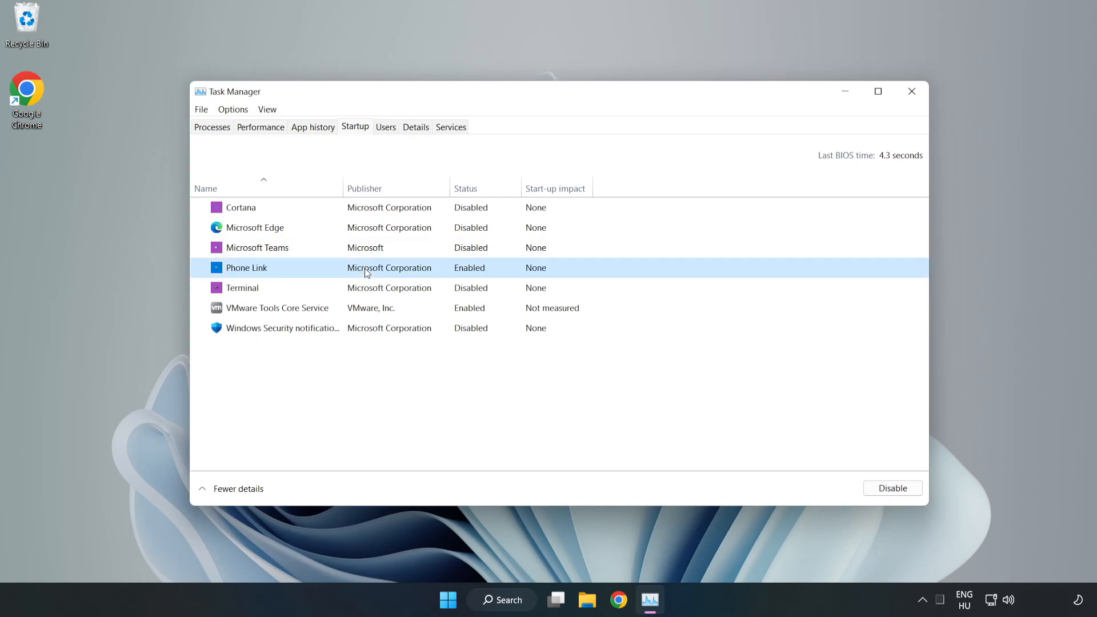
left_click(892, 488)
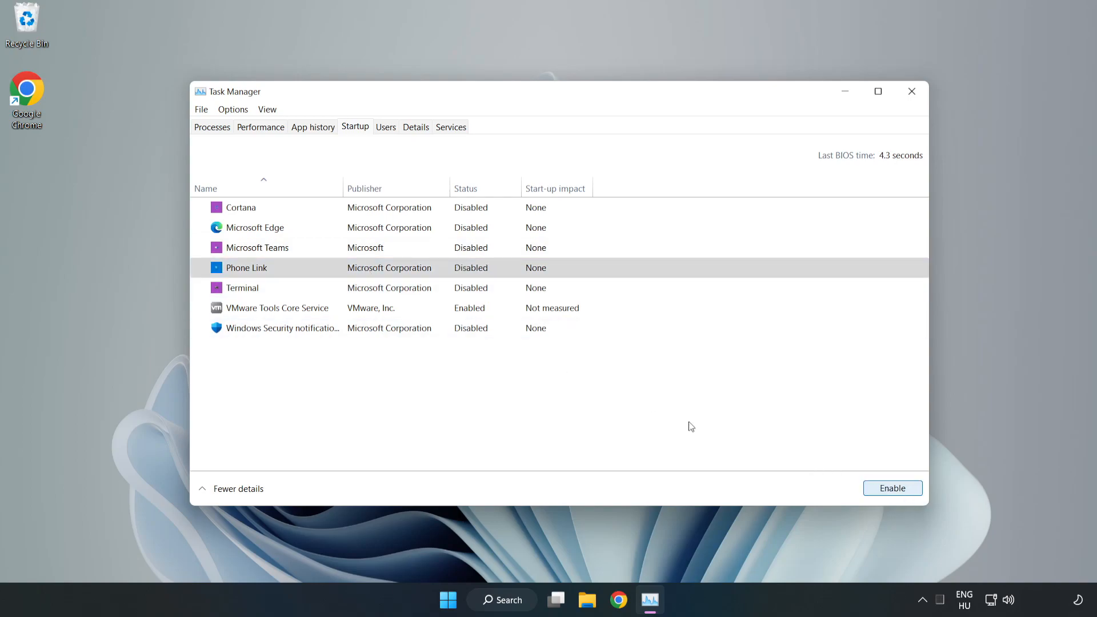
mouse_move(872, 118)
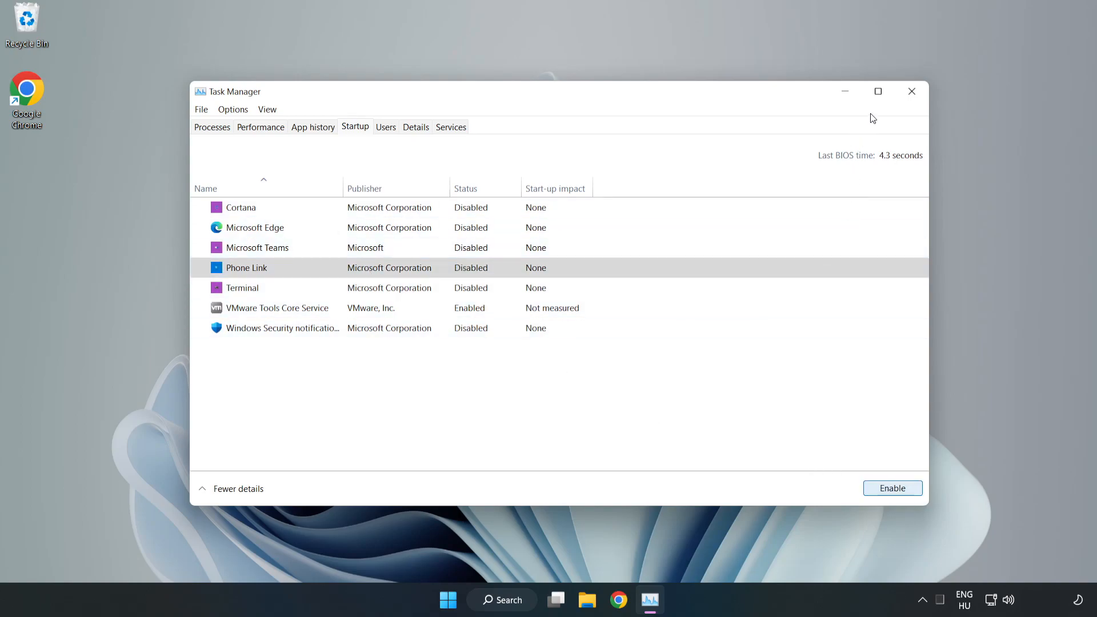
mouse_move(912, 91)
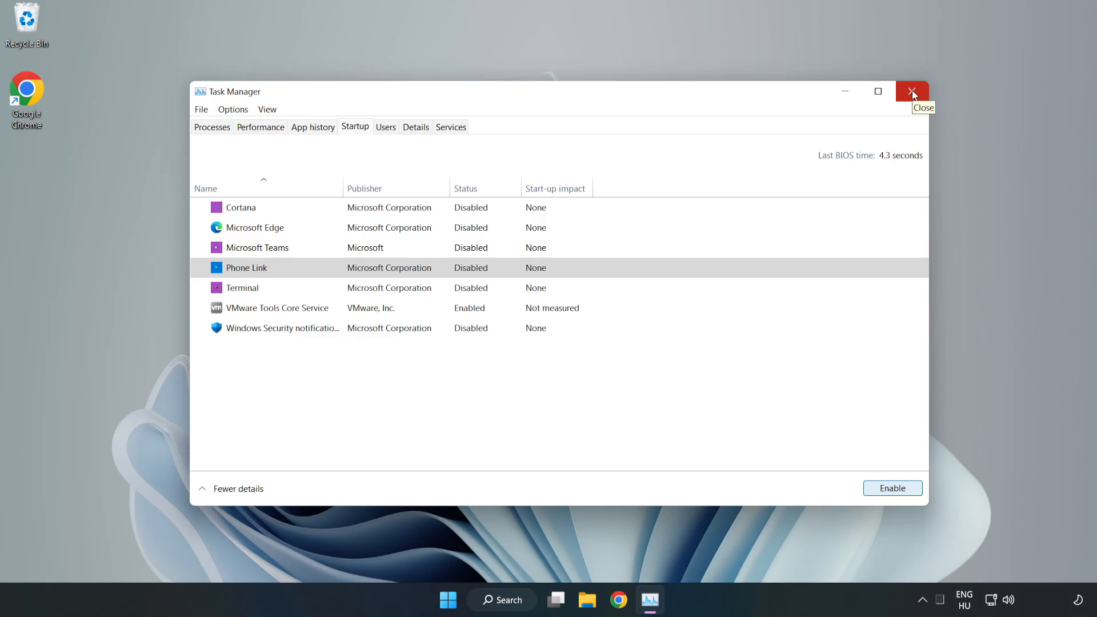
left_click(912, 91)
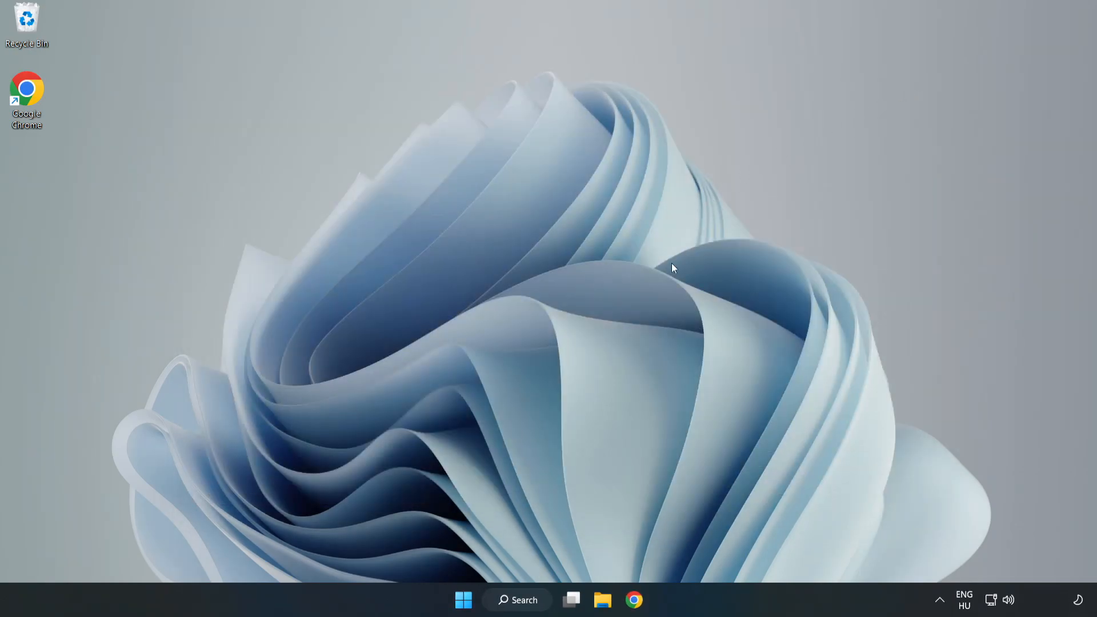
mouse_move(634, 599)
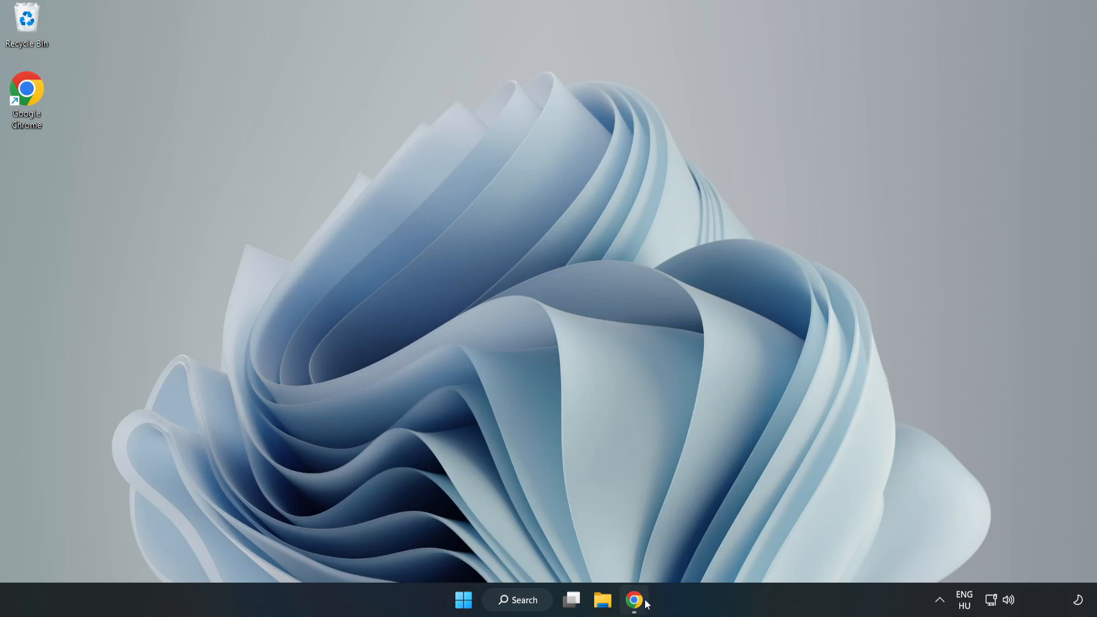
Download the DirectX End-User Runtime Web Installer and run dxwebsetup.exe from the download bar.
left_click(634, 600)
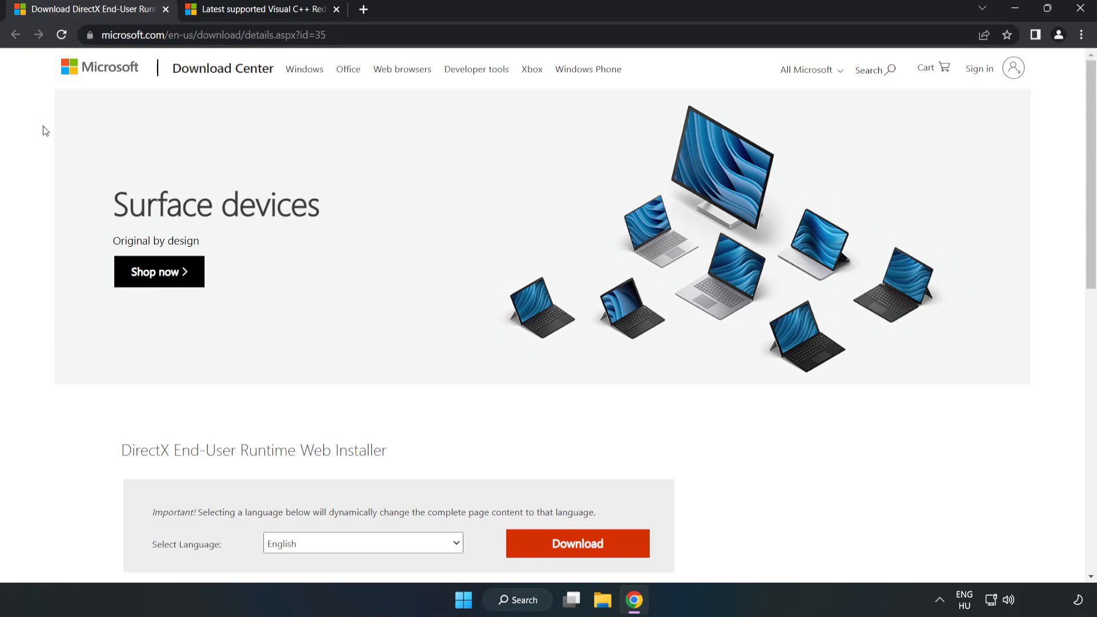
scroll("down", 3)
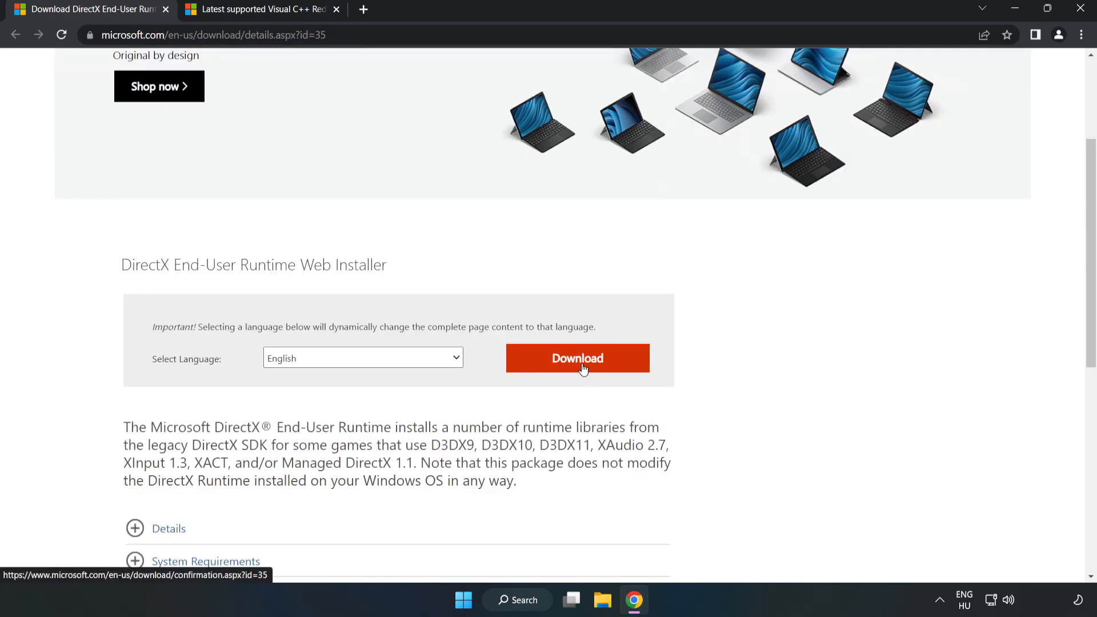
left_click(577, 358)
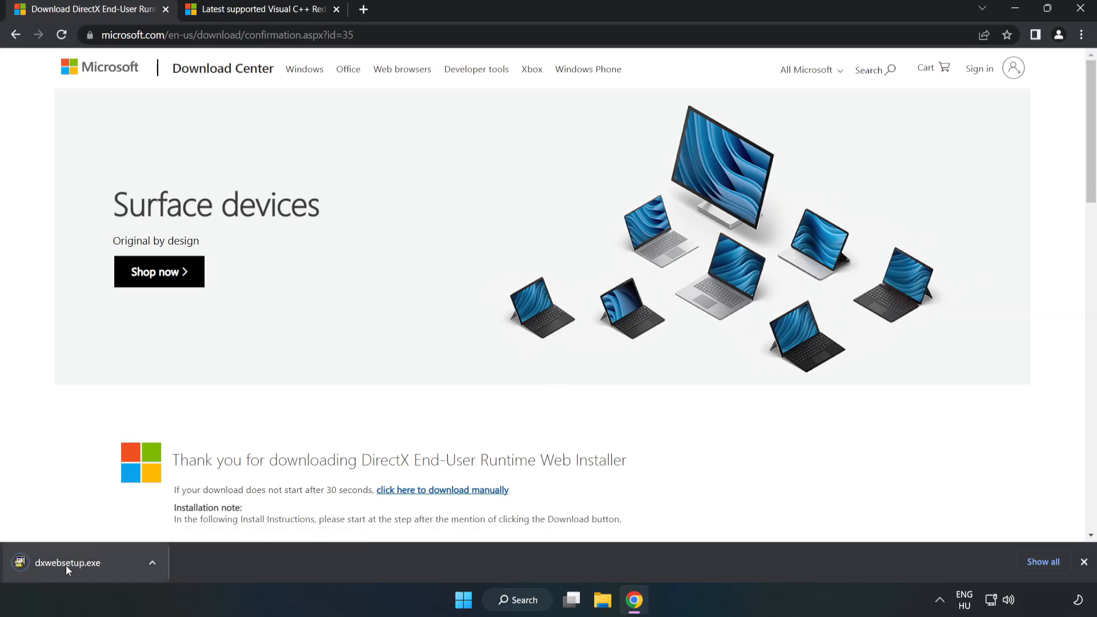
left_click(67, 563)
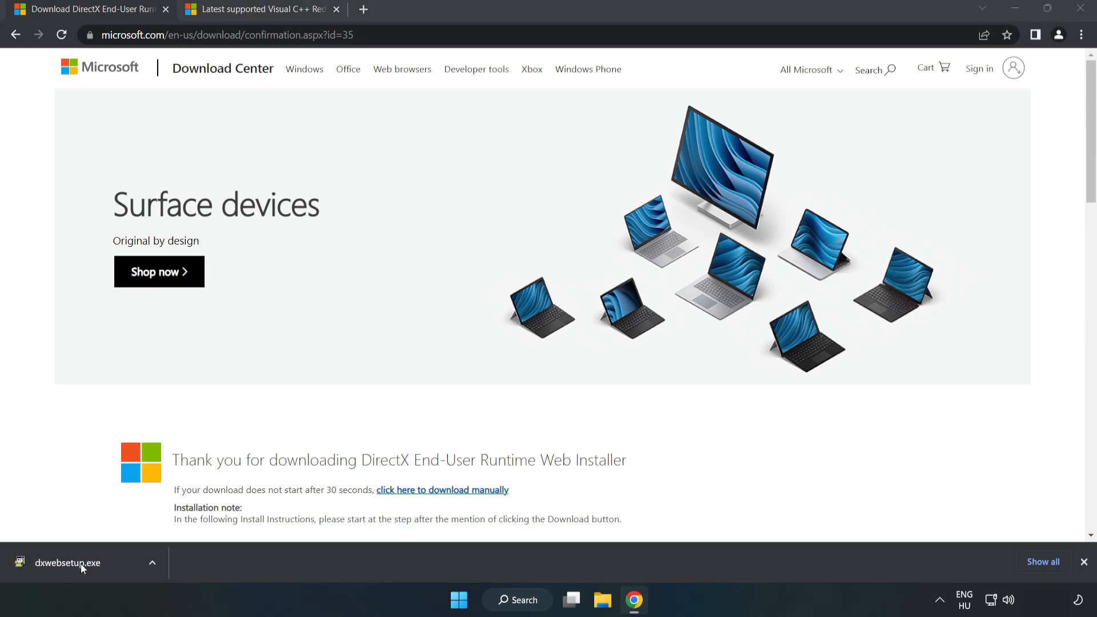
left_click(66, 563)
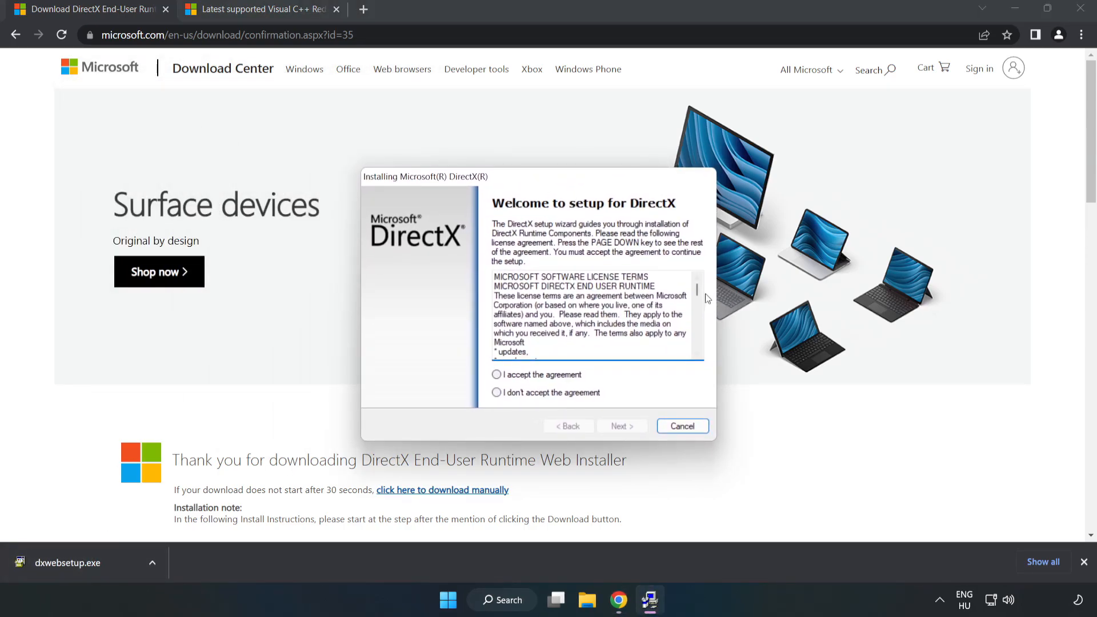
Accept the DirectX license, decline the Bing Bar, finish setup and close the download tab.
scroll("down", 3)
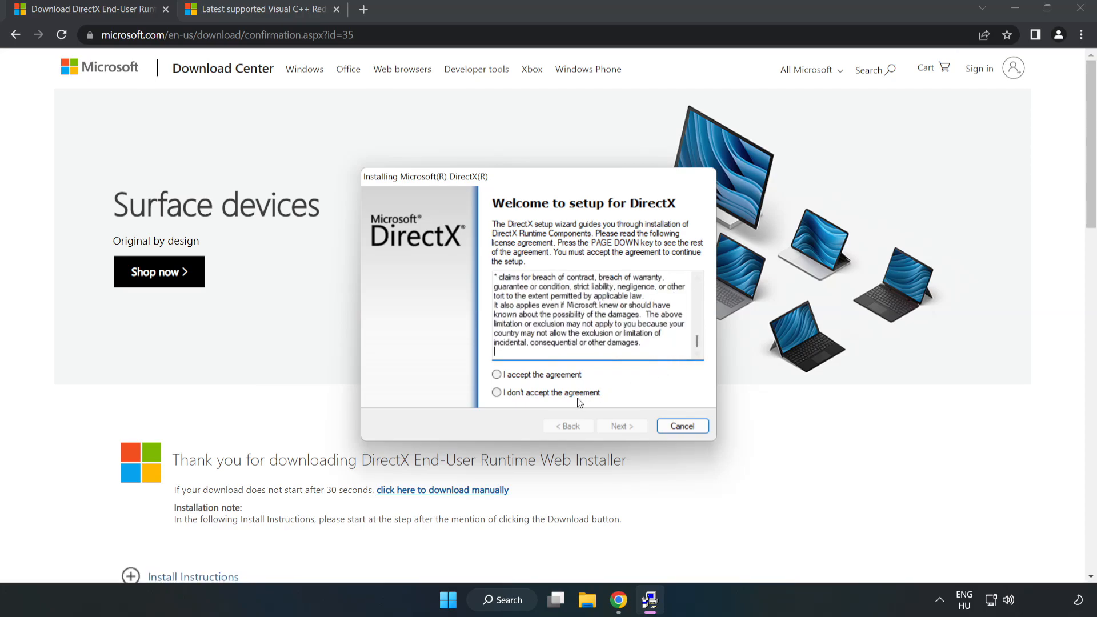
left_click(497, 375)
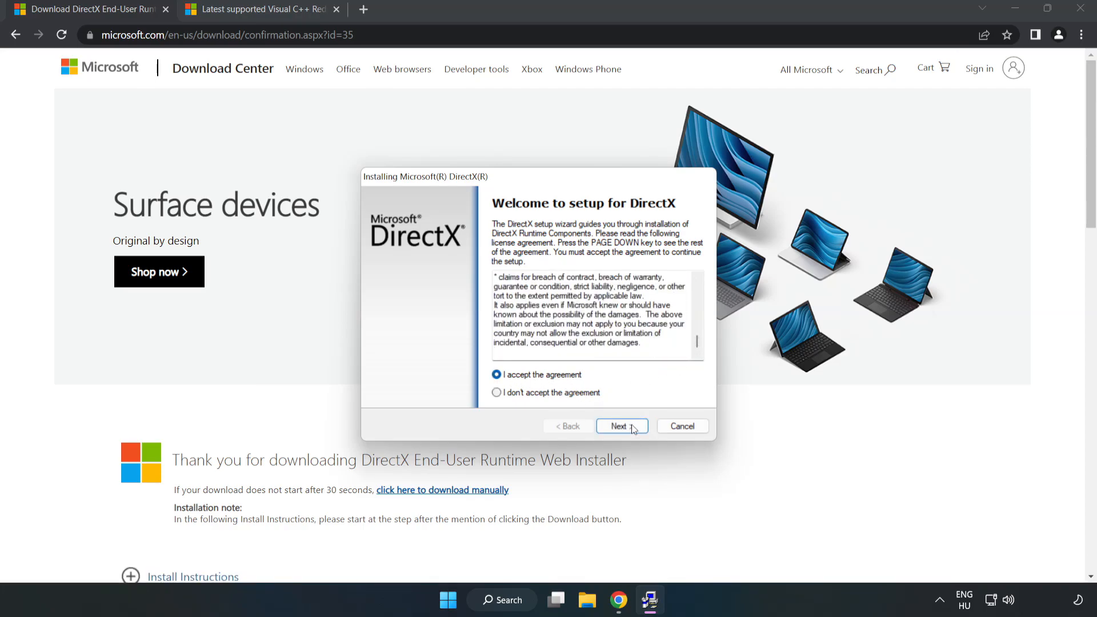
left_click(622, 426)
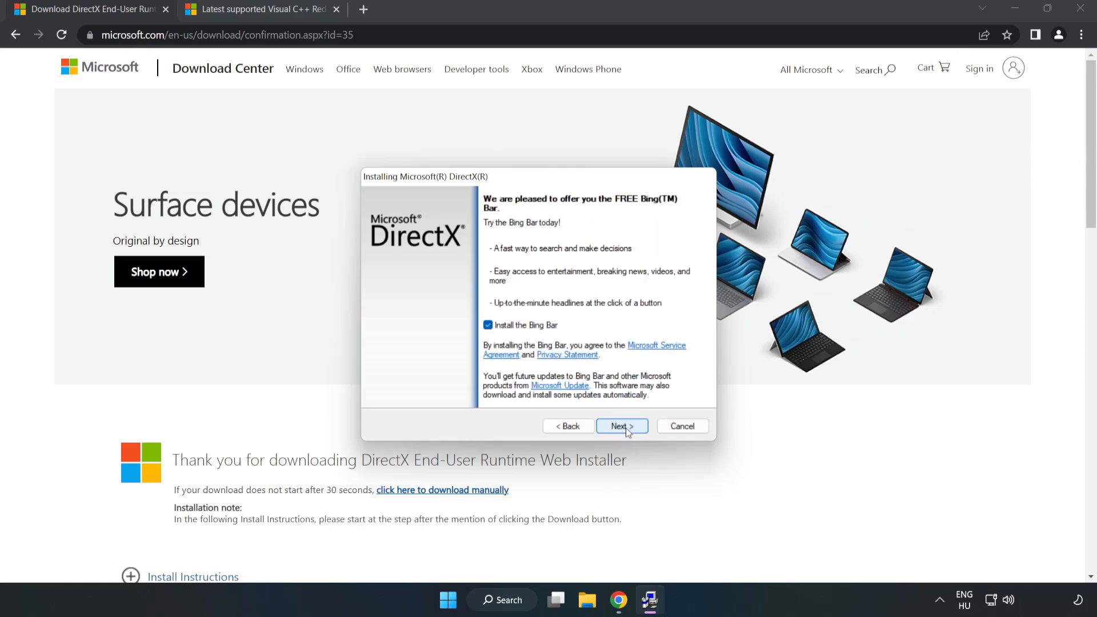
left_click(489, 324)
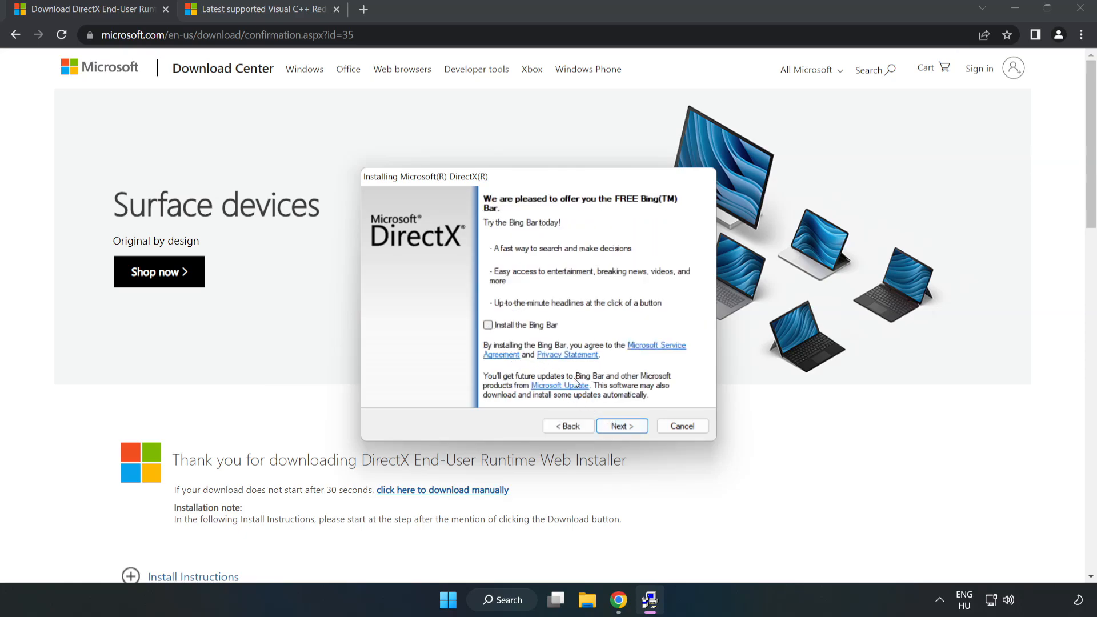
left_click(620, 425)
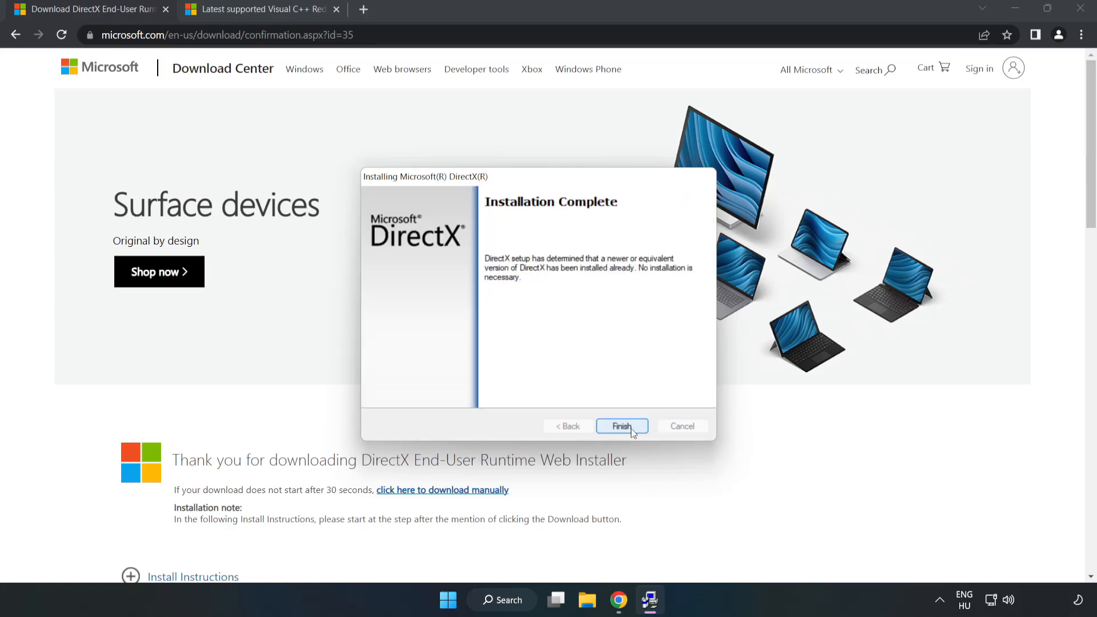
left_click(622, 426)
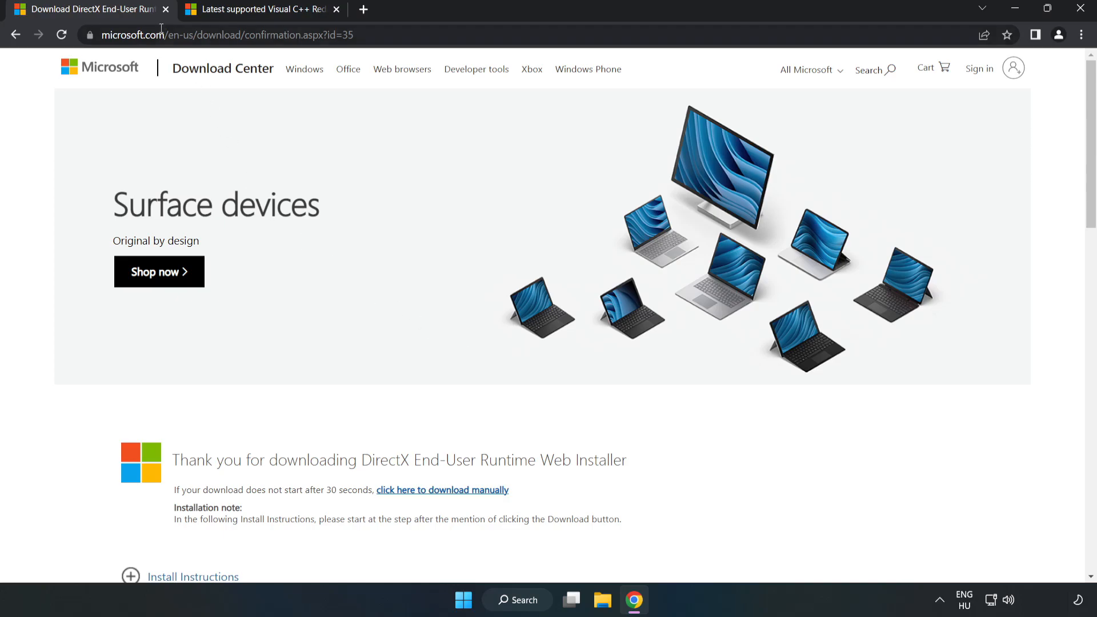
left_click(166, 9)
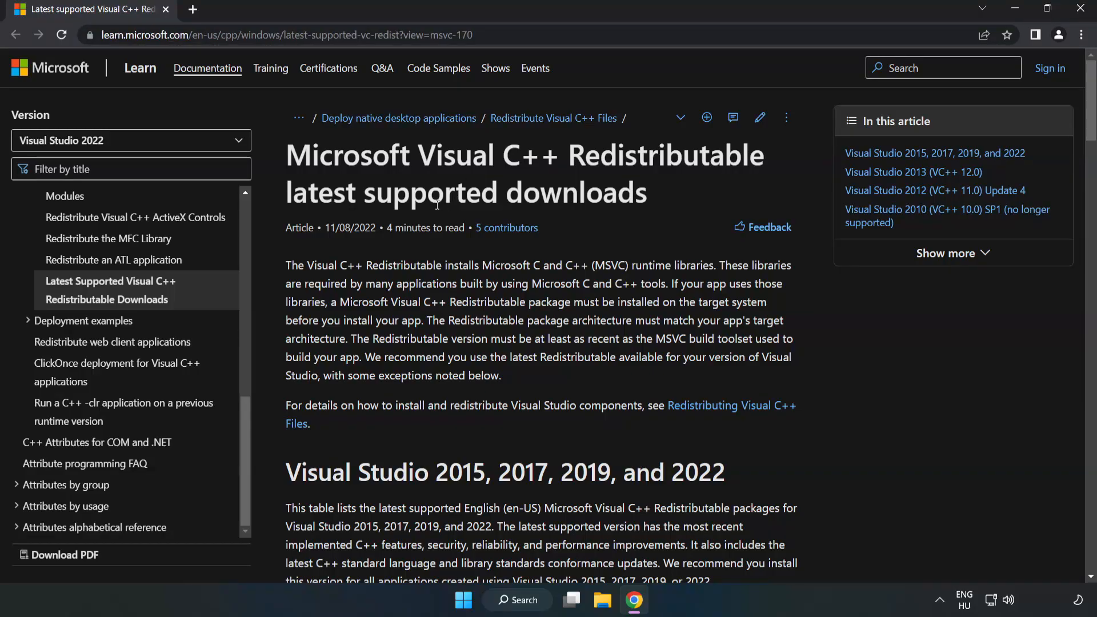
Download the x86 and x64 Visual C++ 2015–2022 redistributables and run VC_redist.arm64.exe.
scroll("down", 3)
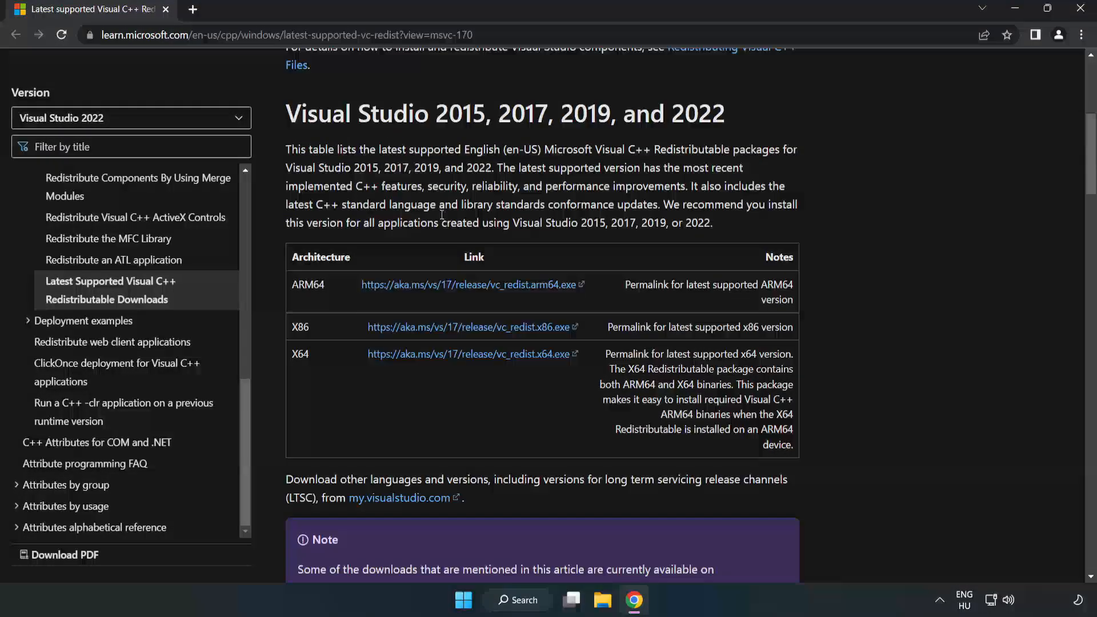
mouse_move(284, 122)
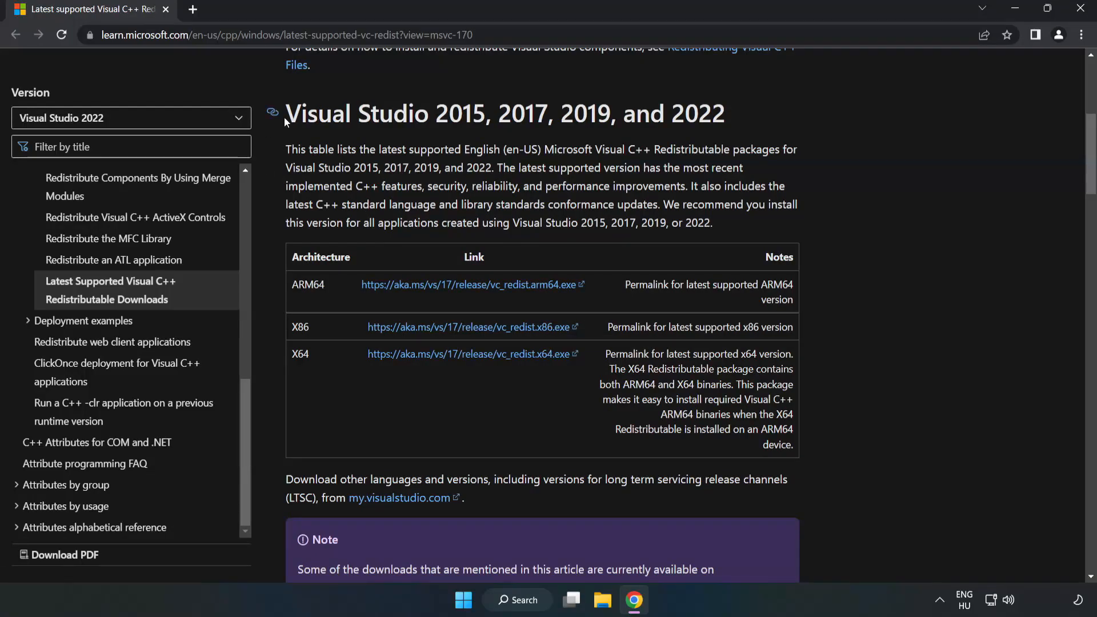
mouse_move(693, 140)
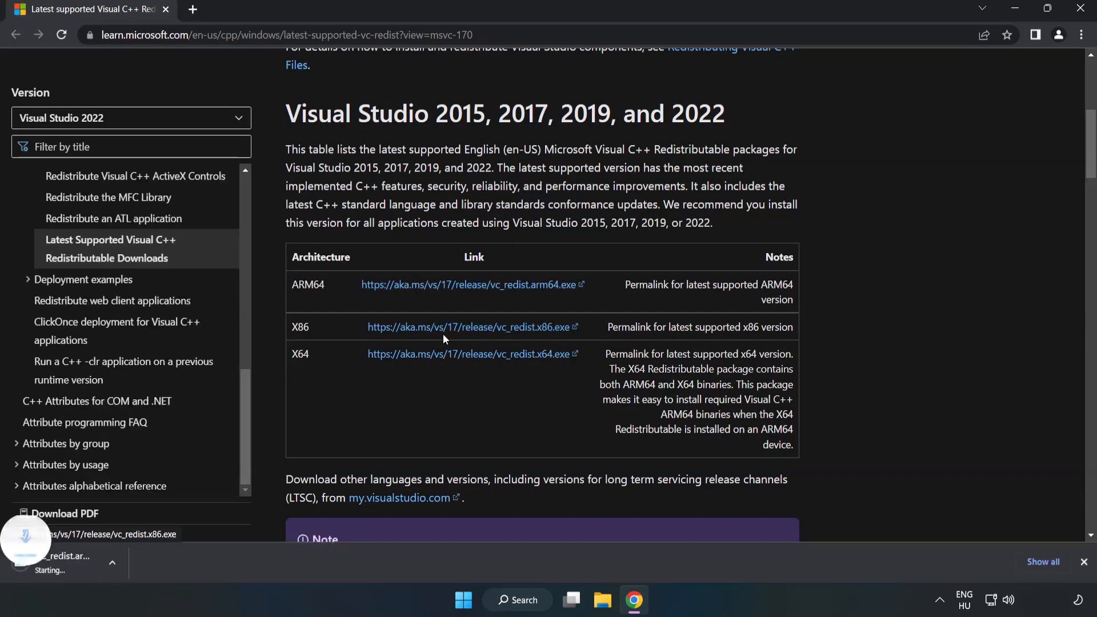
left_click(468, 353)
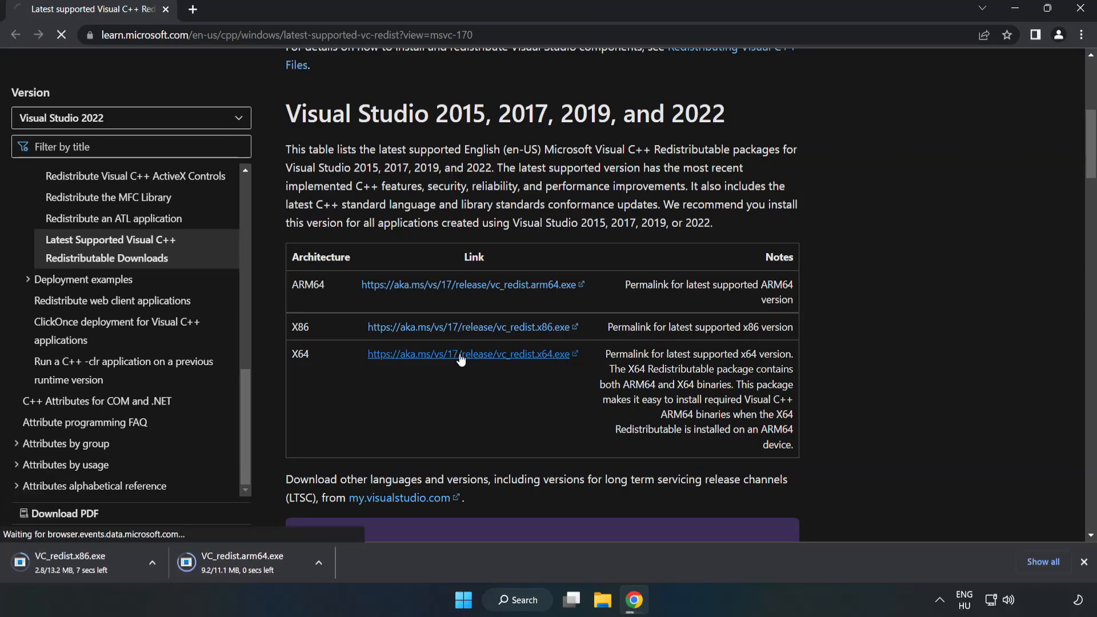
left_click(468, 353)
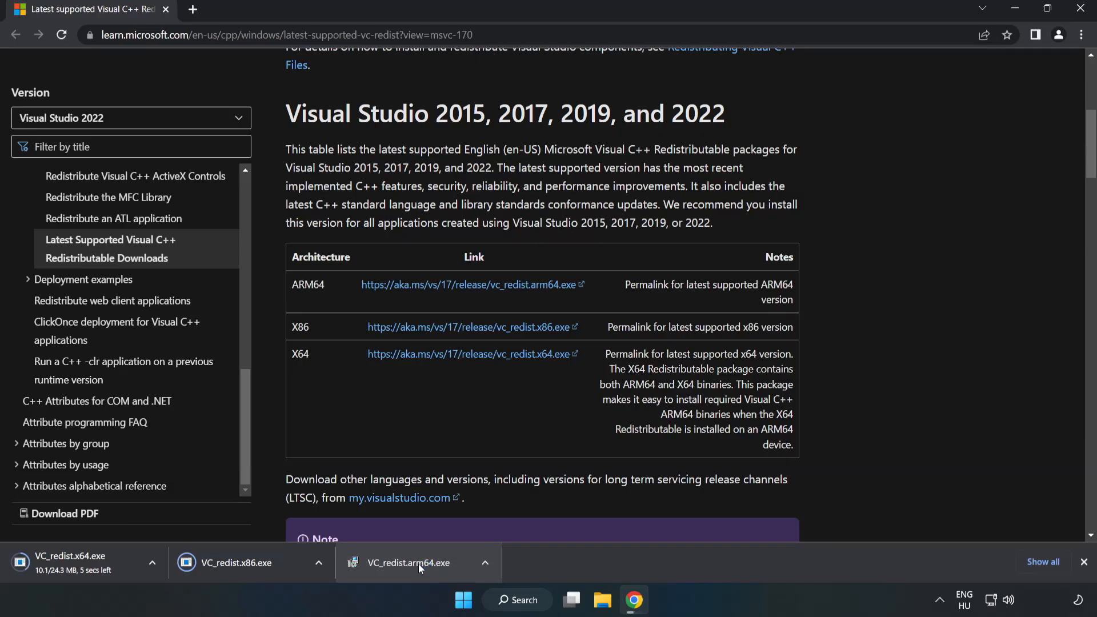
left_click(413, 563)
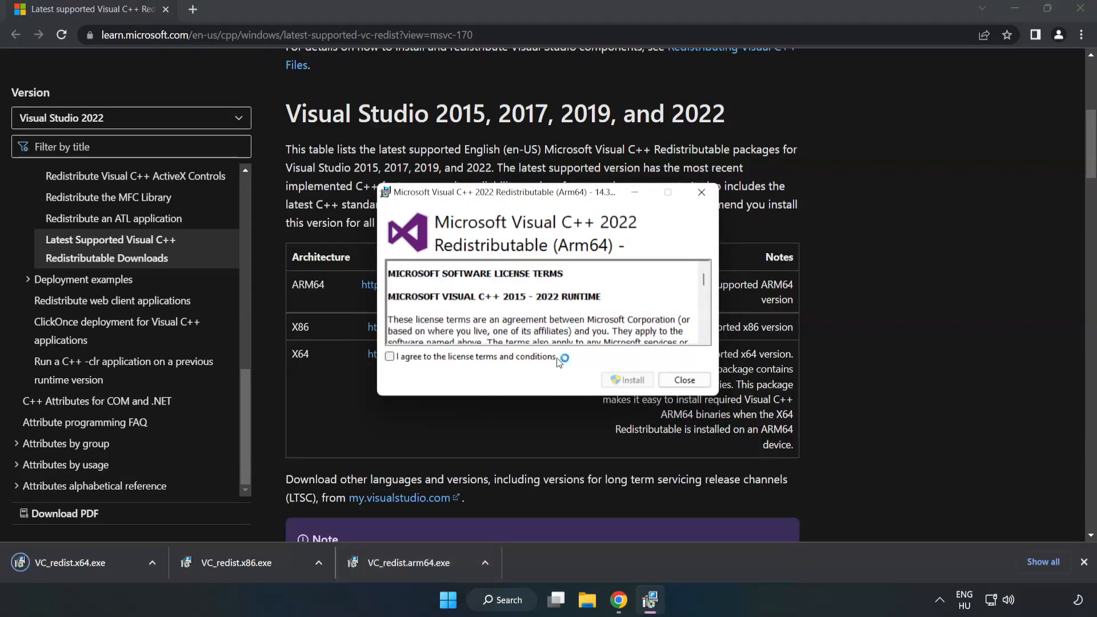
Agree to the ARM64 license, attempt the install, and dismiss the unsupported-processor failure.
scroll("down", 3)
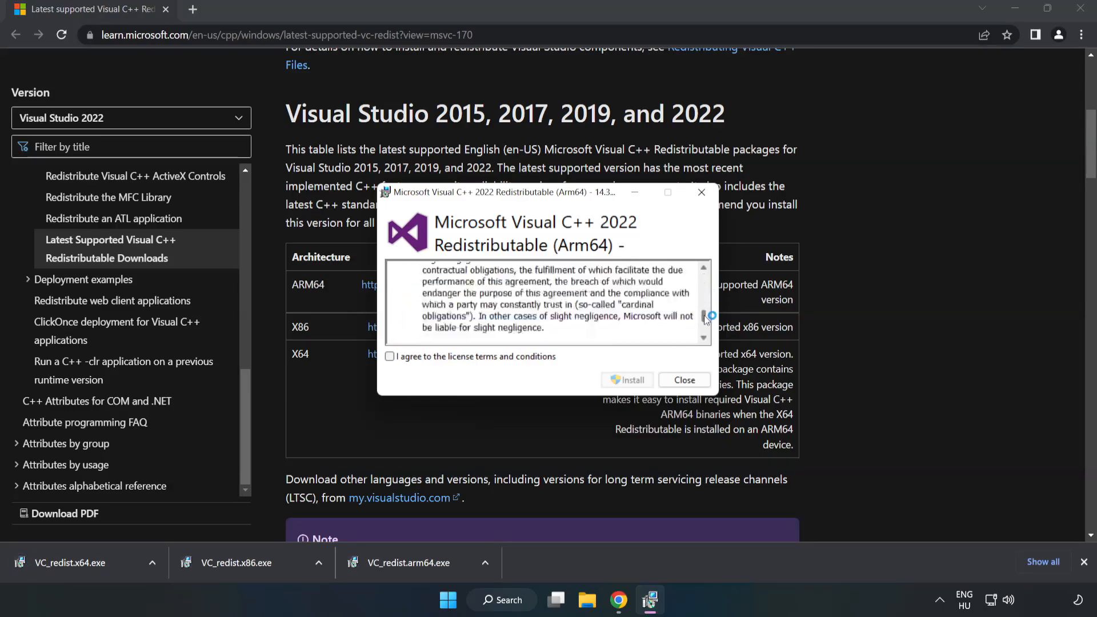
scroll("down", 3)
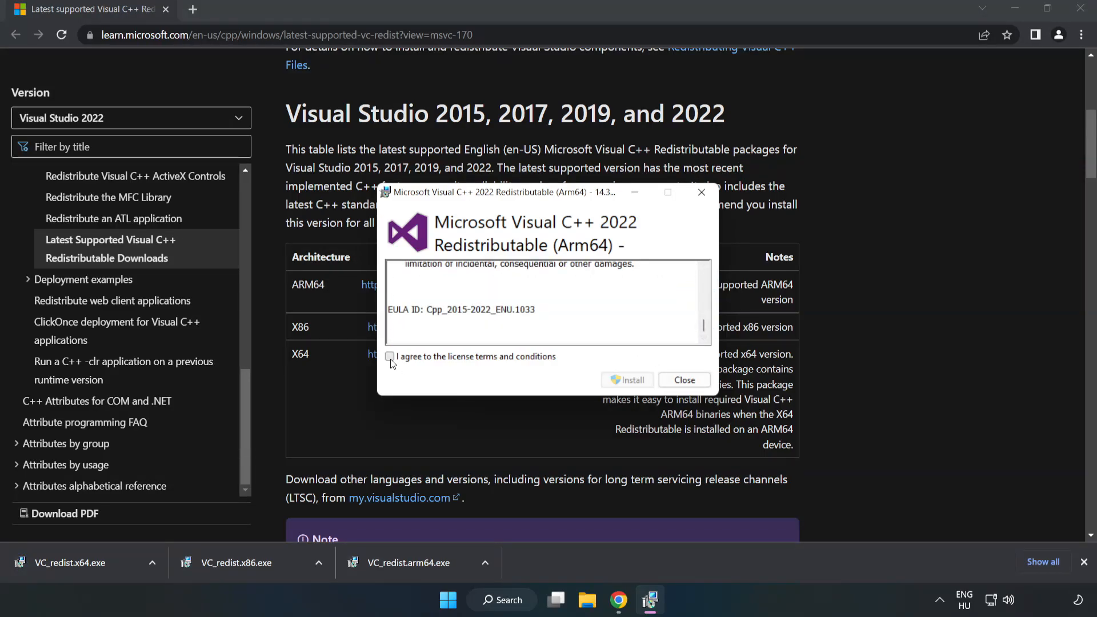
left_click(391, 356)
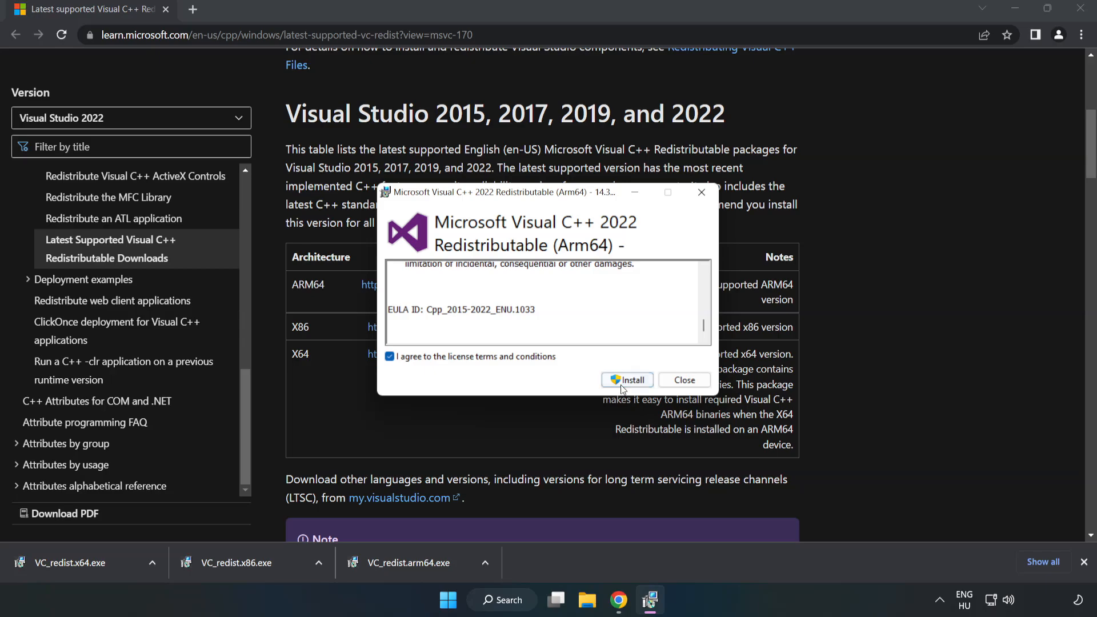
left_click(627, 380)
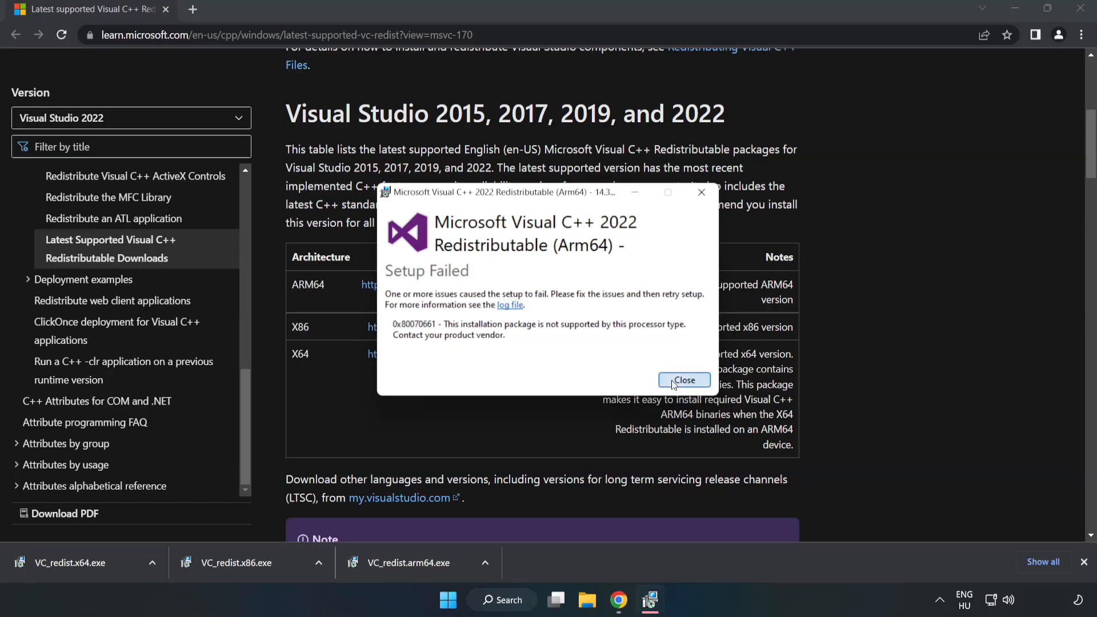
left_click(683, 380)
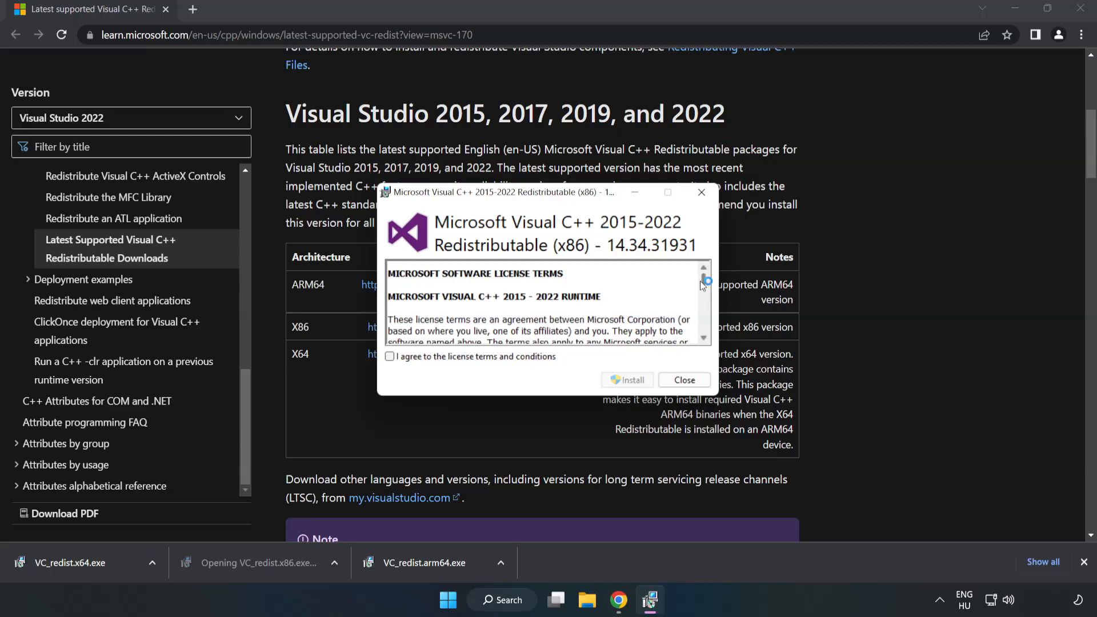
Accept the x86 license, install version 14.34.31931, and close its installer.
scroll("down", 3)
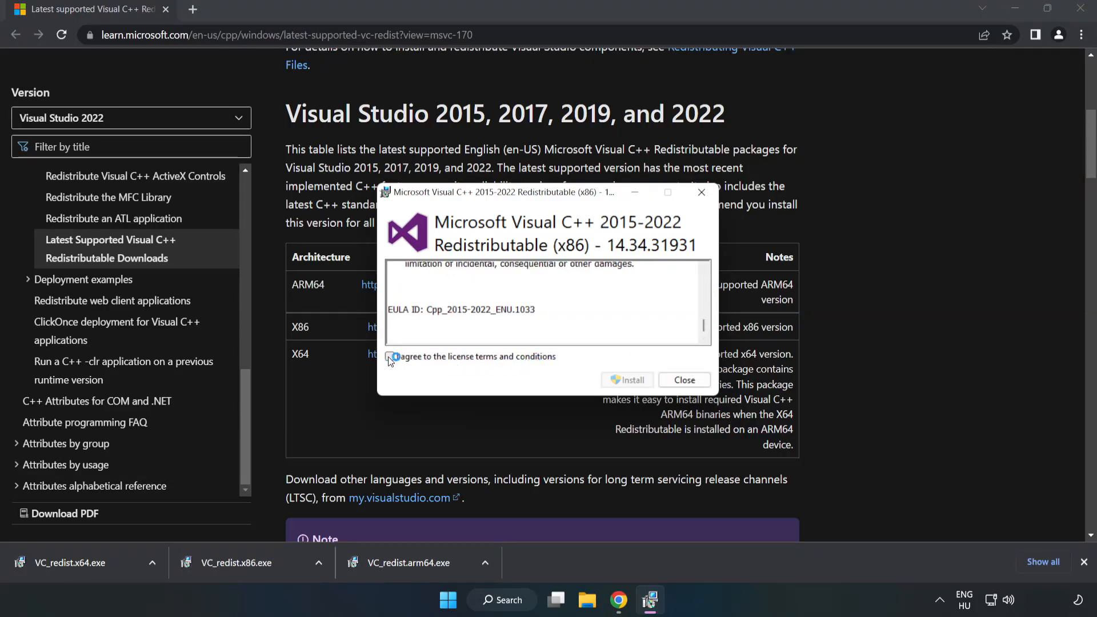
left_click(627, 380)
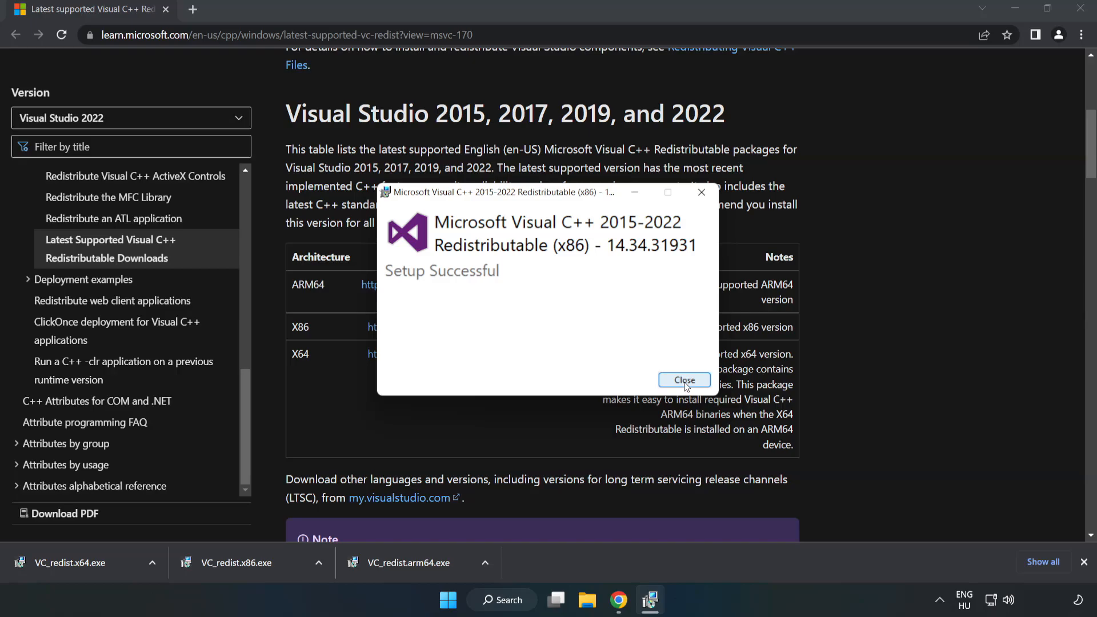
left_click(683, 380)
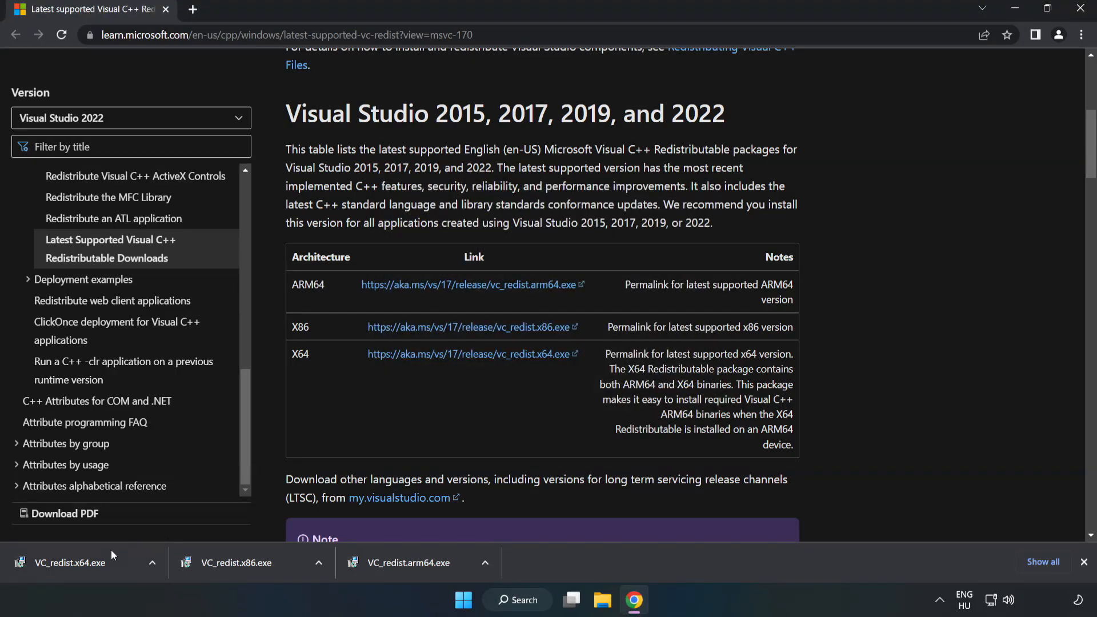
Install the x64 Visual C++ redistributable, close its installer, then close Chrome.
left_click(70, 563)
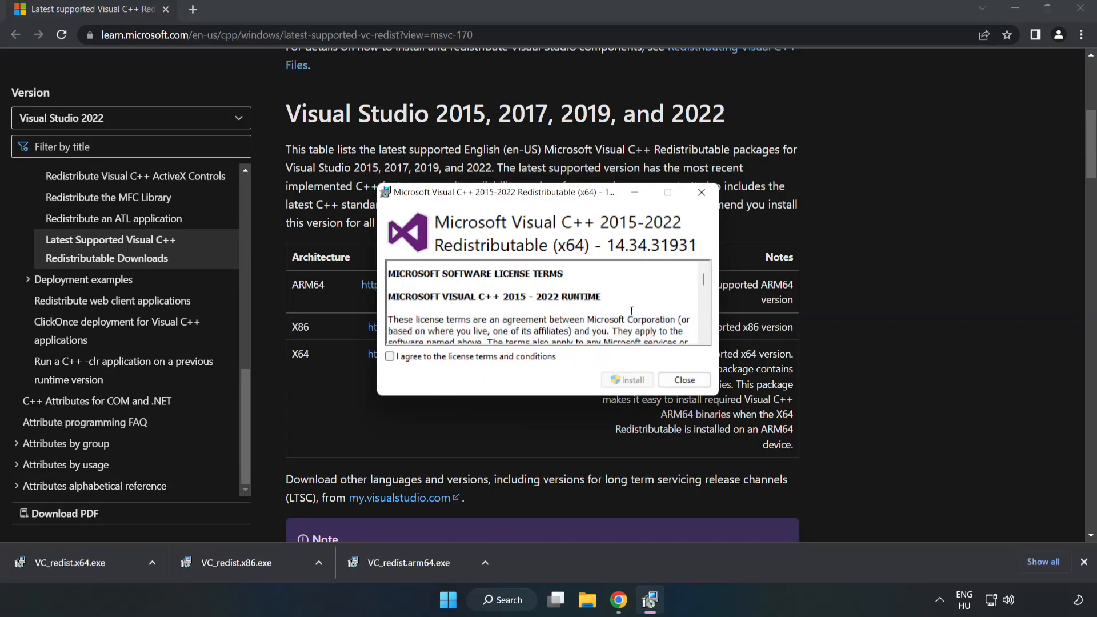
scroll("down", 3)
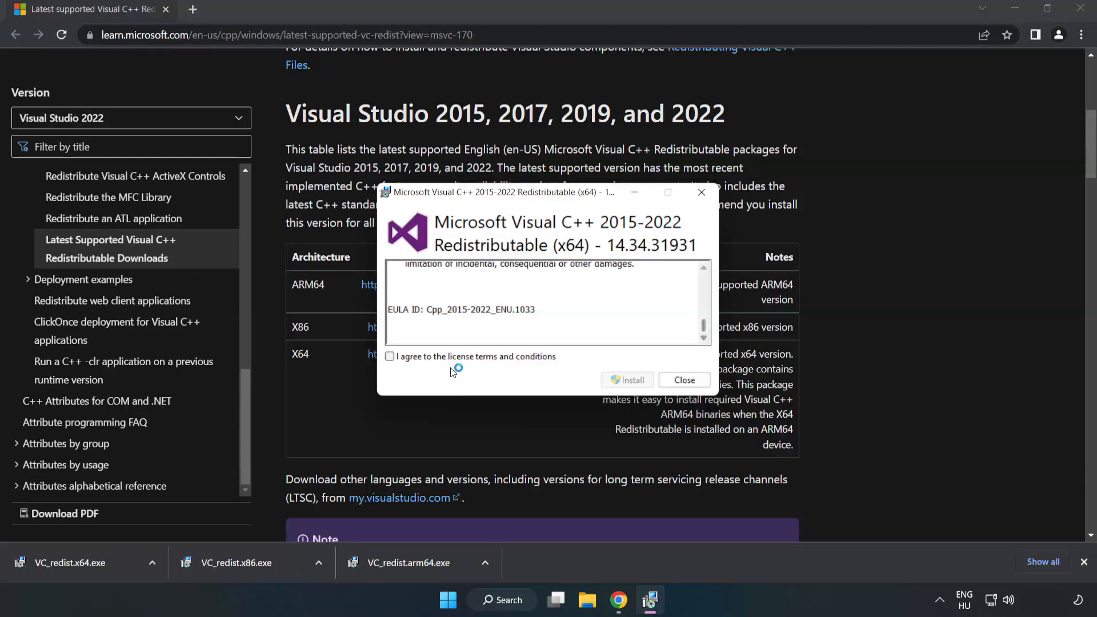
left_click(627, 380)
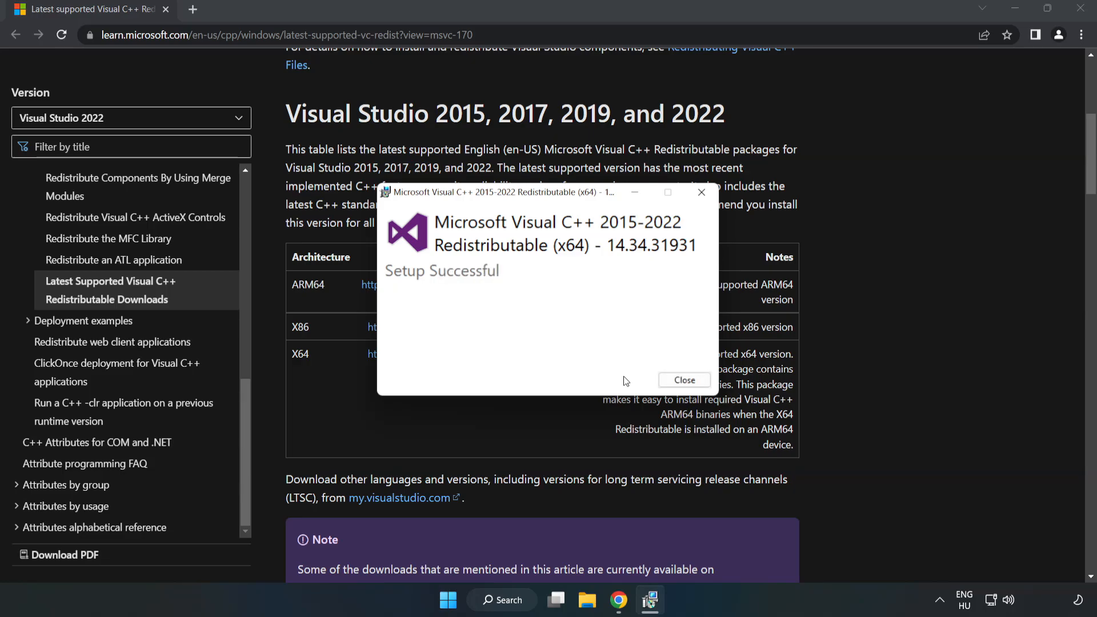
mouse_move(683, 381)
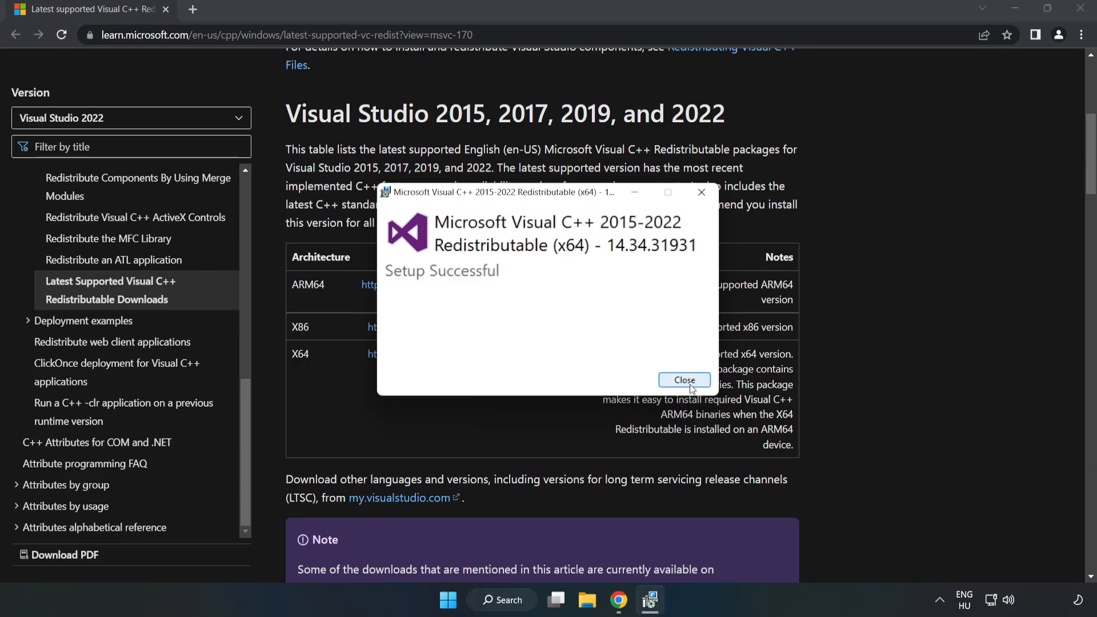
left_click(683, 380)
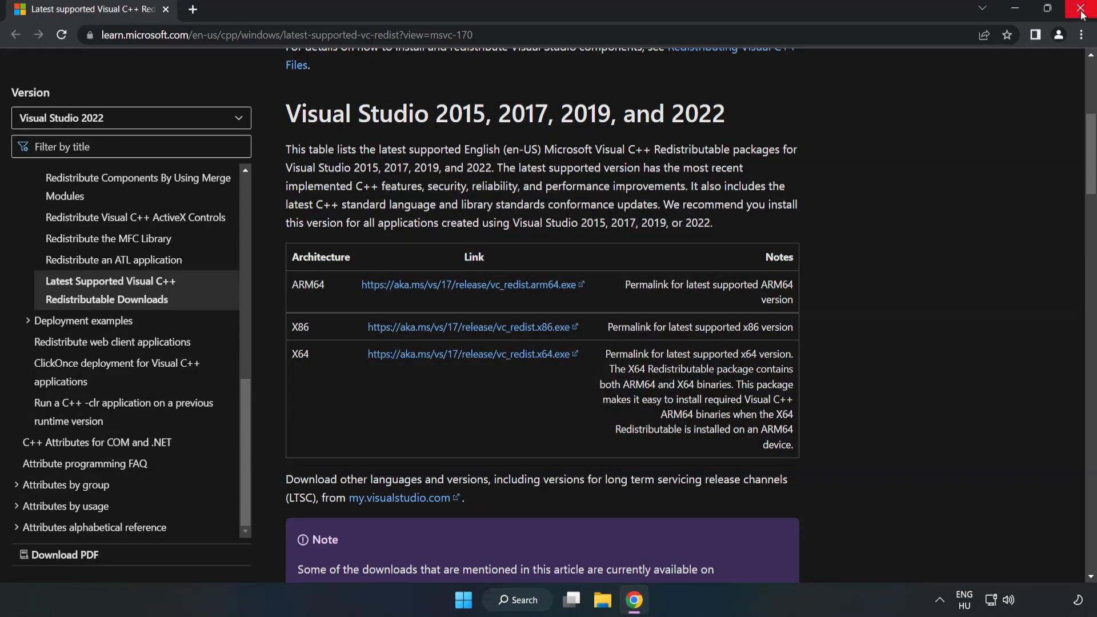
mouse_move(1082, 13)
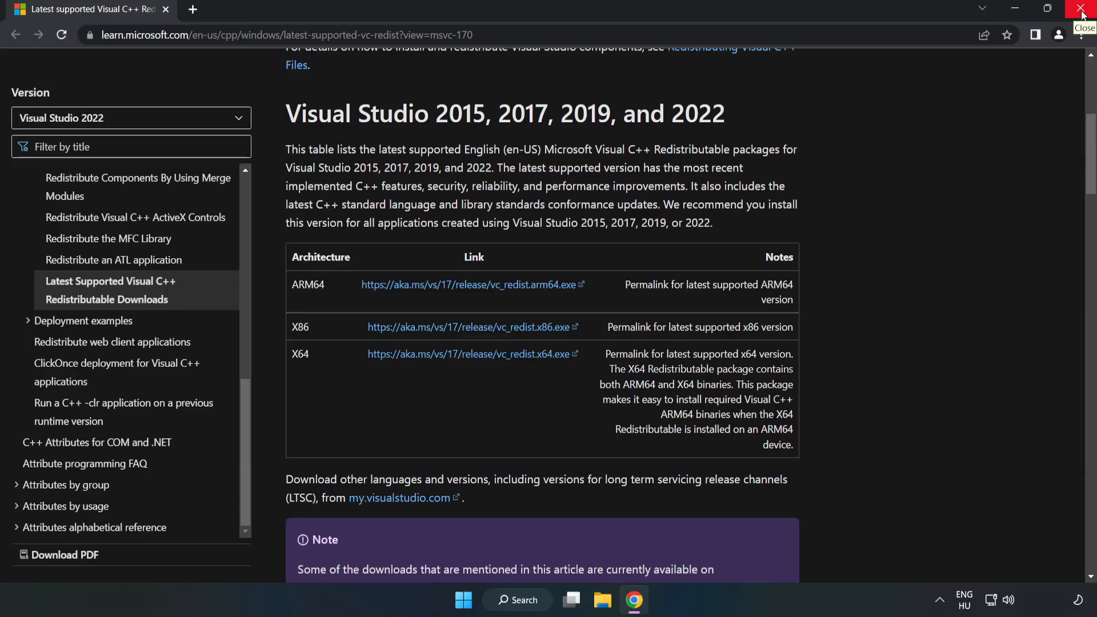
left_click(1082, 10)
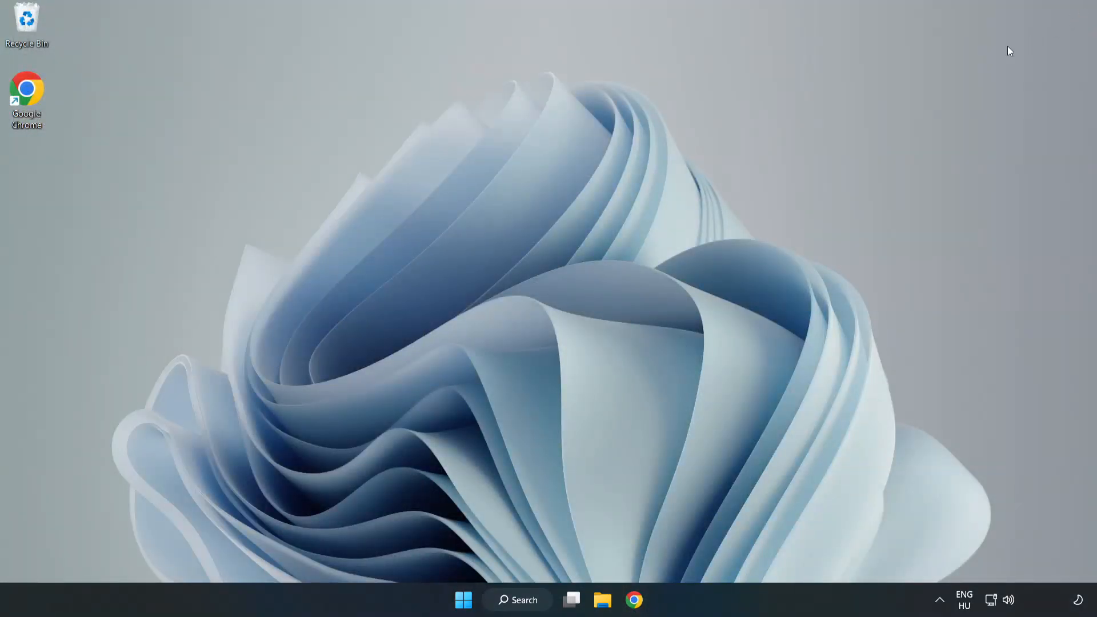
mouse_move(528, 600)
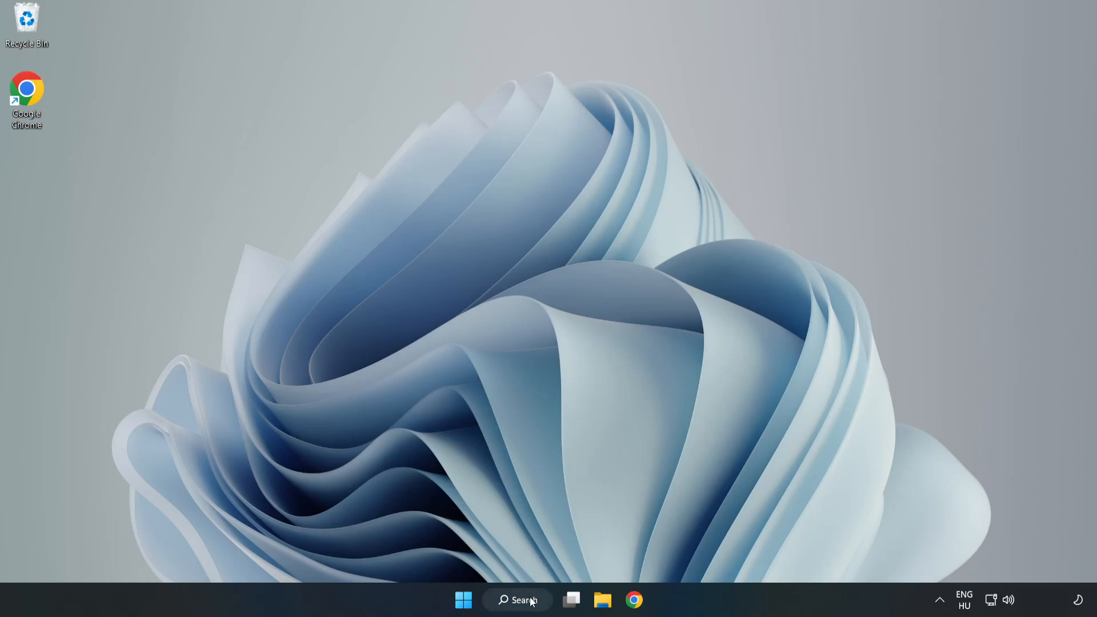
Search for cmd and run Command Prompt as administrator.
left_click(517, 600)
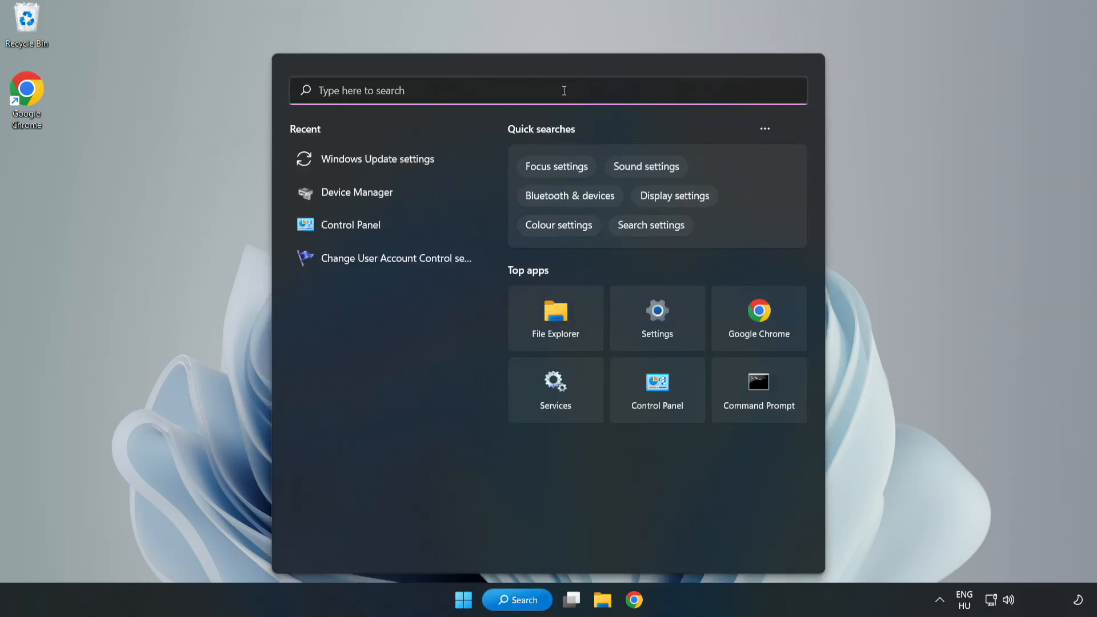
type("cmd")
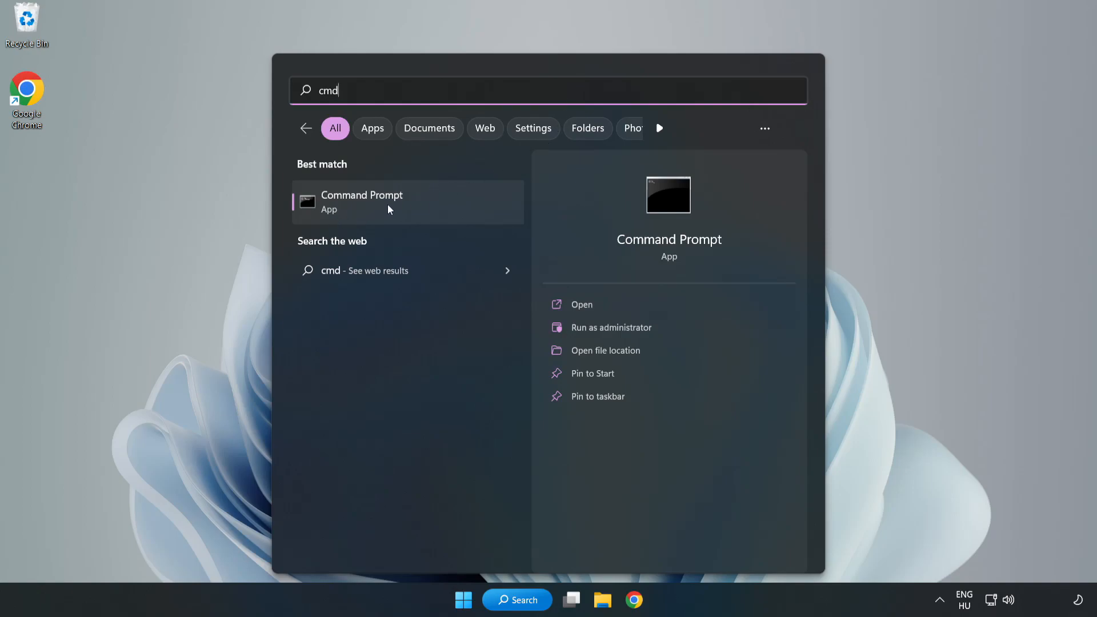
right_click(361, 202)
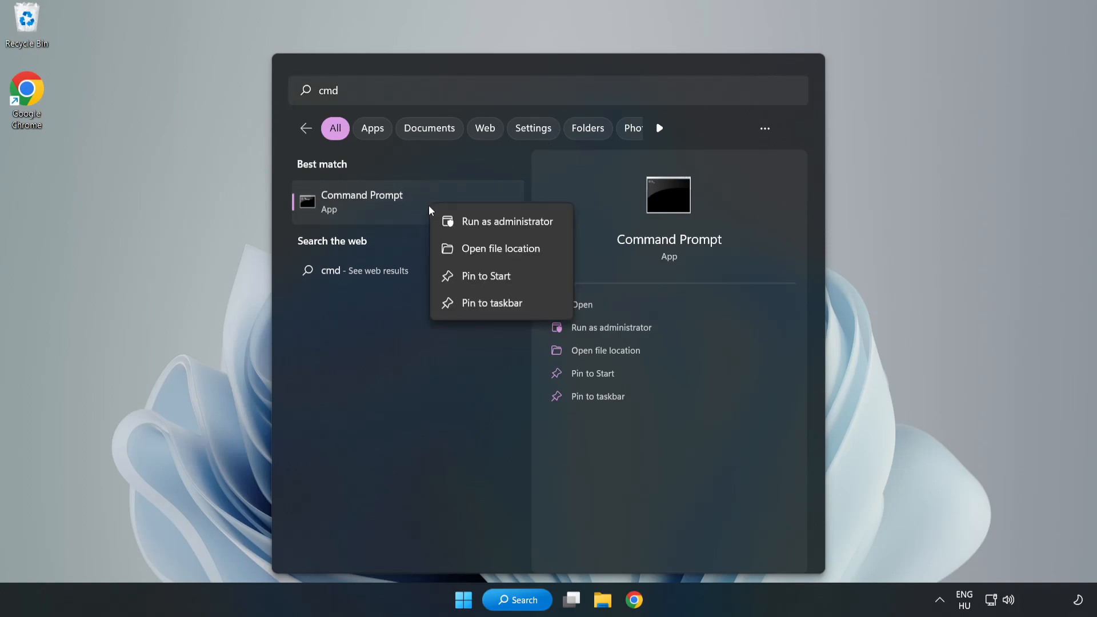
mouse_move(502, 221)
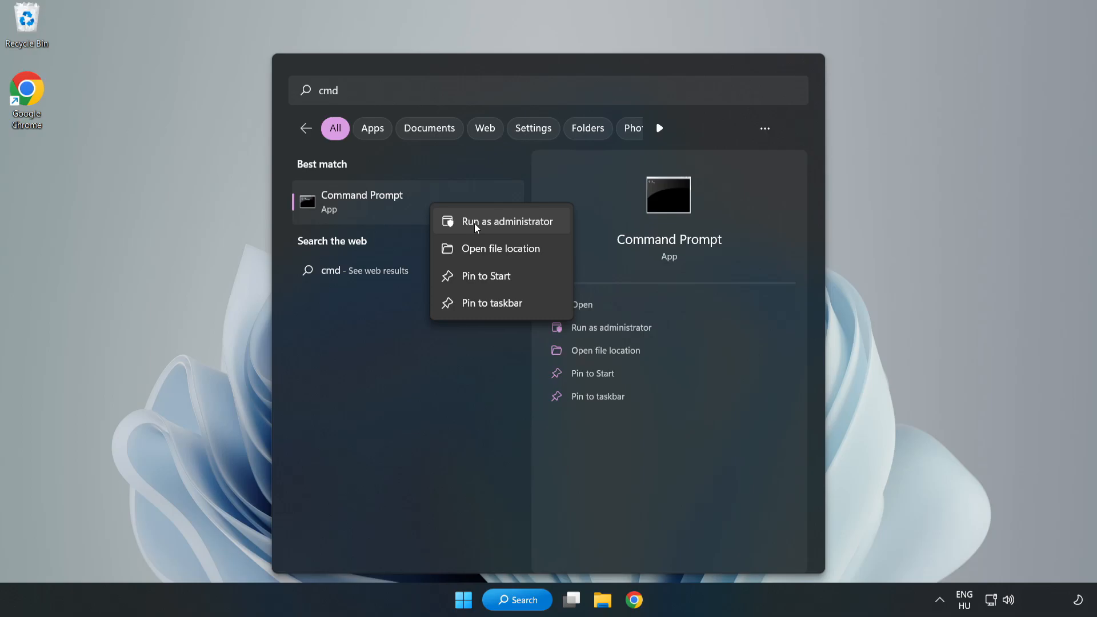
left_click(507, 221)
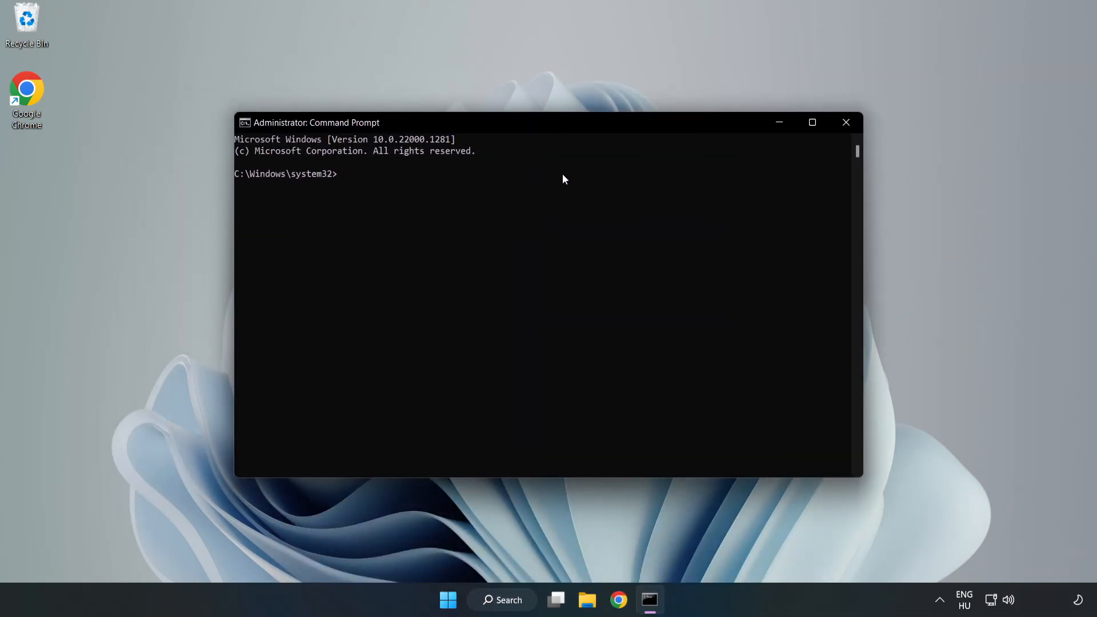
Run sfc /scannow until it finds no integrity violations, then close Command Prompt.
type("sfc")
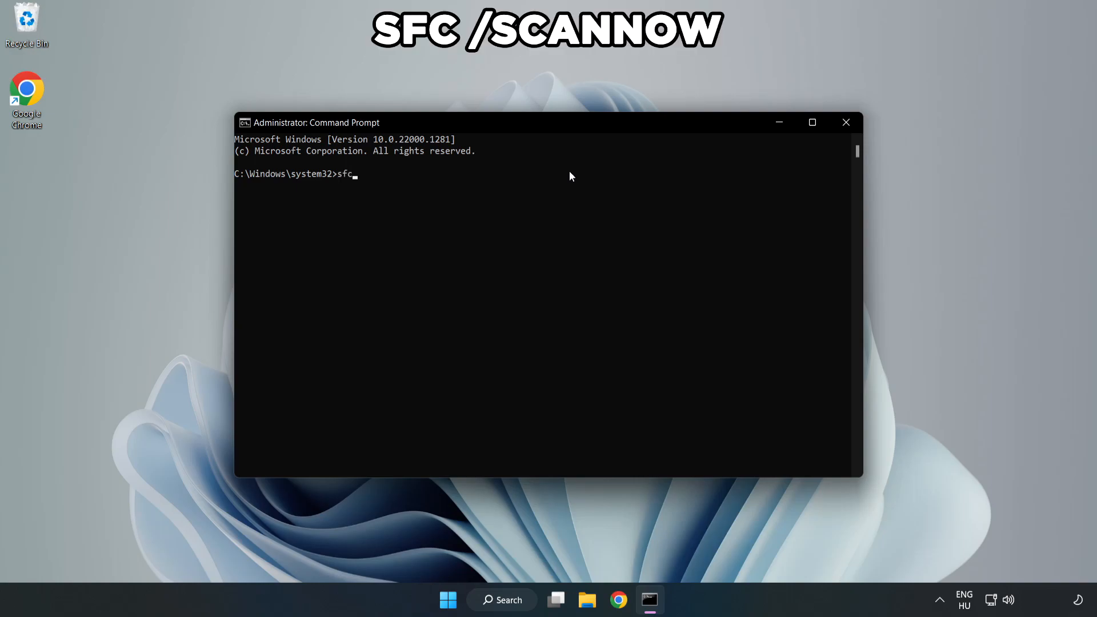
type("/sca")
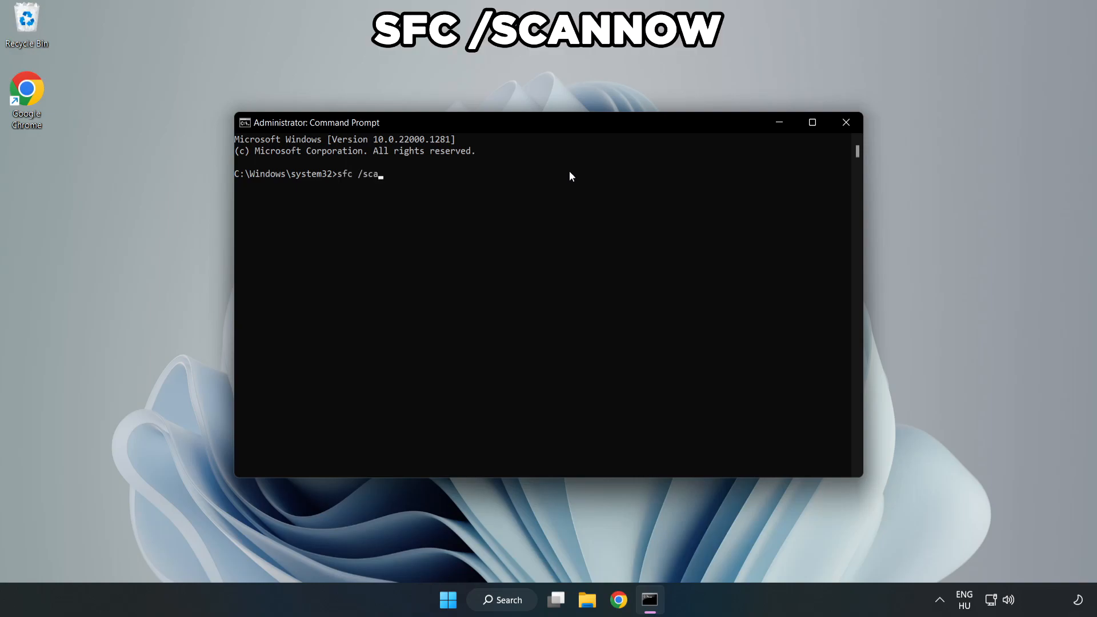
type("nnow")
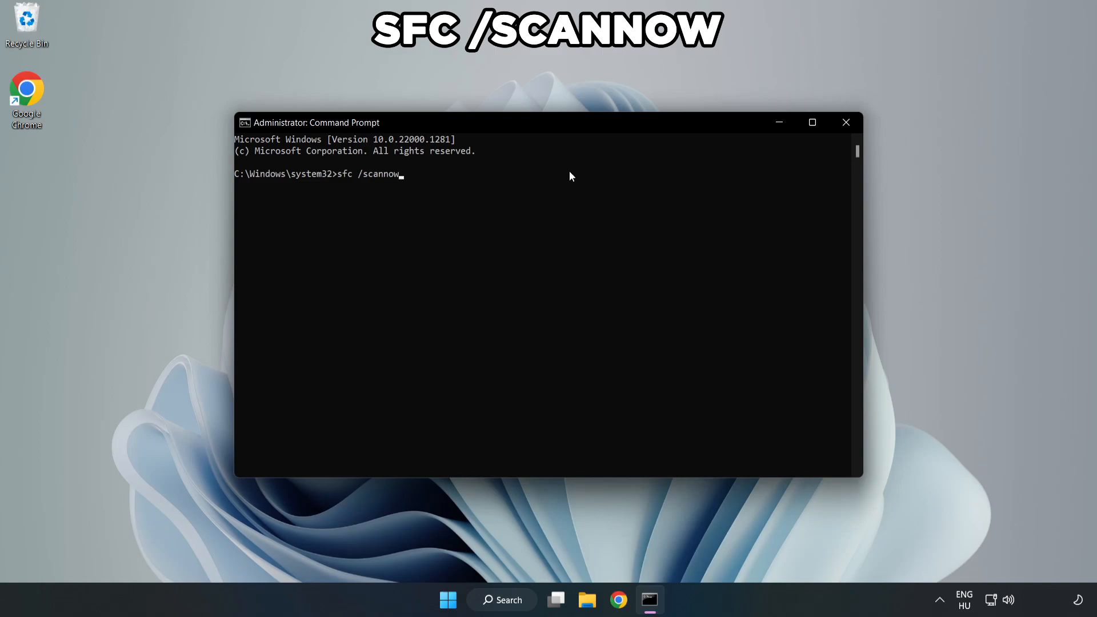
key("Return")
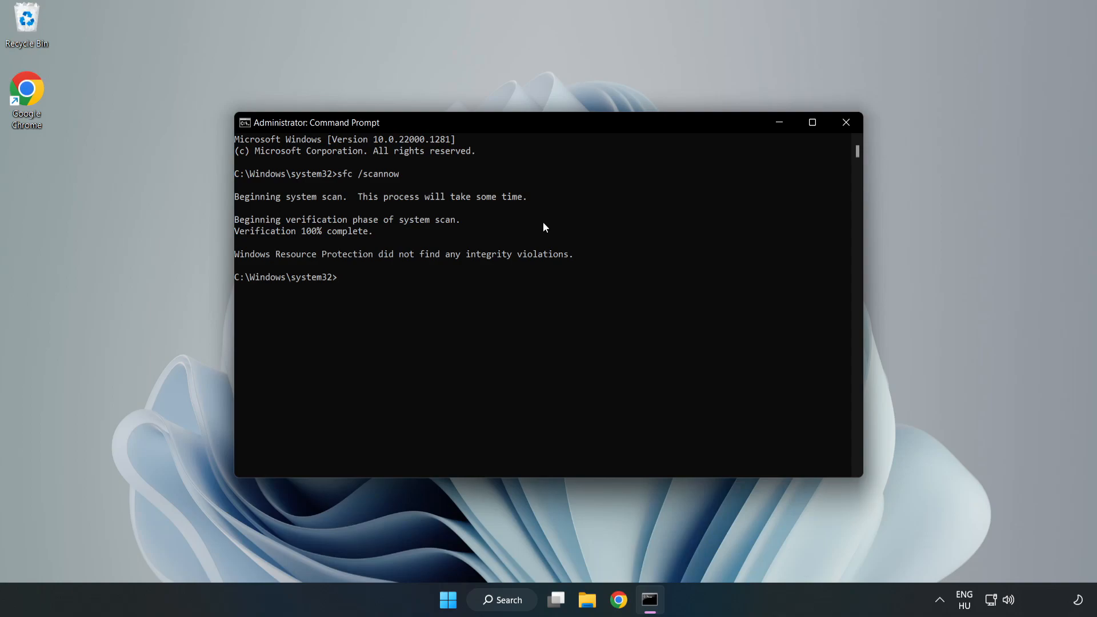
mouse_move(567, 192)
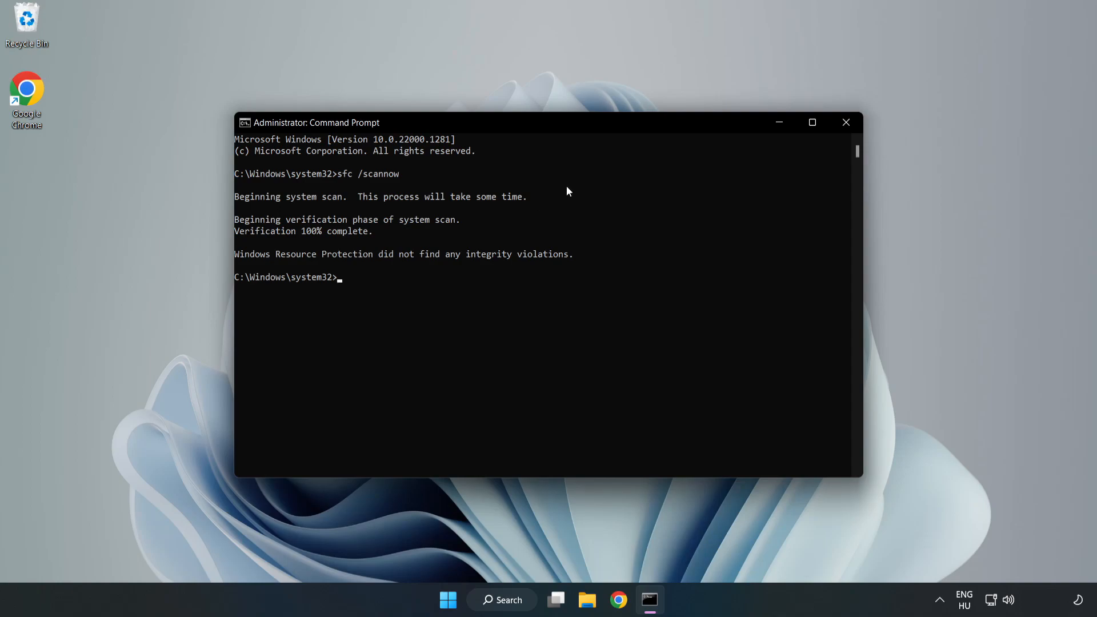
mouse_move(846, 123)
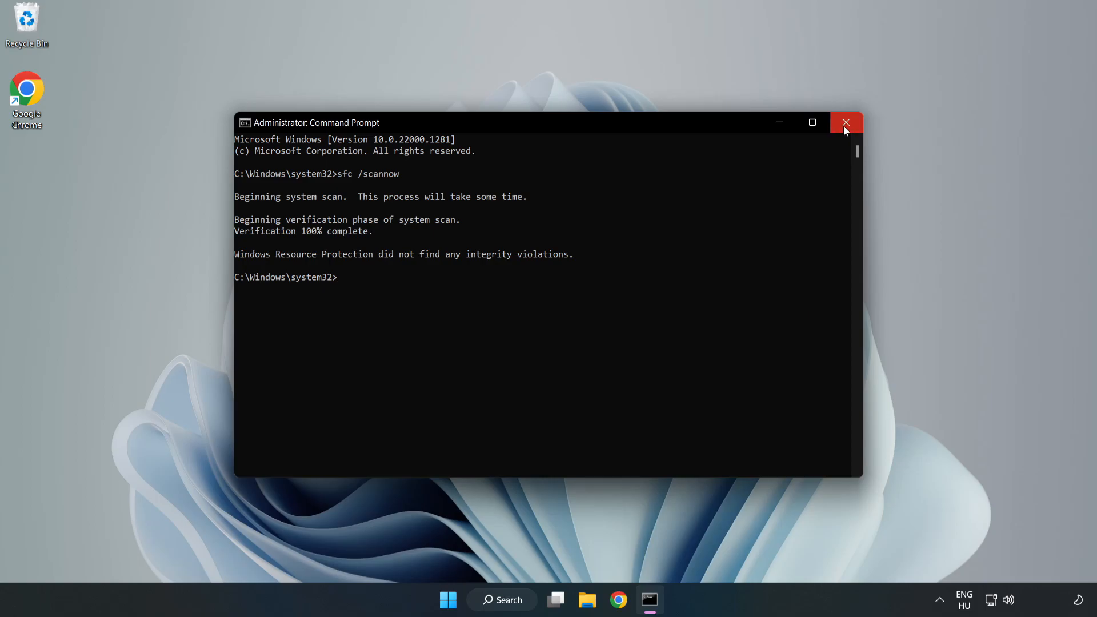
left_click(846, 122)
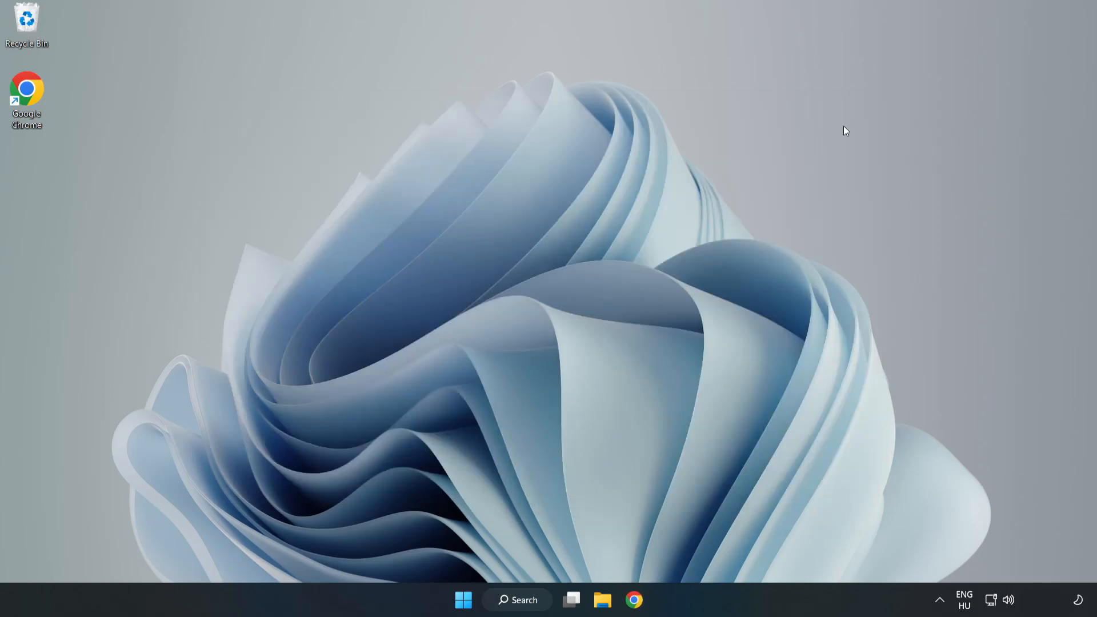
mouse_move(516, 606)
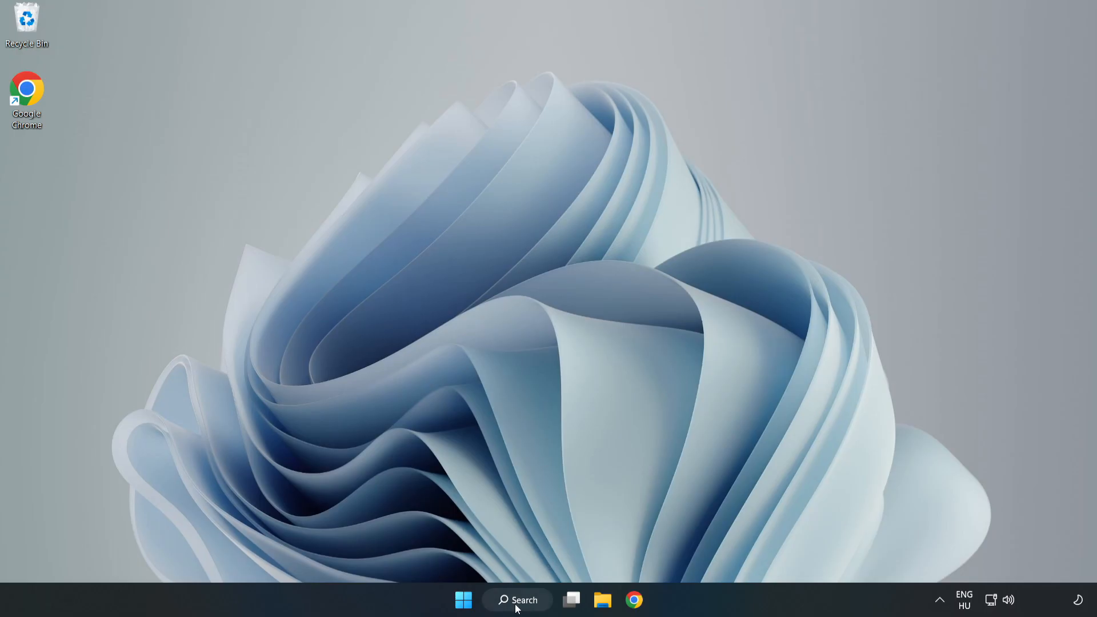
Search for 'security' and open the Windows Security app.
left_click(517, 600)
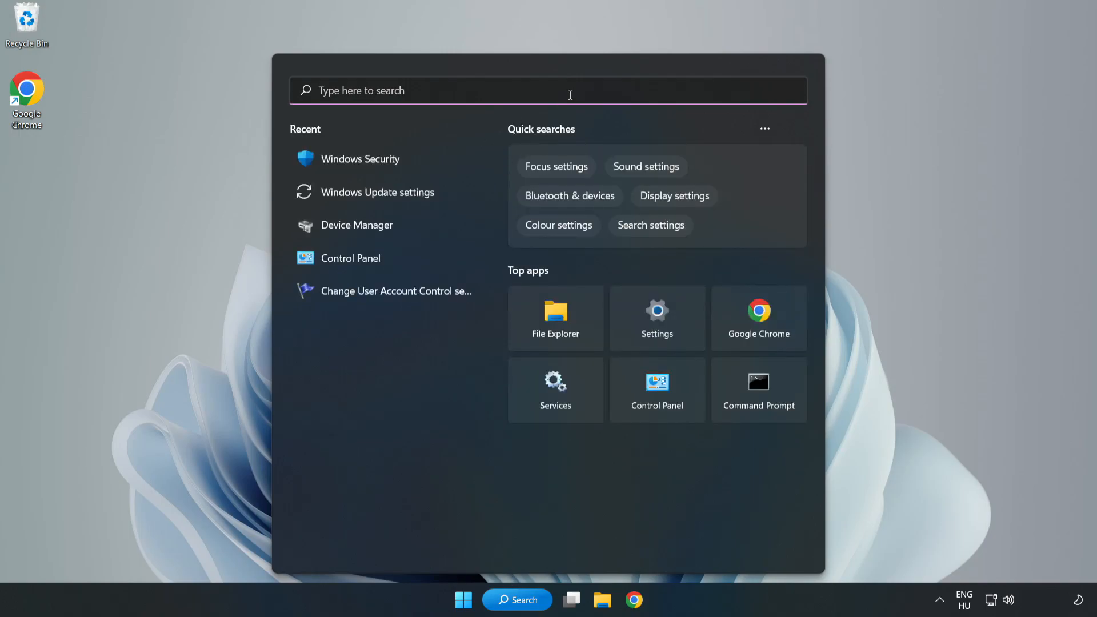
type("securit")
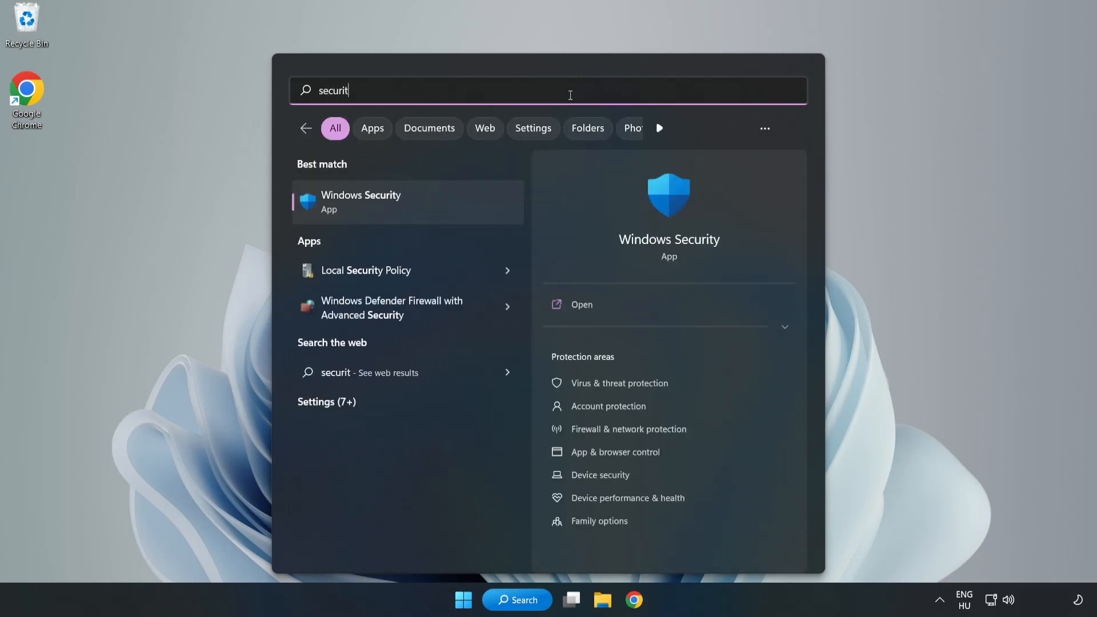
type("y")
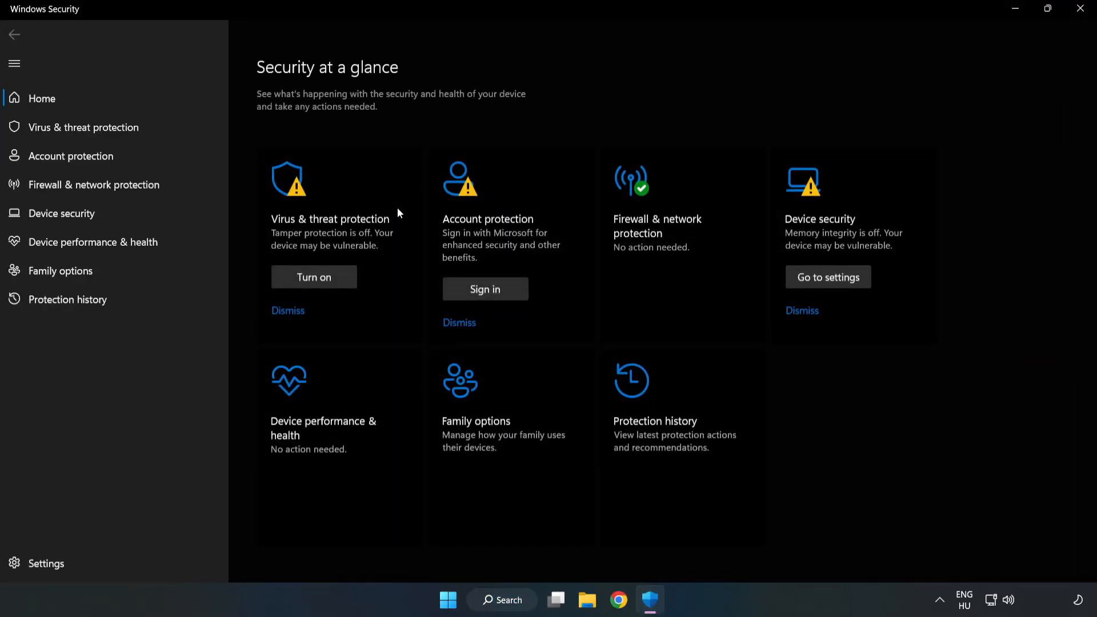
mouse_move(325, 180)
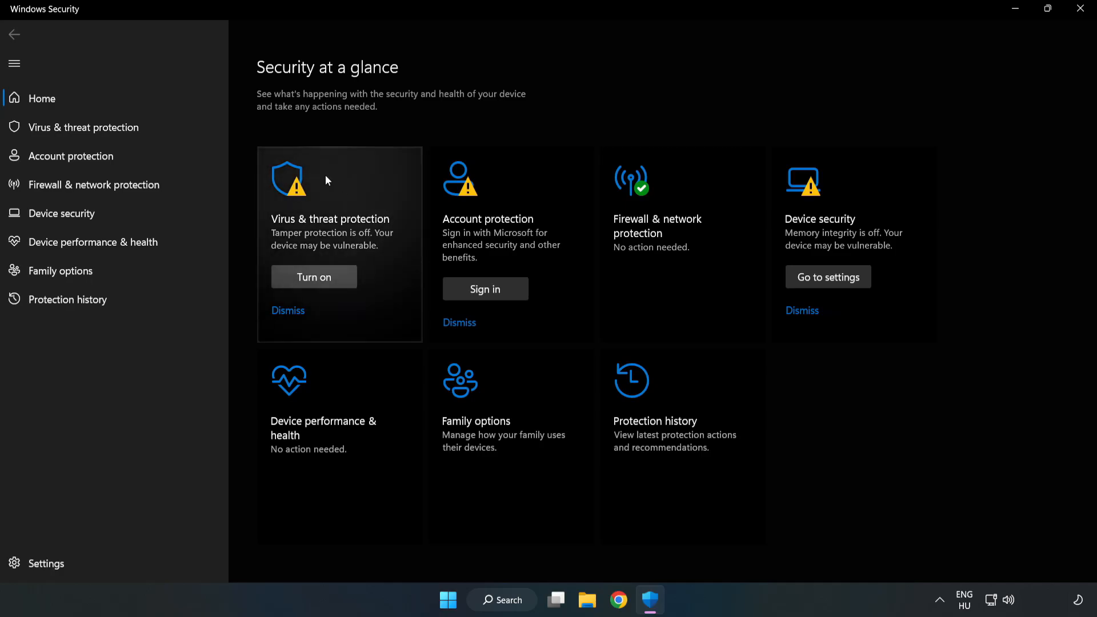
mouse_move(83, 127)
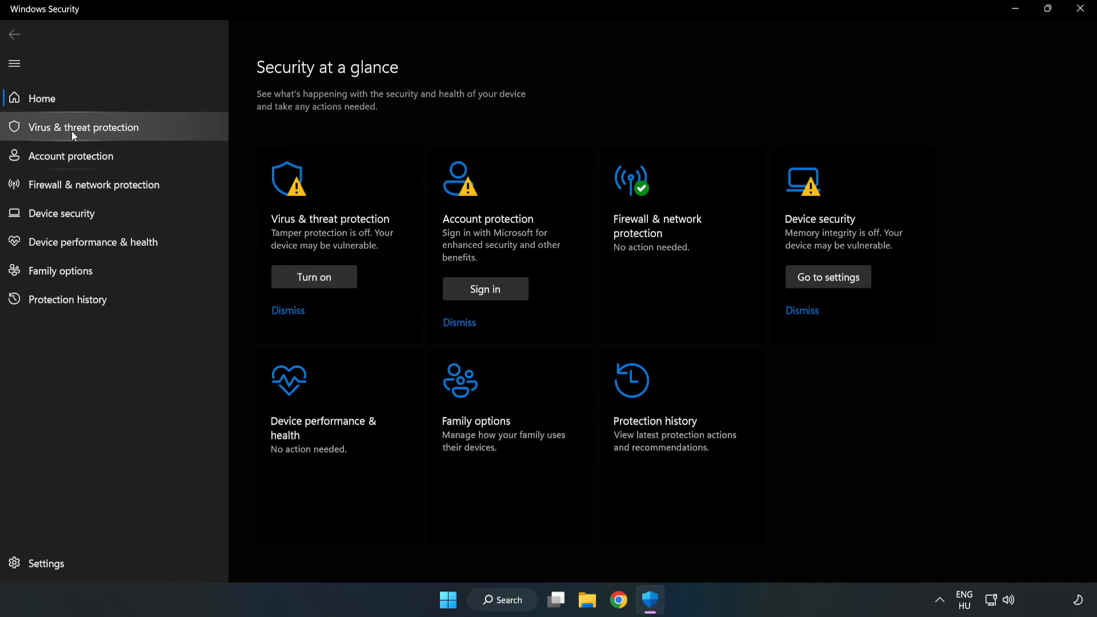
Go through Virus & threat protection settings to the Add or remove exclusions page.
left_click(84, 127)
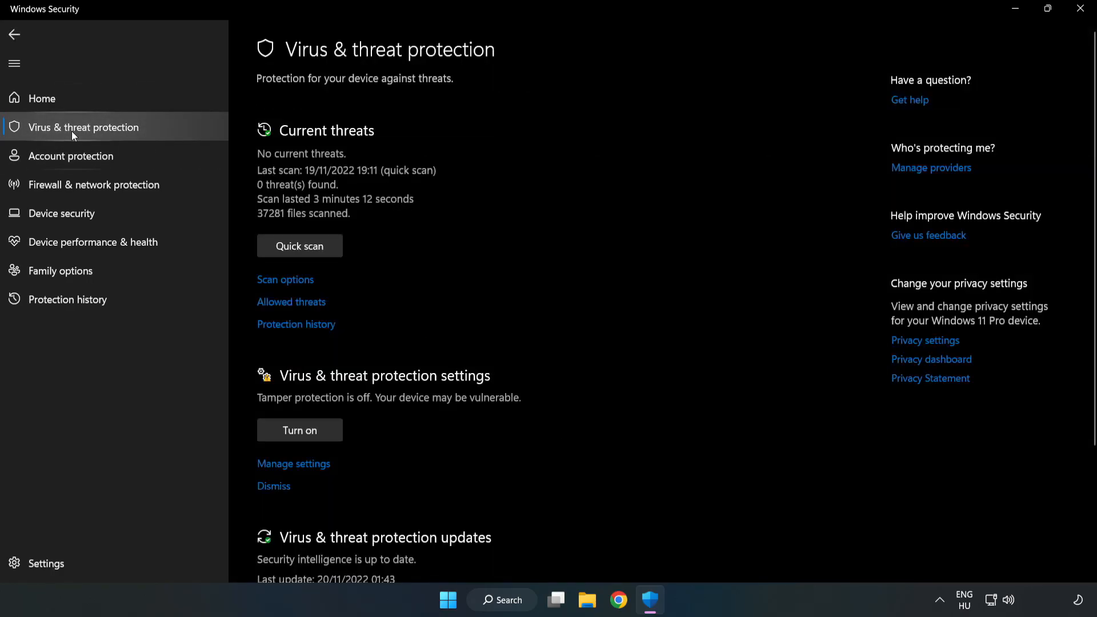
mouse_move(330, 147)
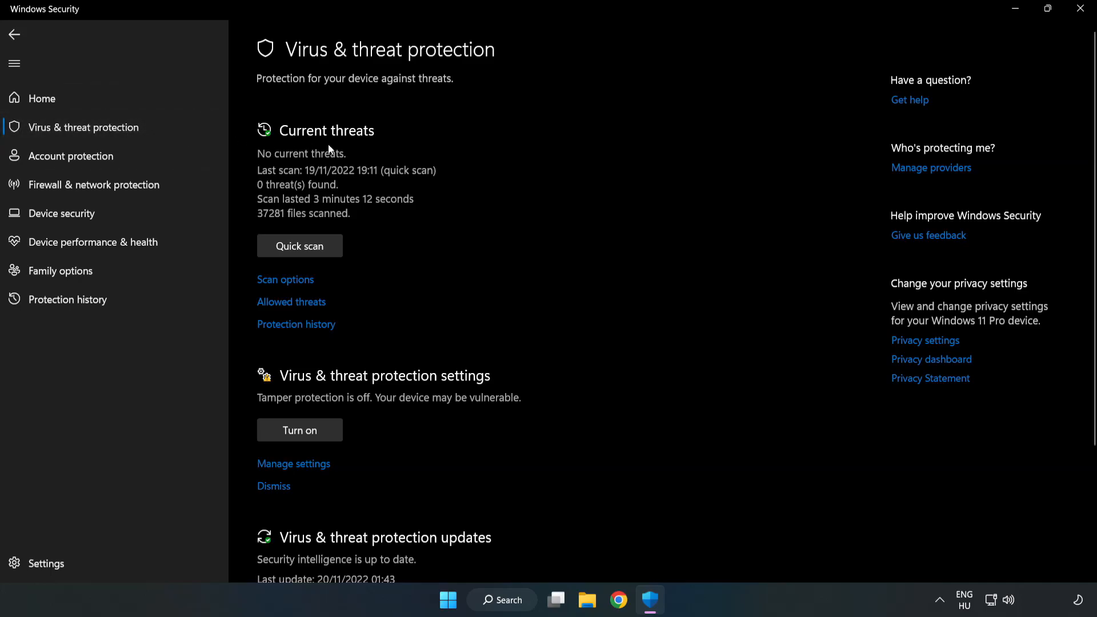
scroll("down", 3)
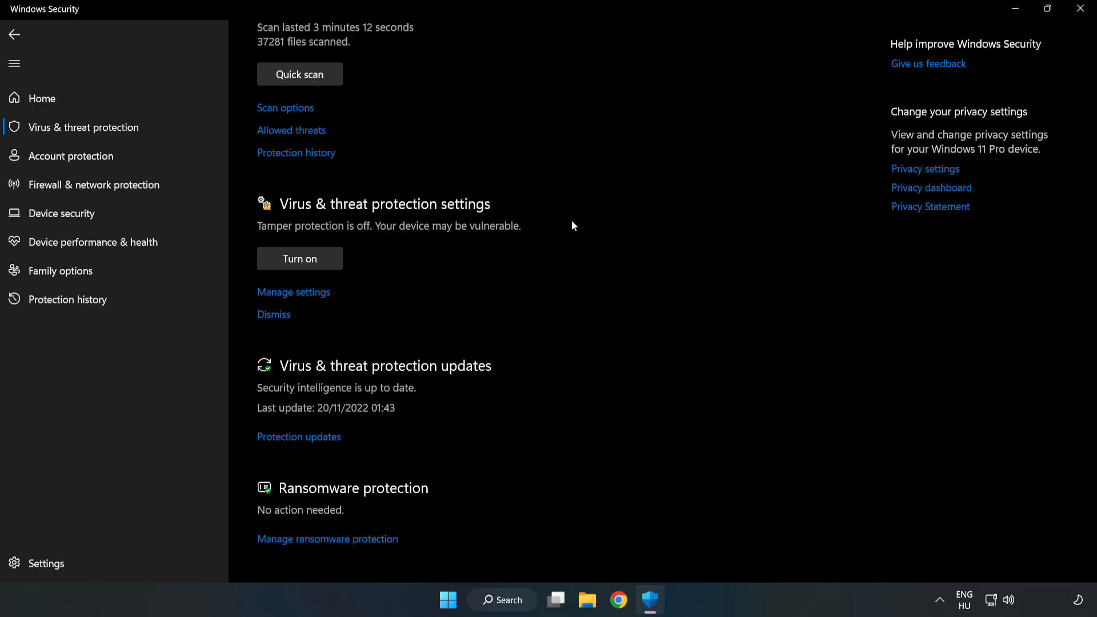
mouse_move(294, 293)
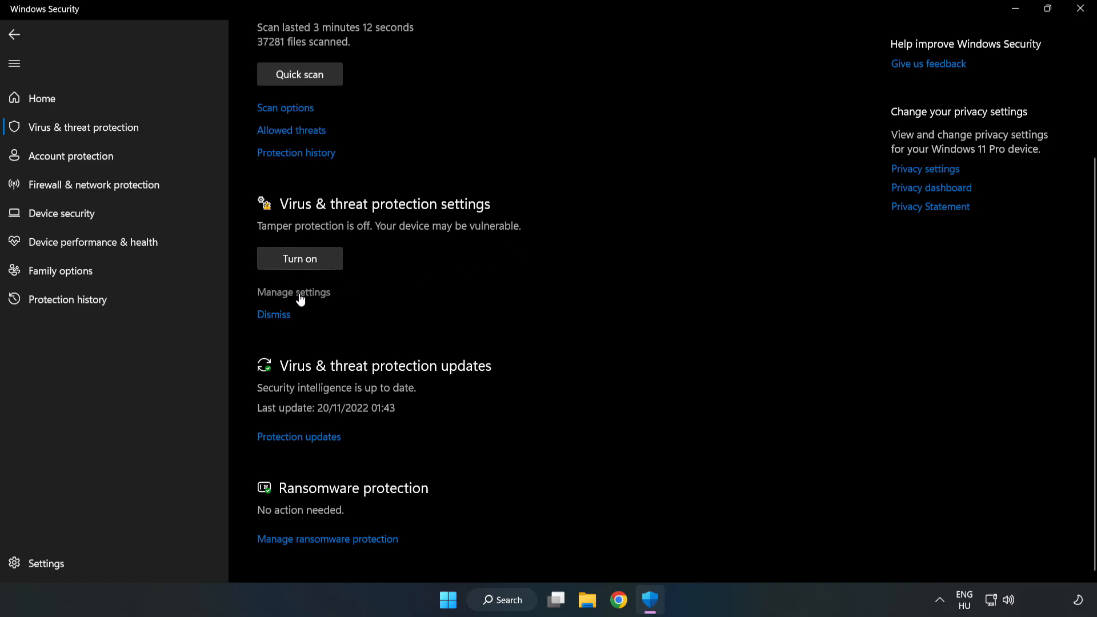
left_click(294, 292)
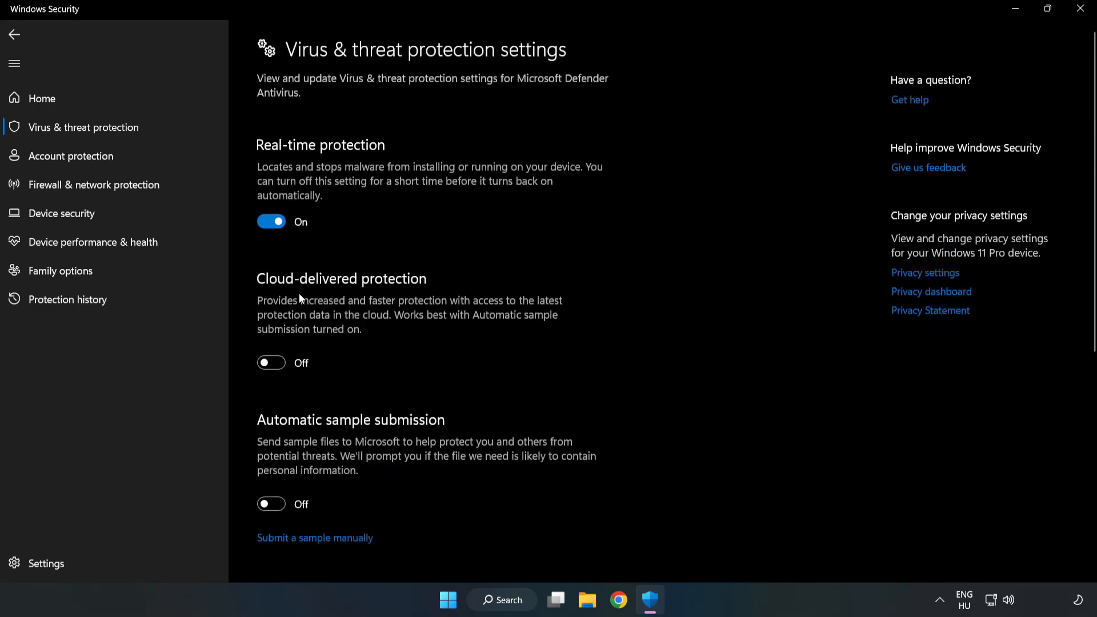
scroll("down", 3)
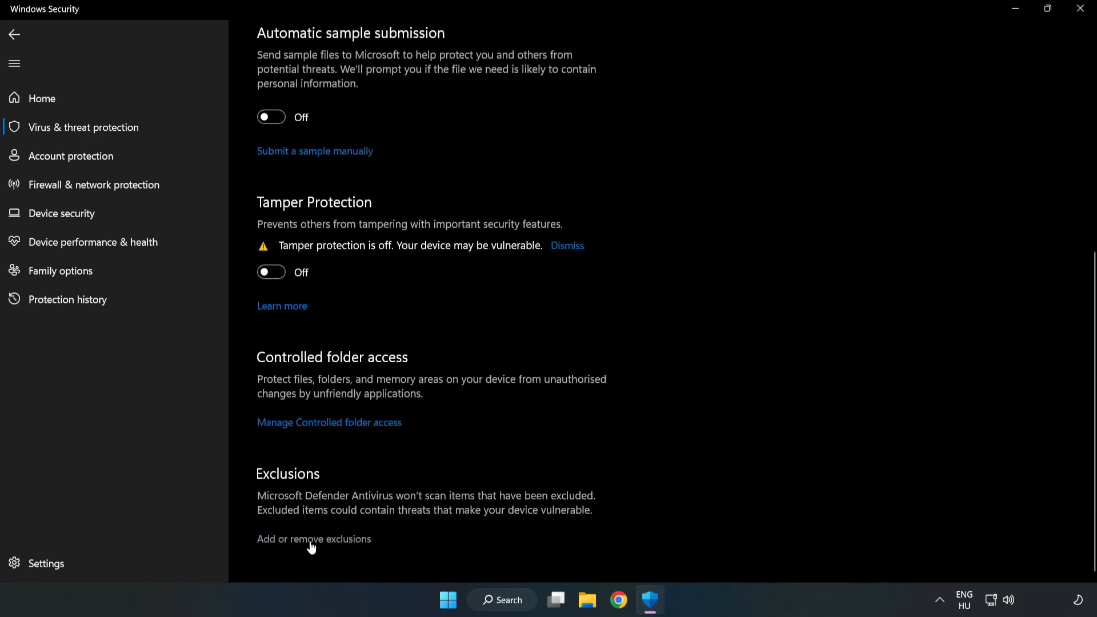
mouse_move(323, 542)
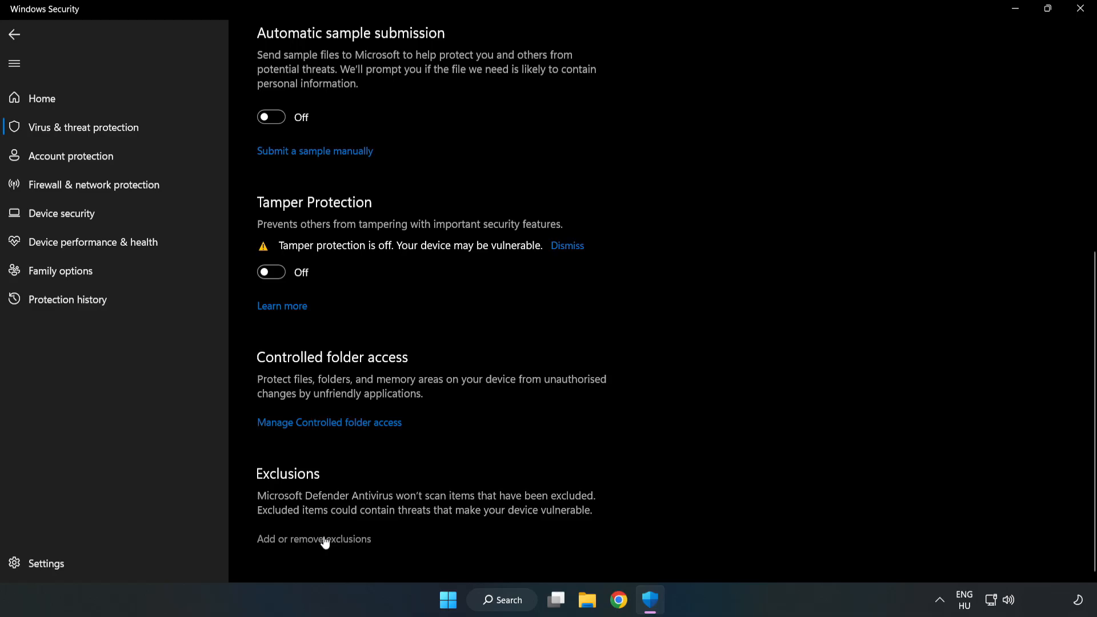
left_click(314, 539)
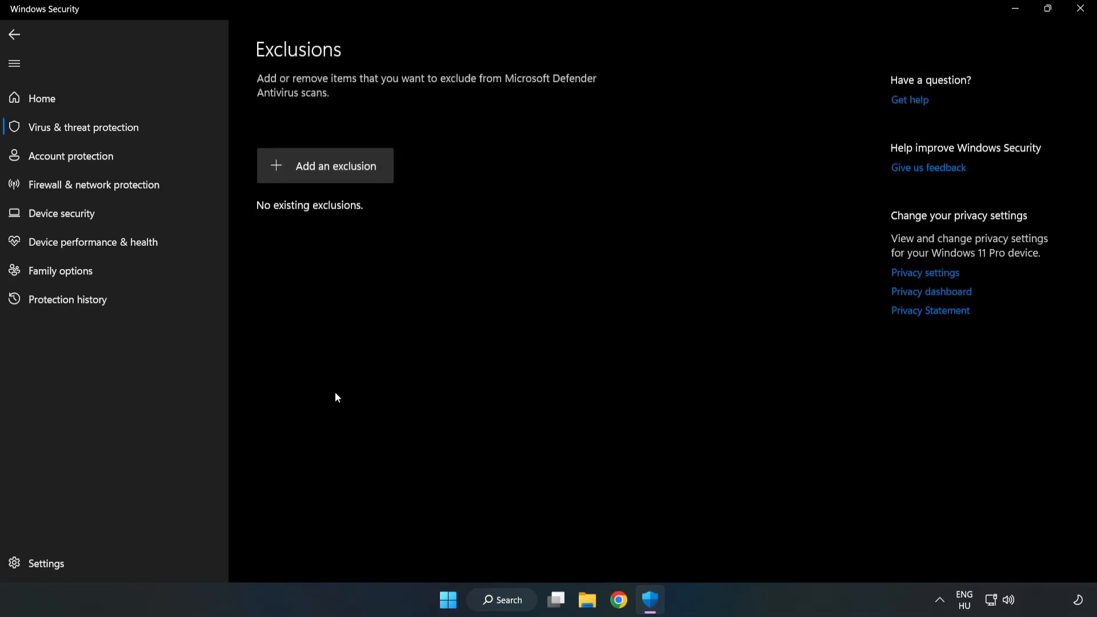
mouse_move(337, 175)
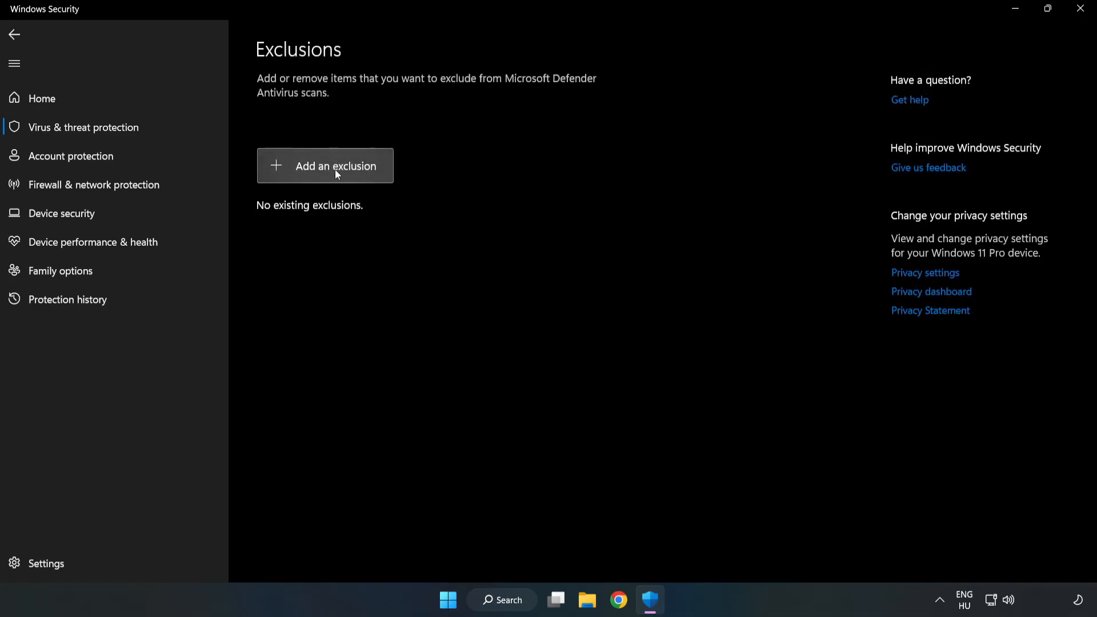
Add a file exclusion for the shortcut in C:\Program Files (x86)\NOT WORKING APP.
left_click(325, 166)
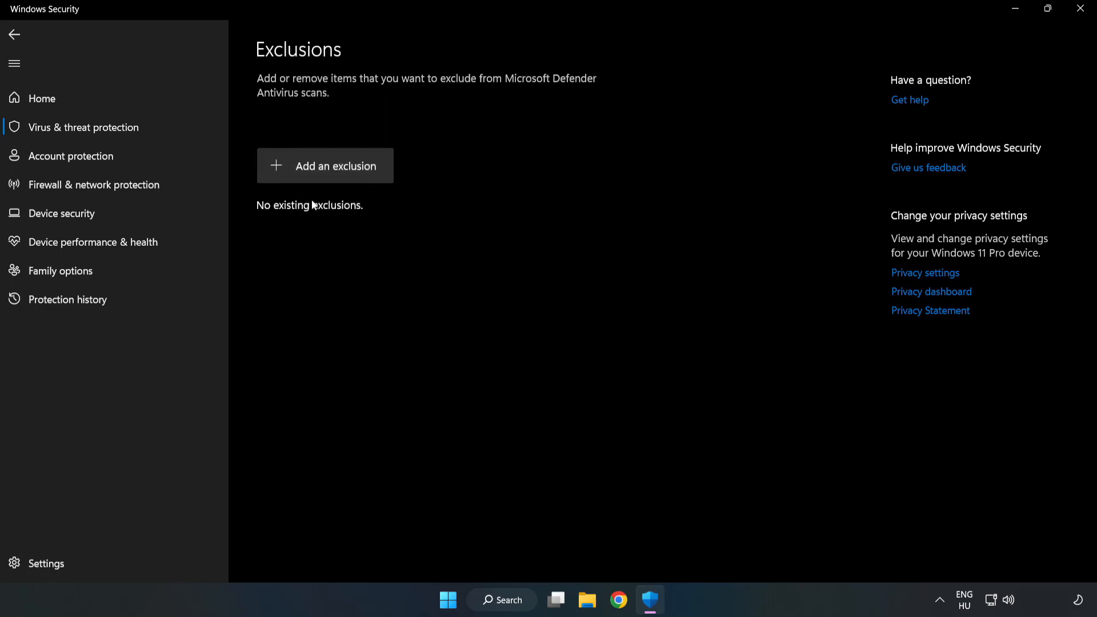
left_click(324, 166)
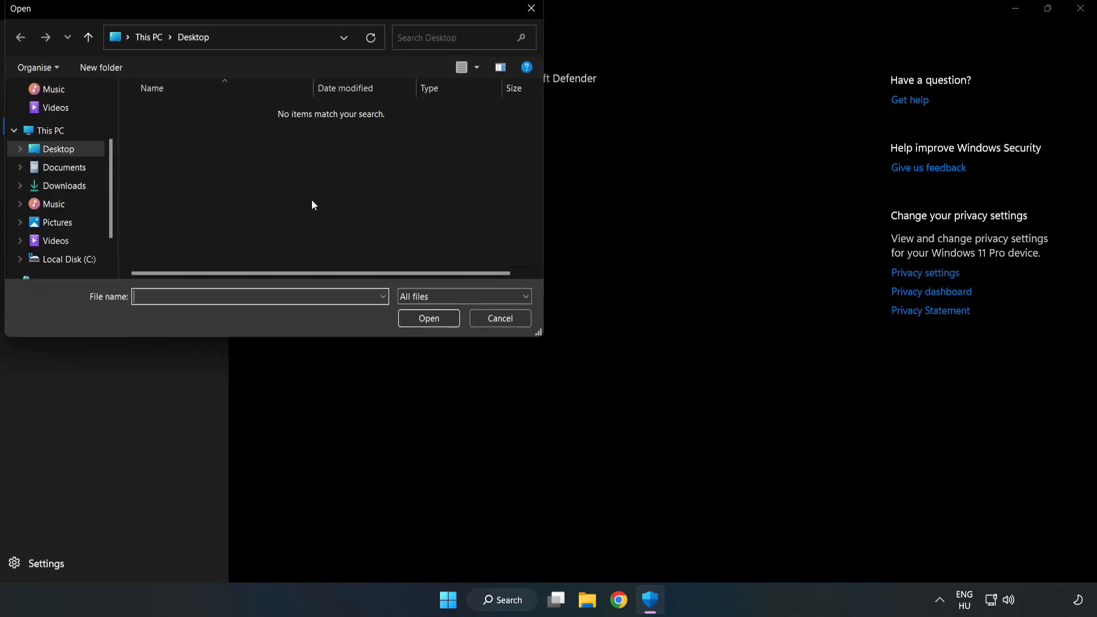
mouse_move(300, 53)
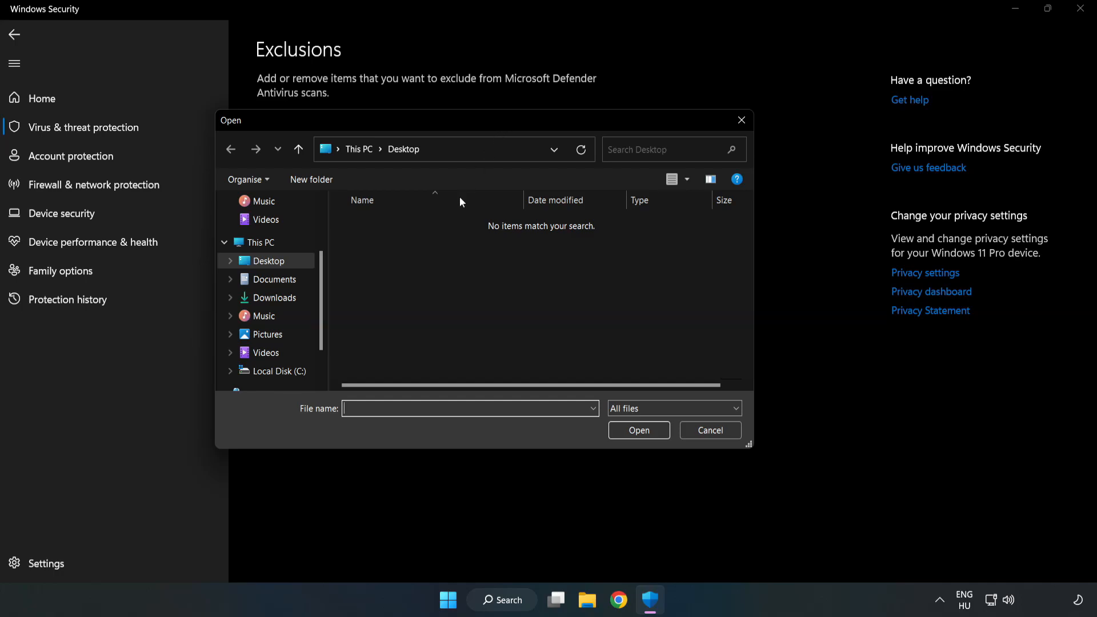
left_click(278, 371)
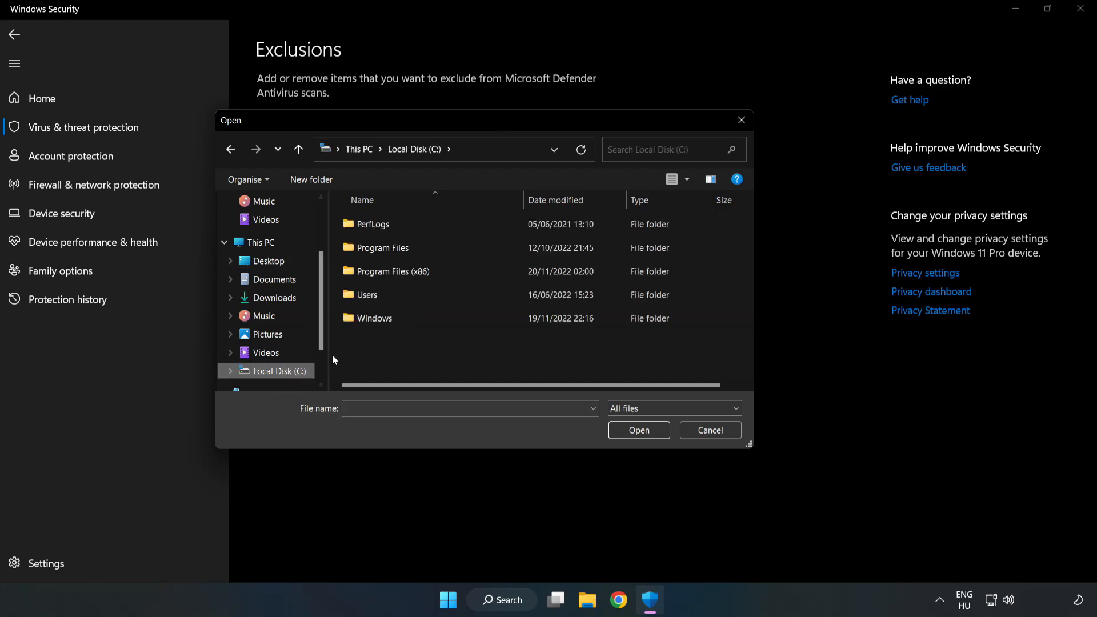
double_click(392, 271)
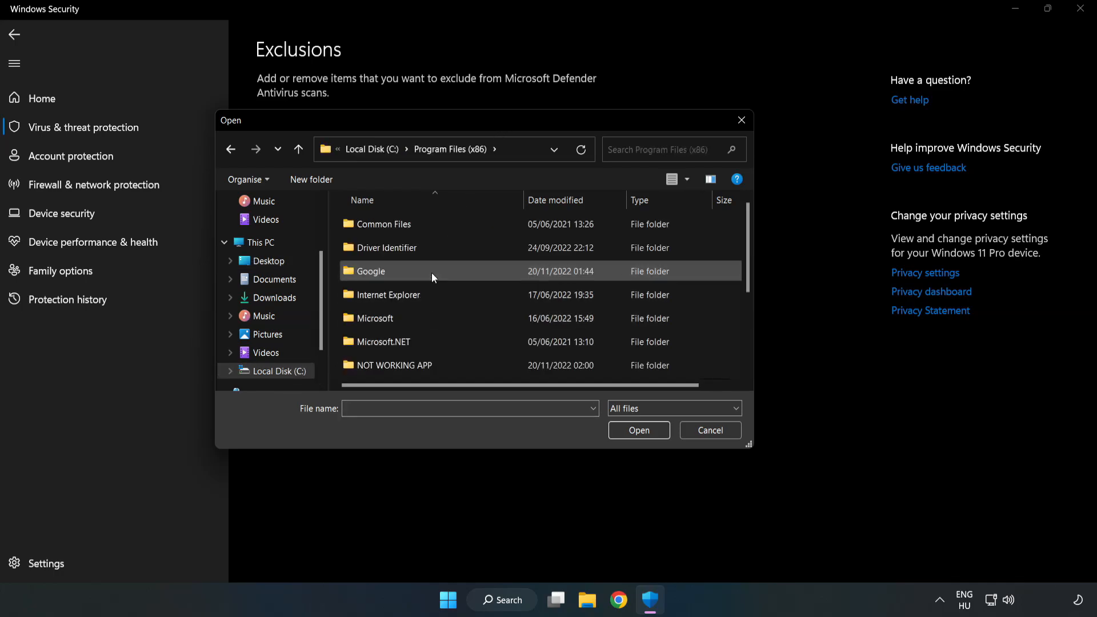
double_click(395, 365)
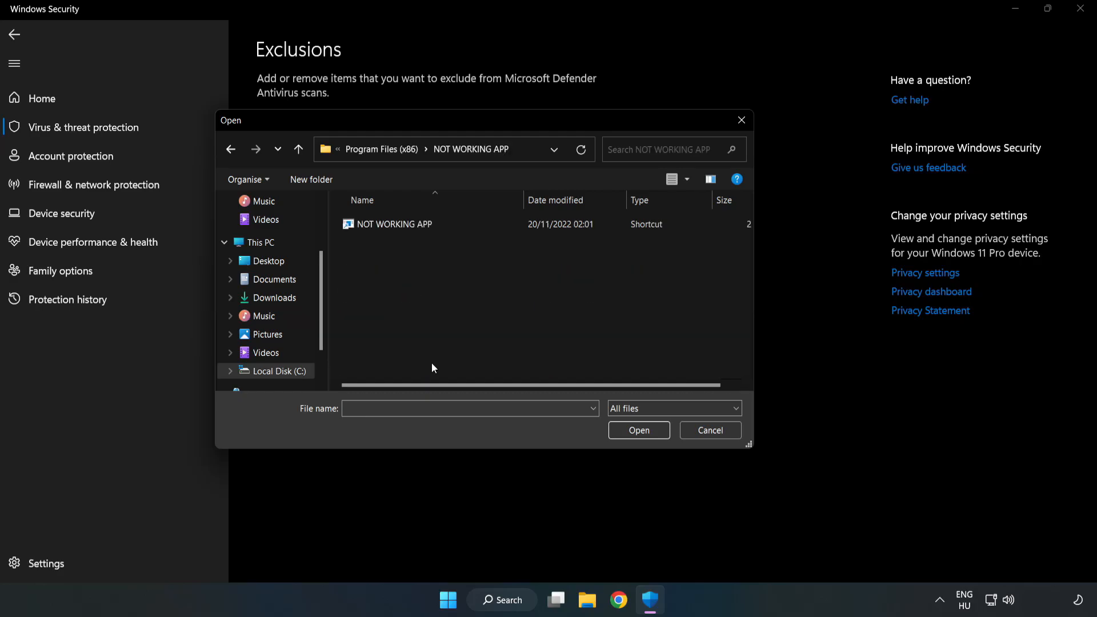
left_click(394, 224)
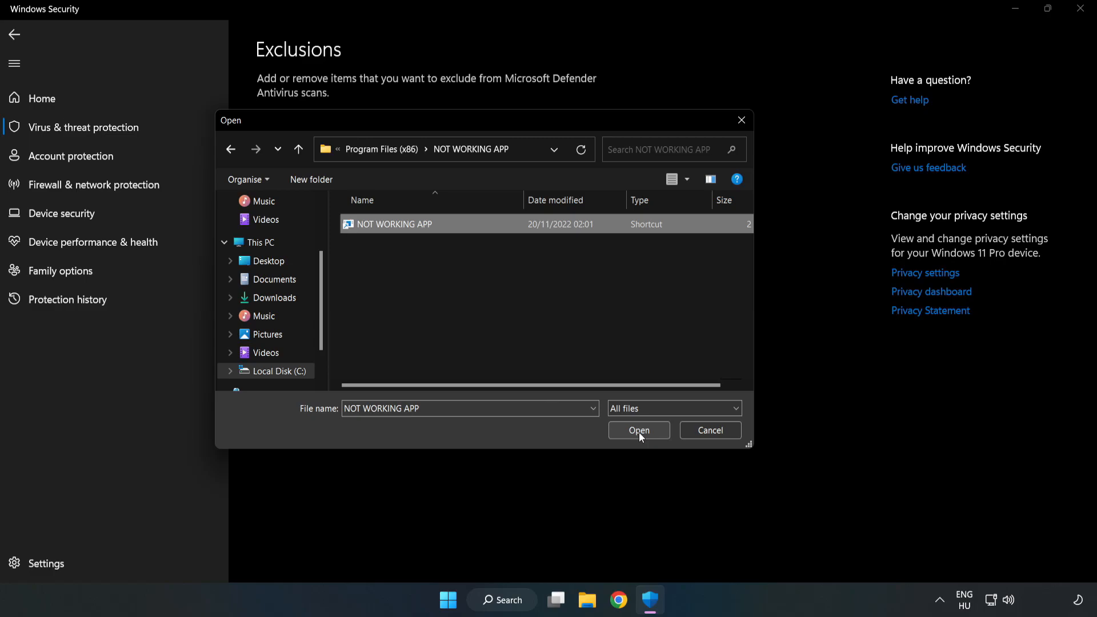
left_click(638, 430)
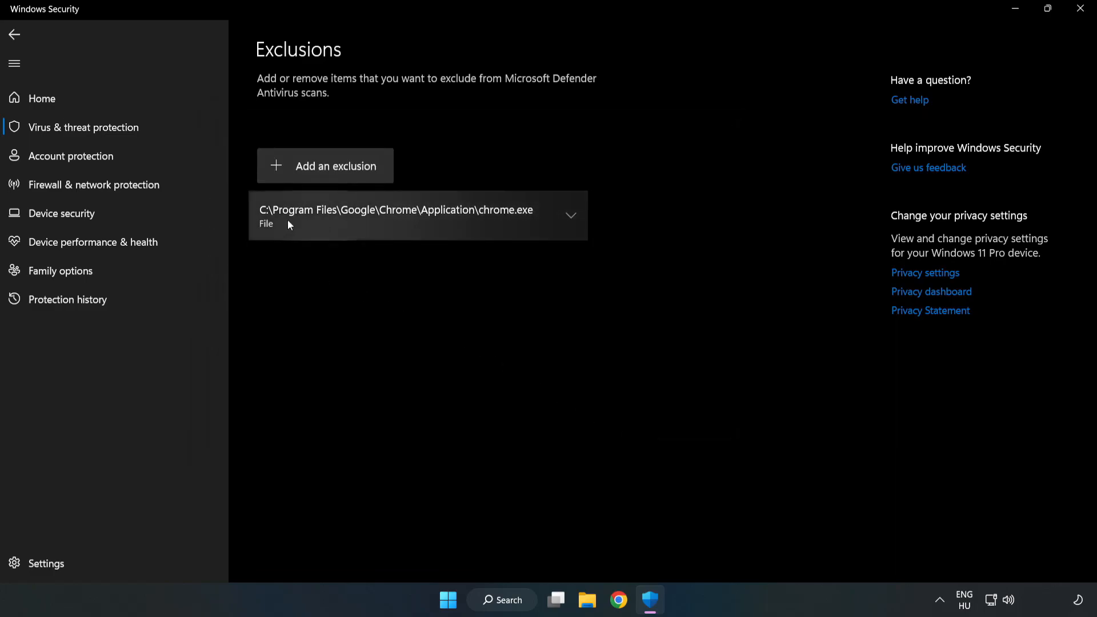
mouse_move(616, 312)
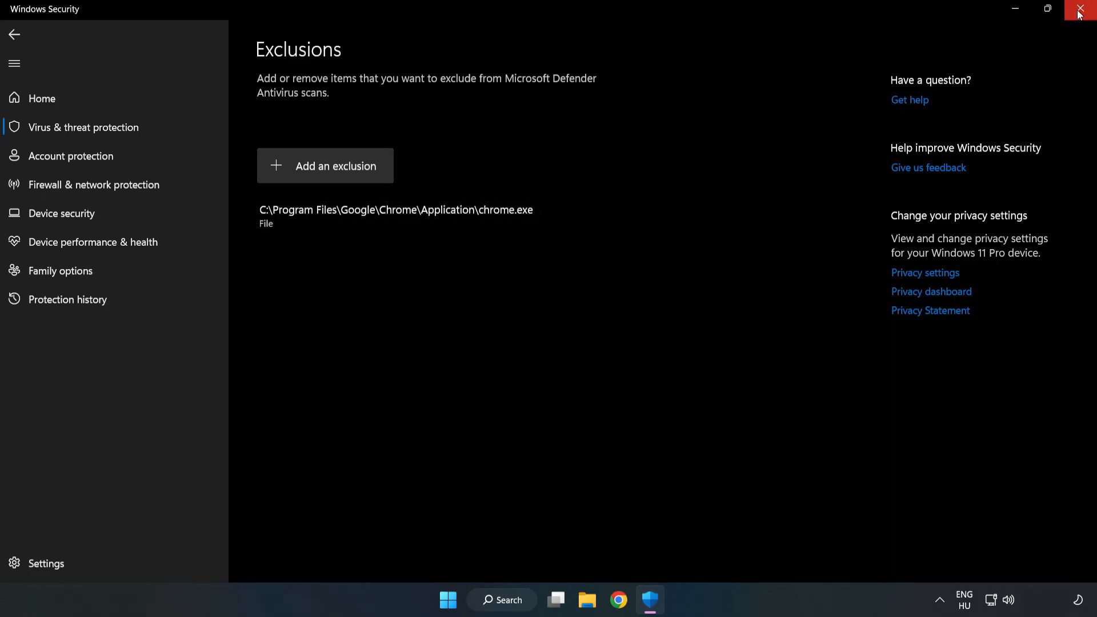
mouse_move(1081, 9)
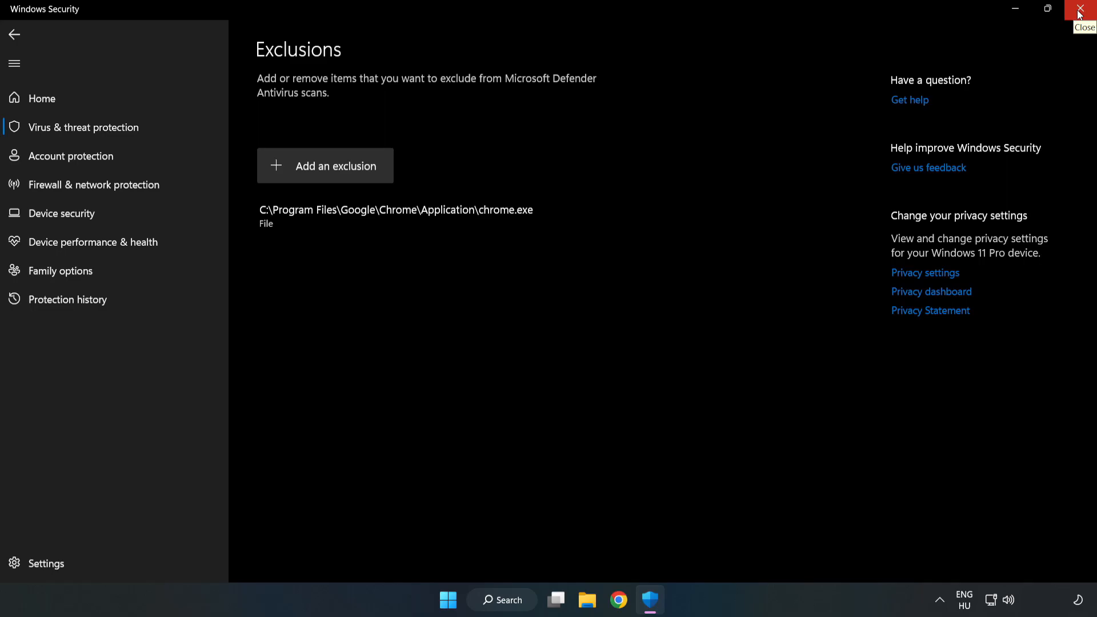
Close Windows Security and bring up the Start menu power options.
left_click(1083, 10)
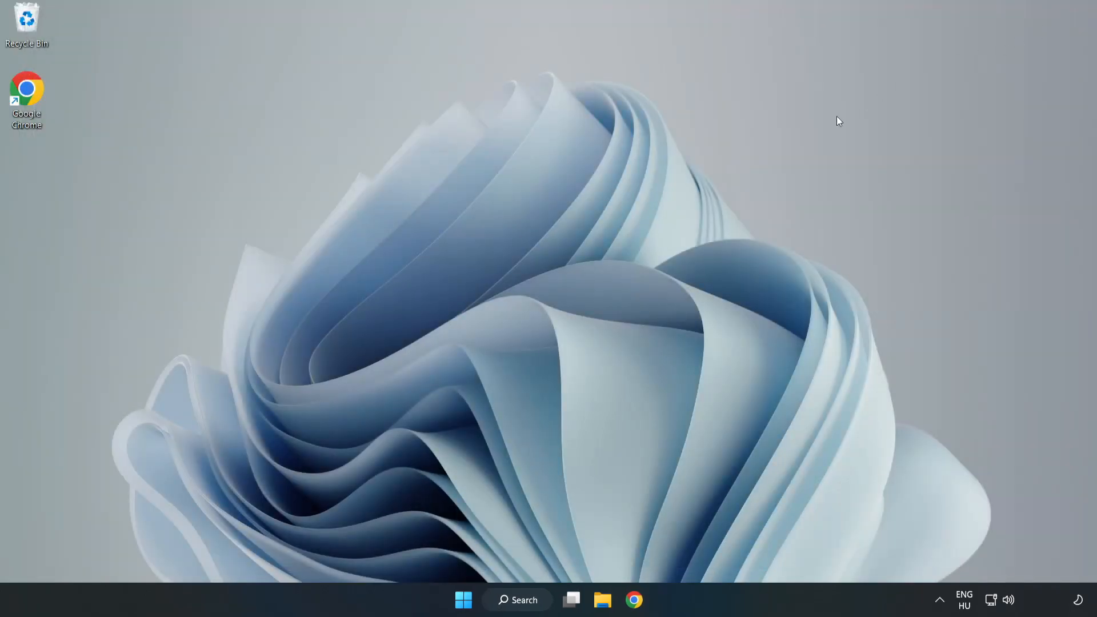
mouse_move(555, 309)
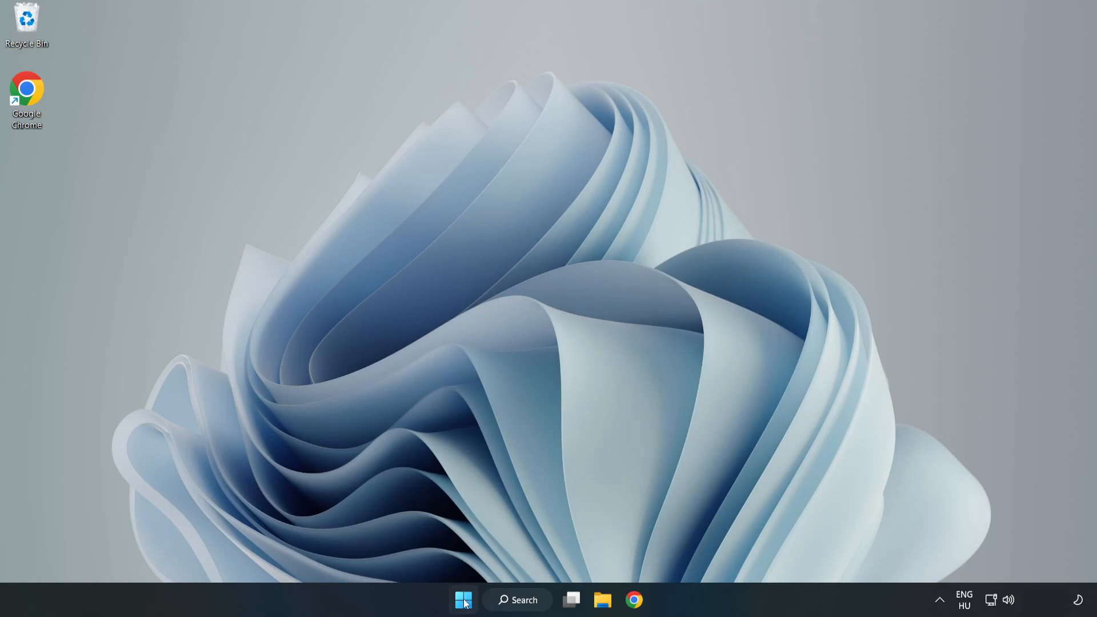
left_click(462, 599)
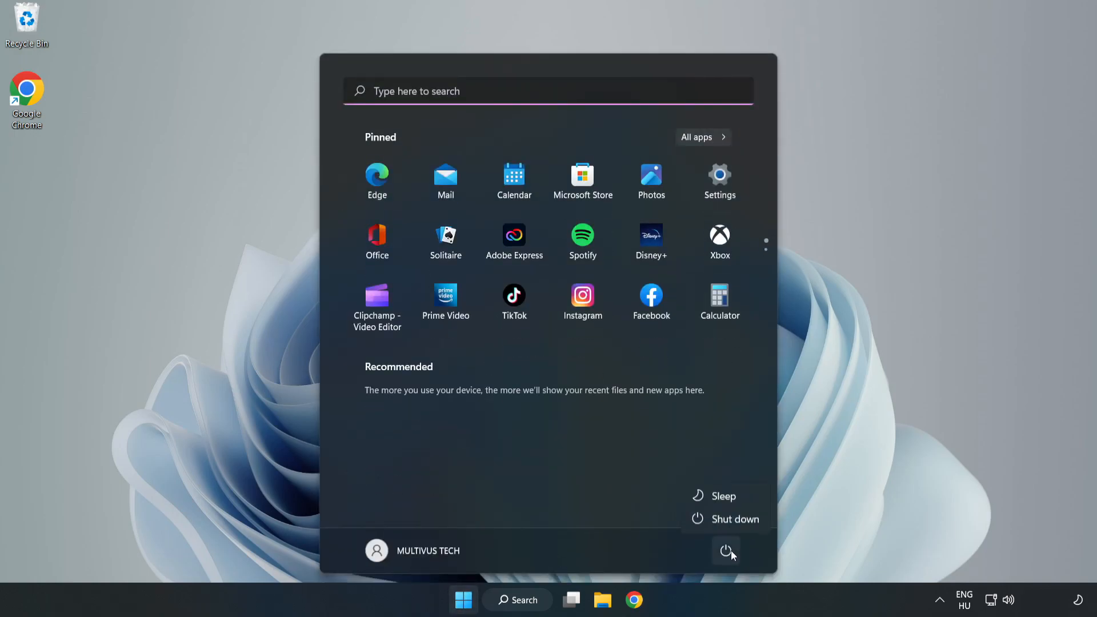
mouse_move(726, 520)
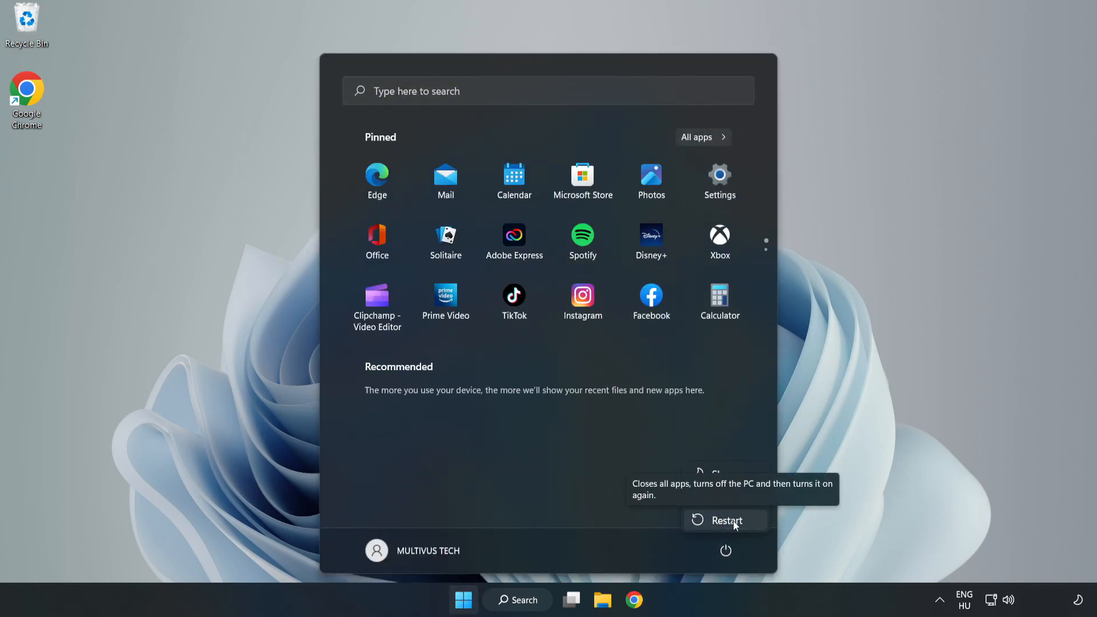